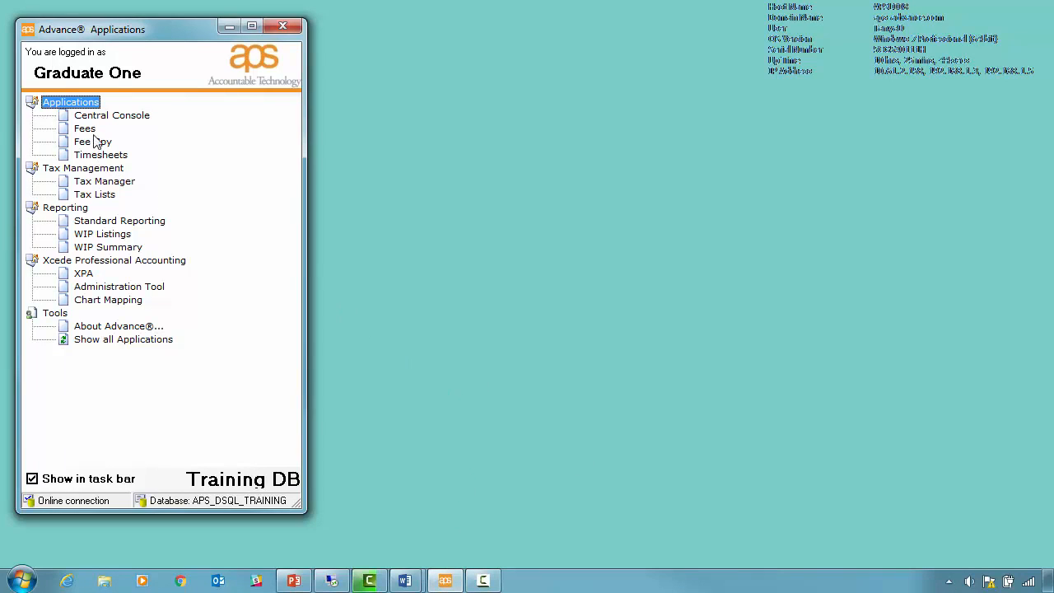
Select Central Console in the Applications tree and launch it.
left_click(112, 115)
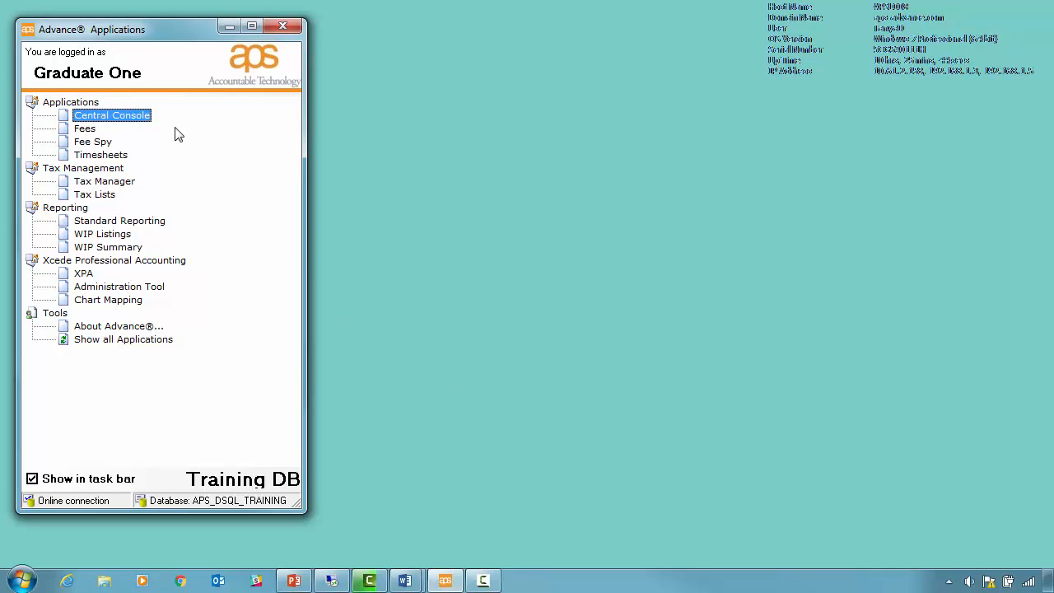
mouse_move(143, 125)
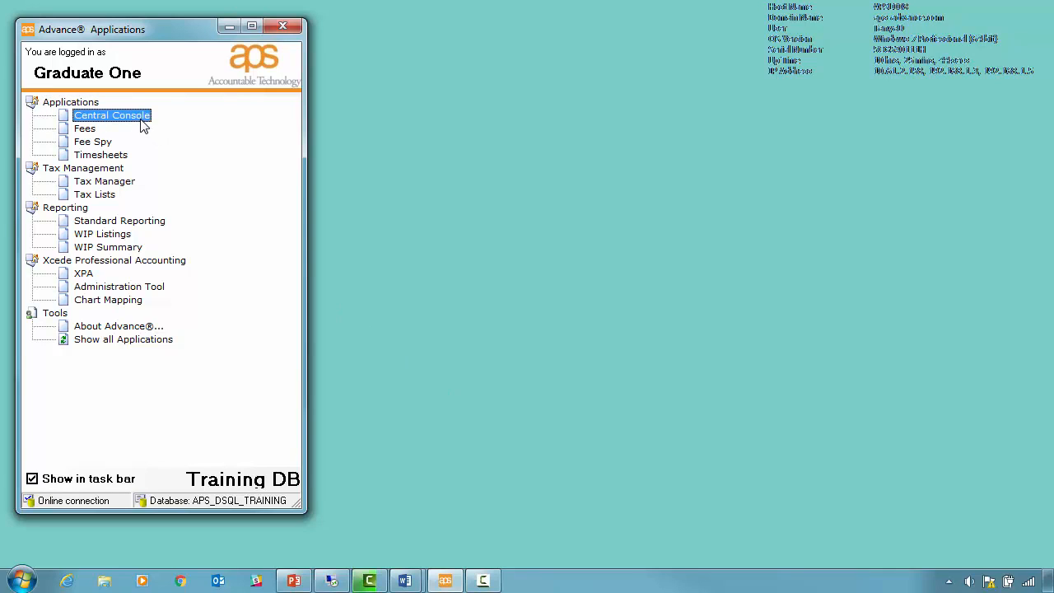
left_click(283, 25)
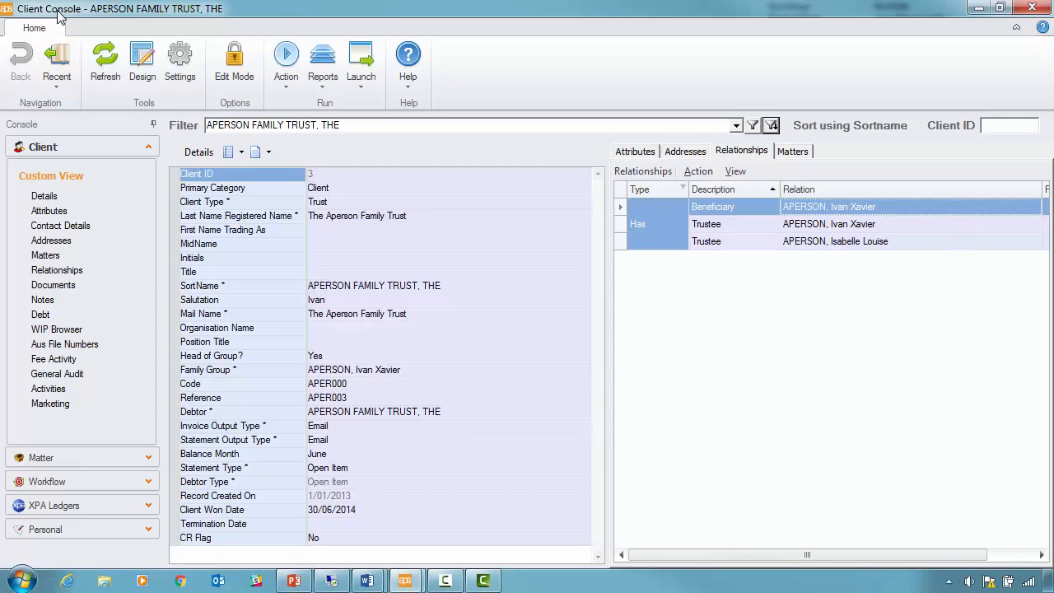
mouse_move(33, 14)
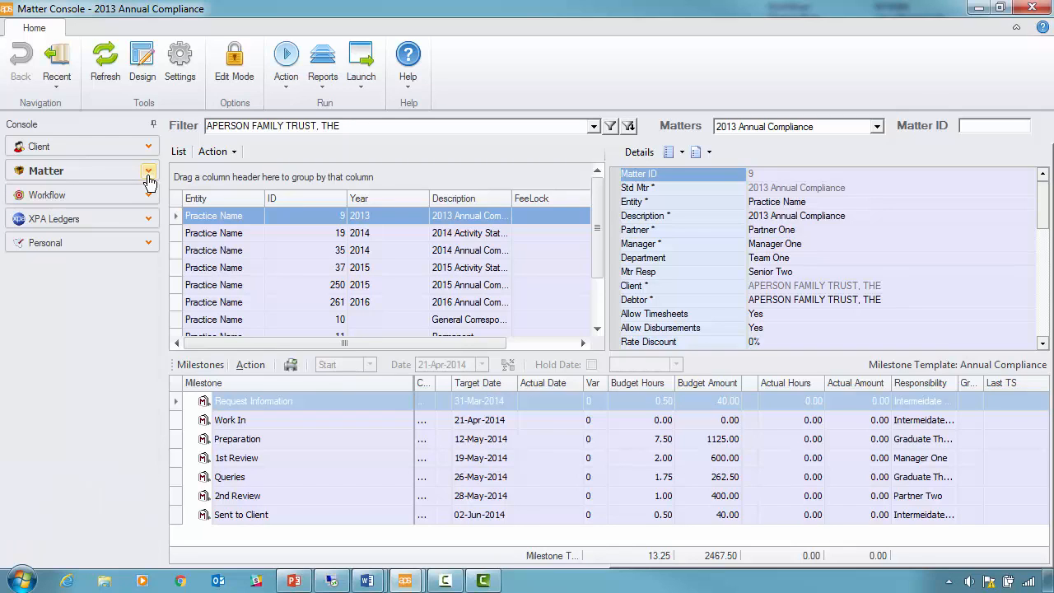
mouse_move(110, 217)
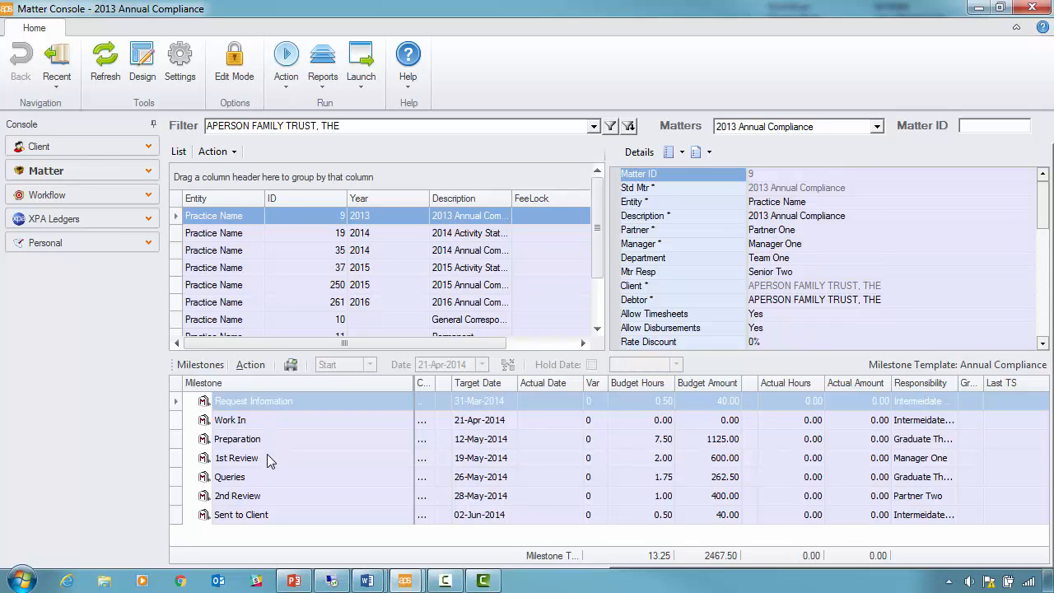
mouse_move(37, 216)
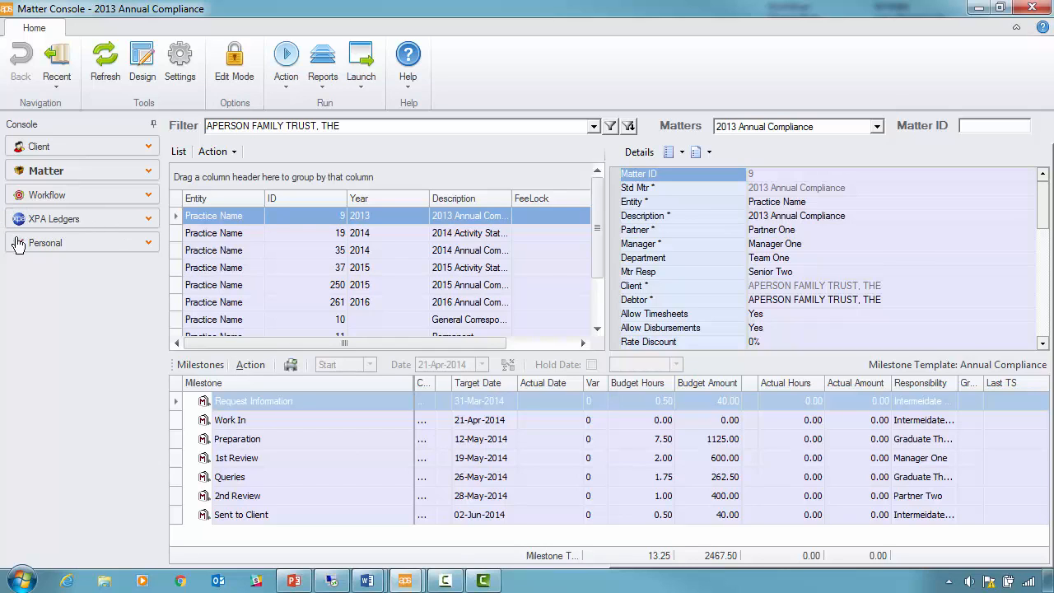
mouse_move(60, 241)
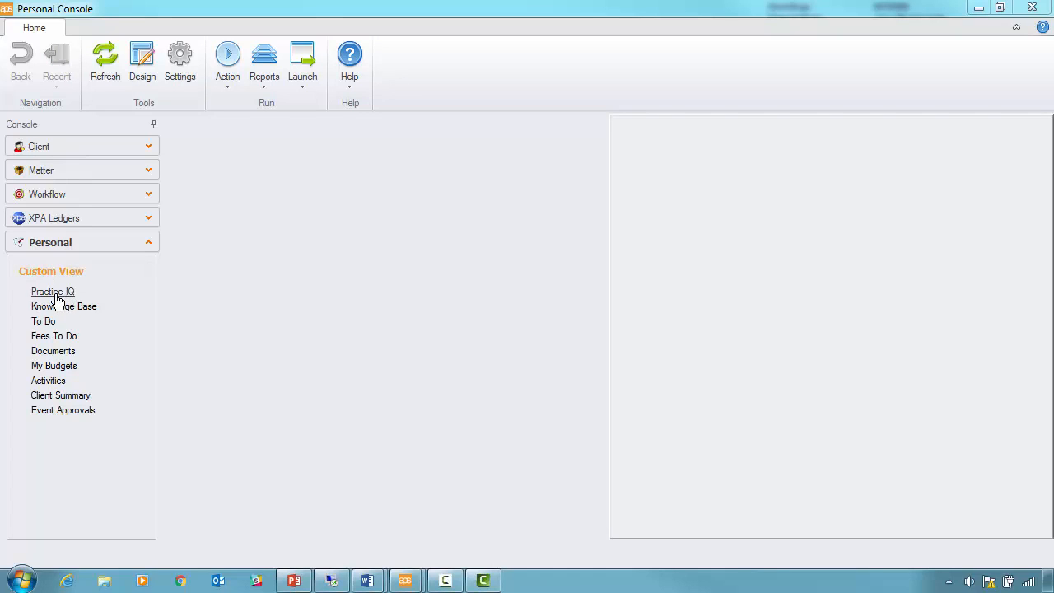
Open the Knowledge Base from the Personal band's Custom View.
left_click(64, 306)
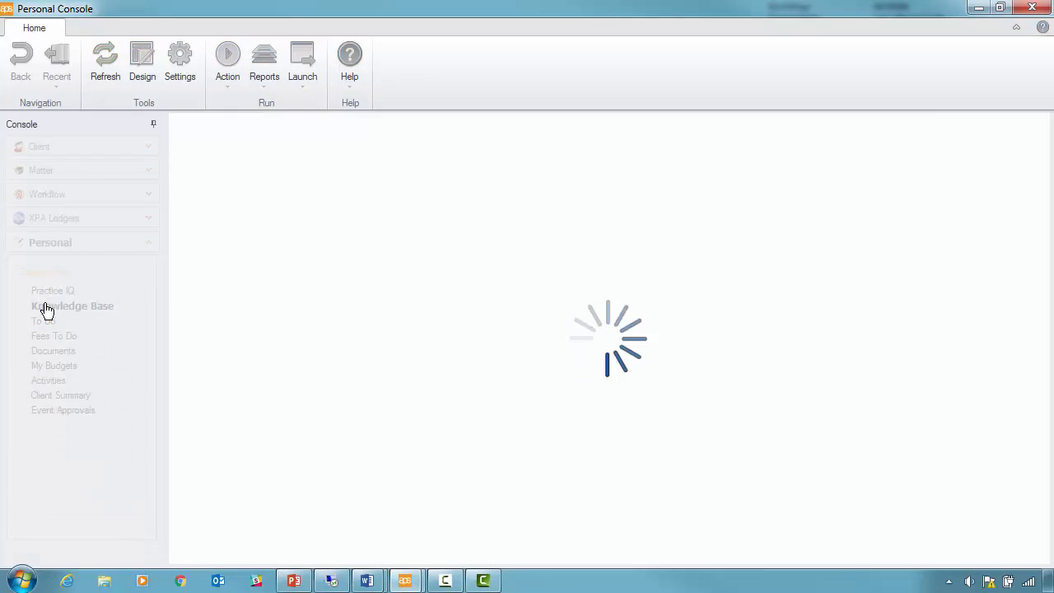
left_click(63, 305)
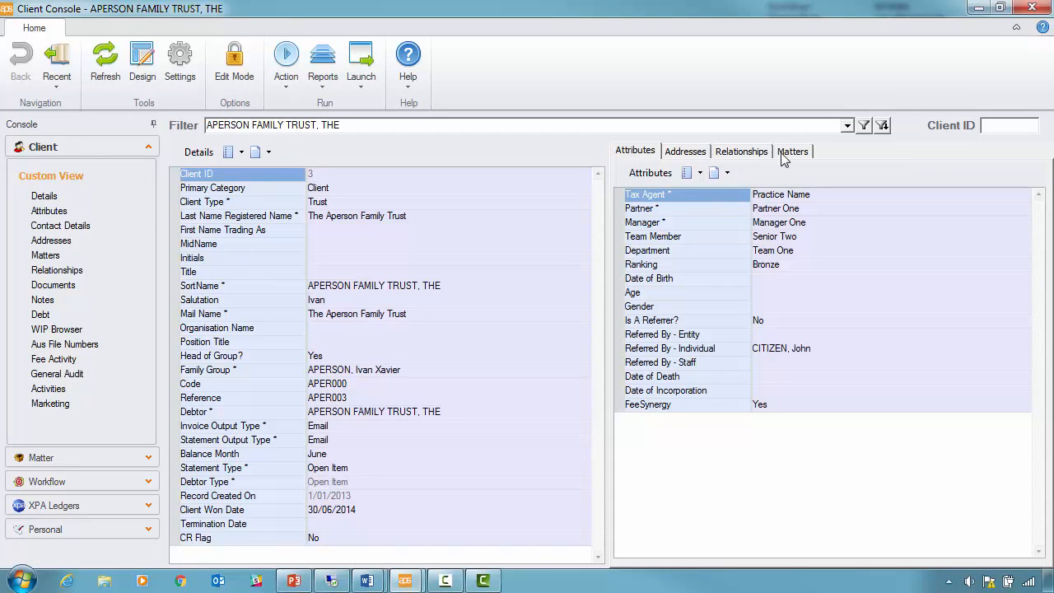
mouse_move(684, 161)
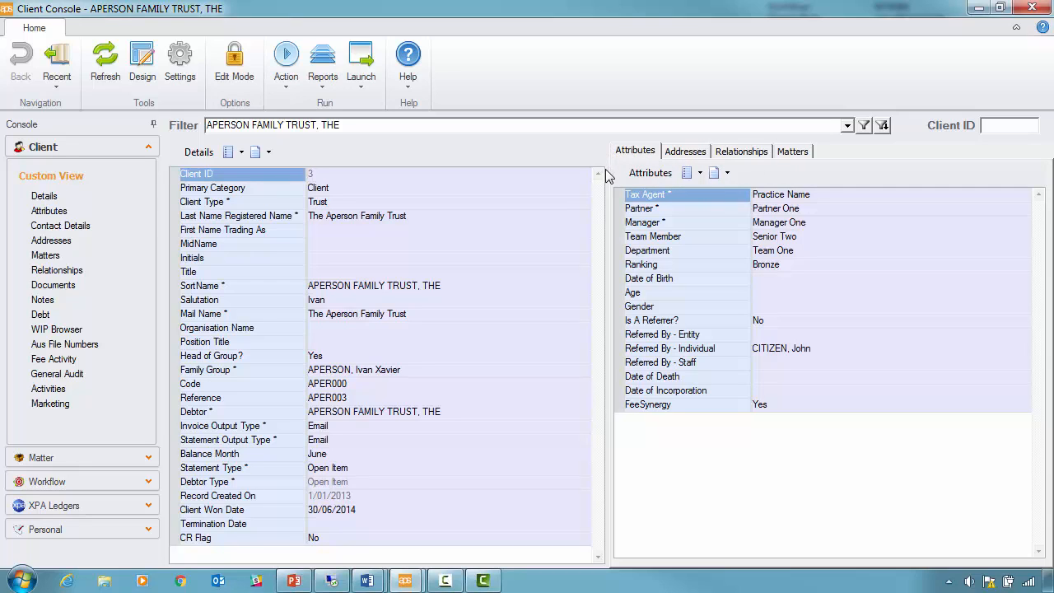
mouse_move(605, 246)
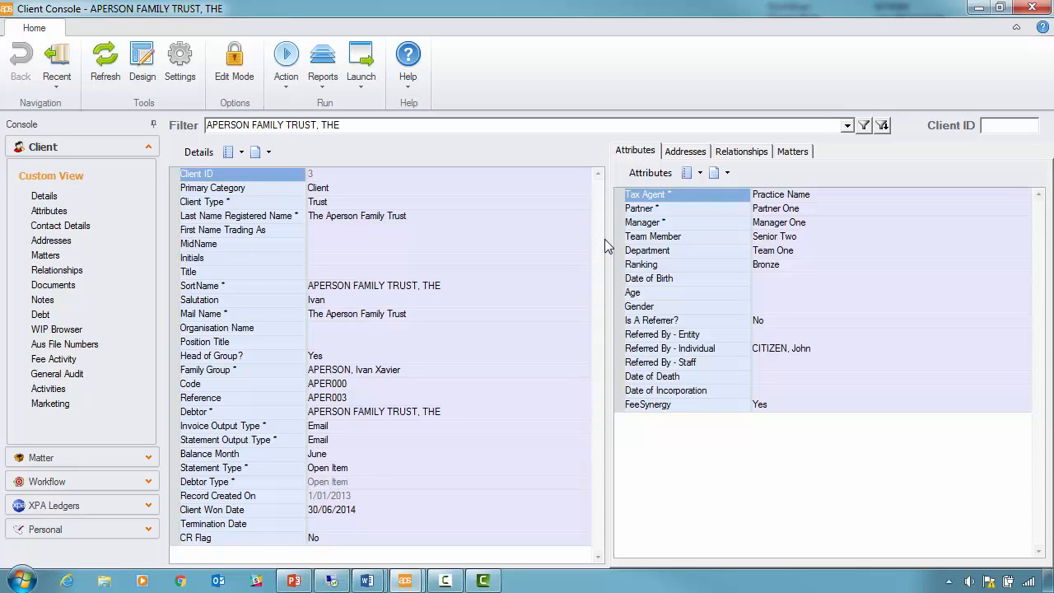
mouse_move(72, 181)
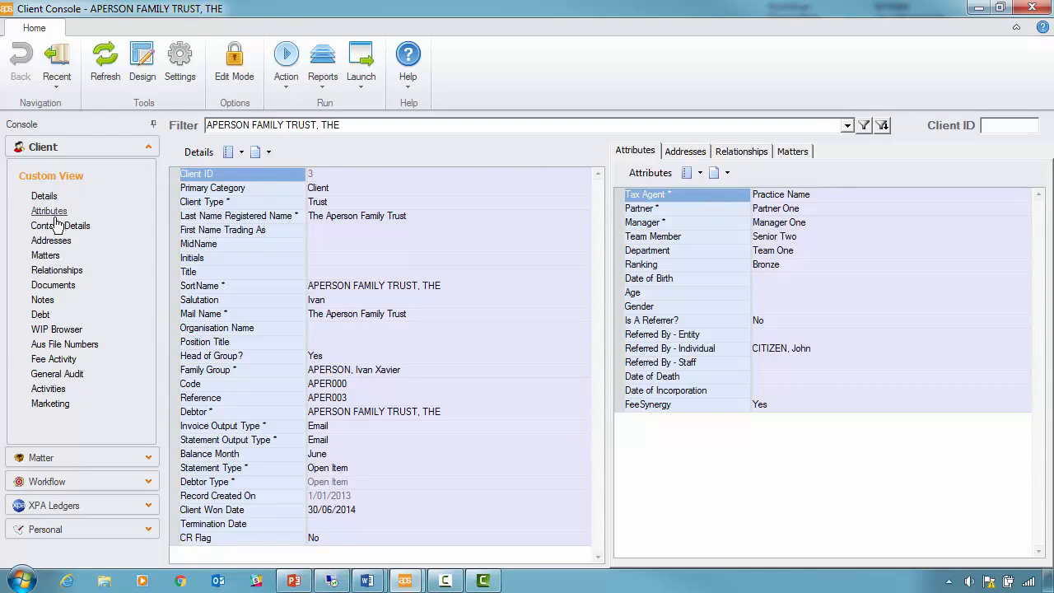
mouse_move(54, 359)
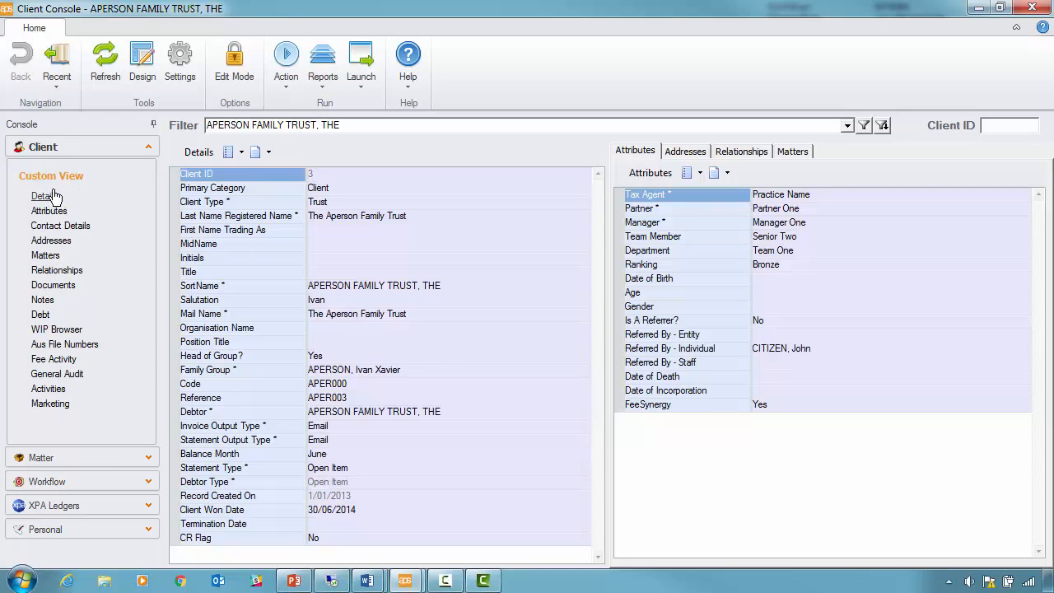
Show the Aperson Family Trust's Attributes view from Client > Custom View.
left_click(50, 210)
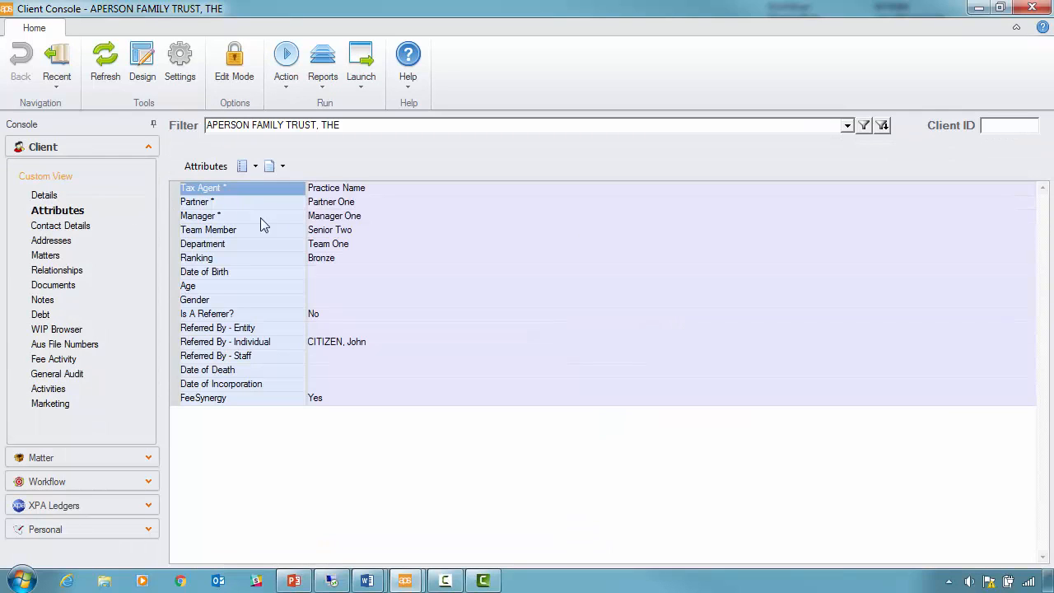
mouse_move(60, 224)
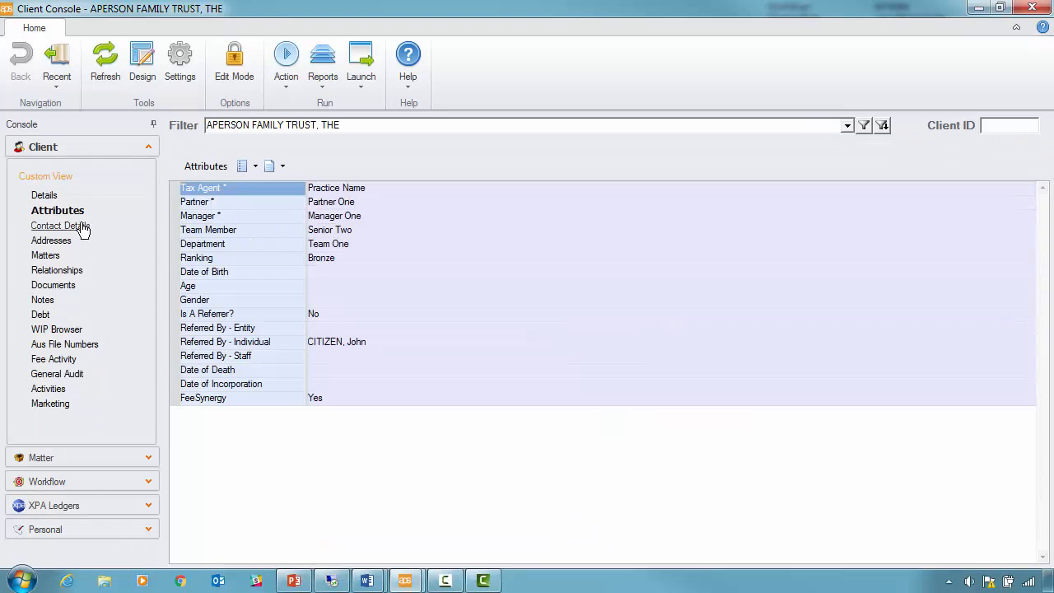
mouse_move(292, 137)
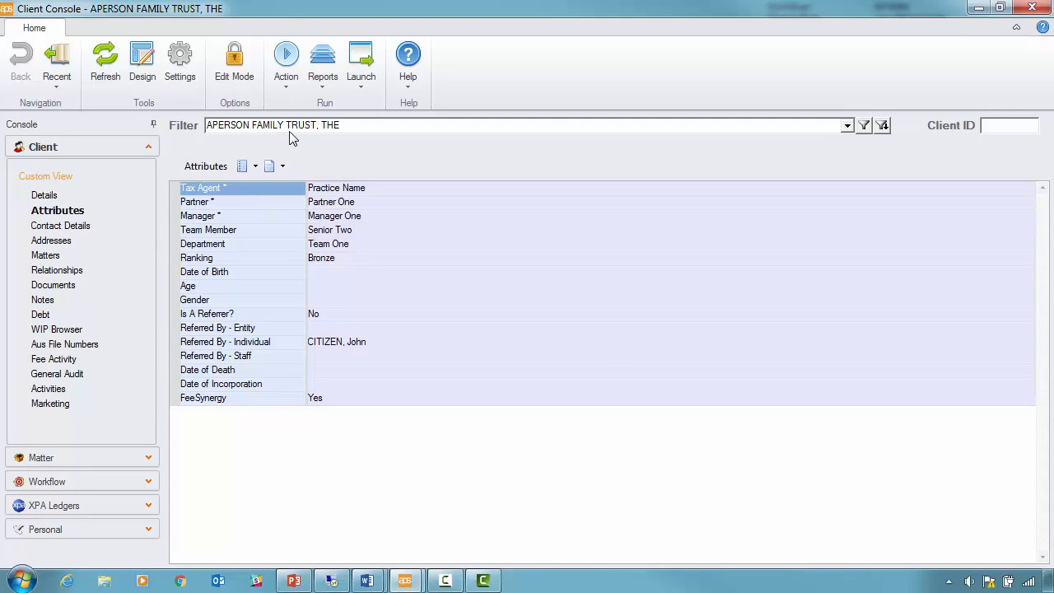
Load EPERSON, Isabelle Louise, then search '%any' and load ABLUE HOSPITAL COMPANY PTY LTD.
triple_click(272, 125)
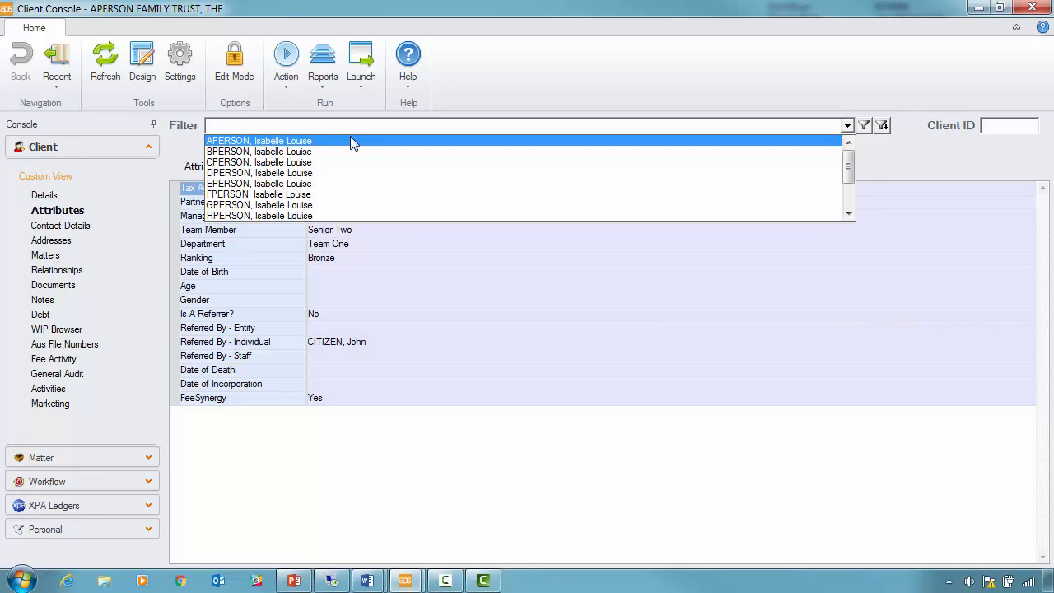
left_click(260, 183)
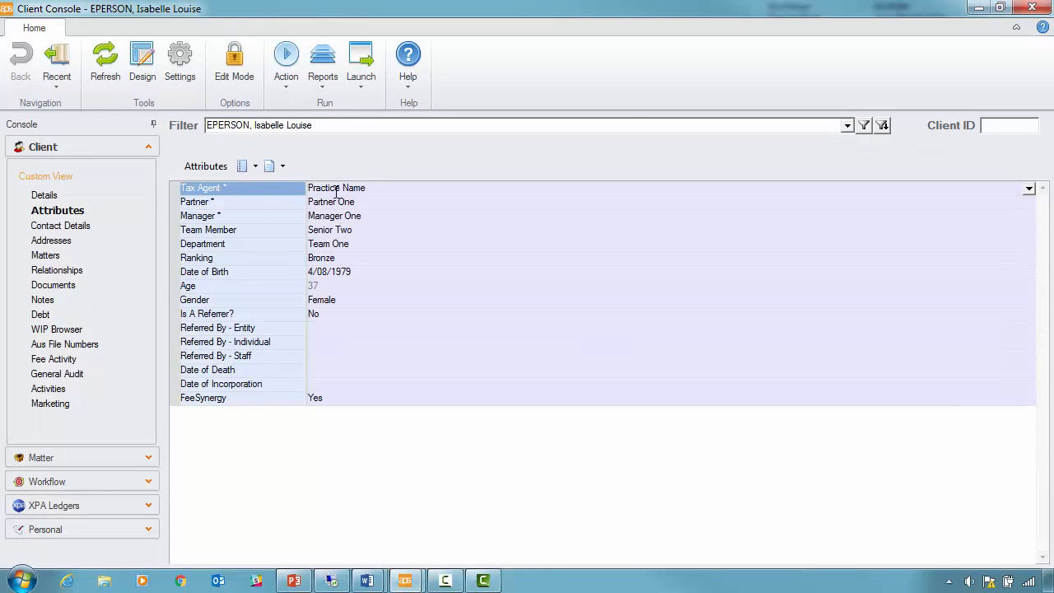
left_click(258, 125)
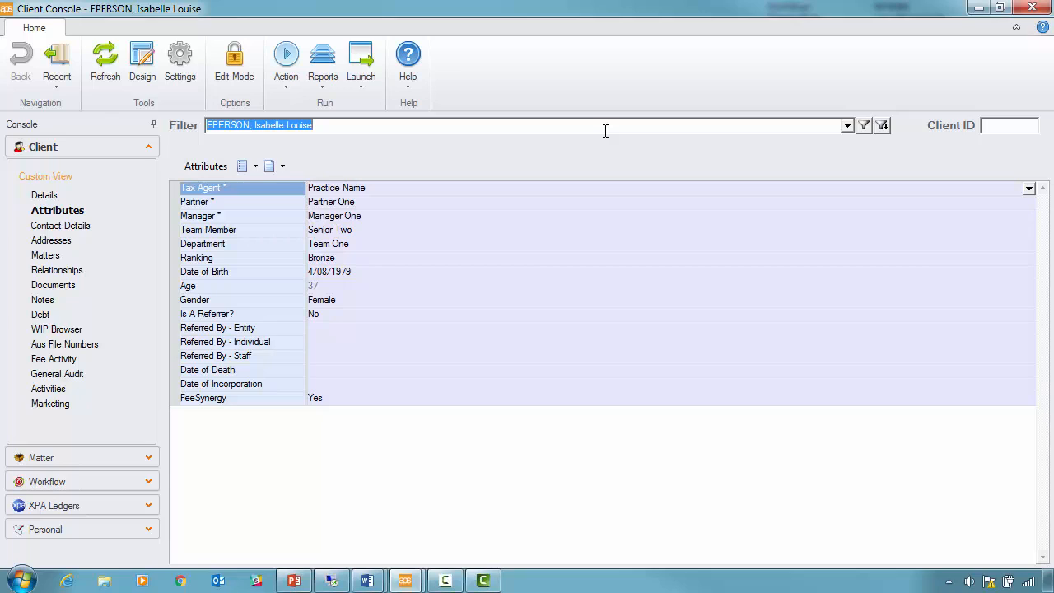
type("%a")
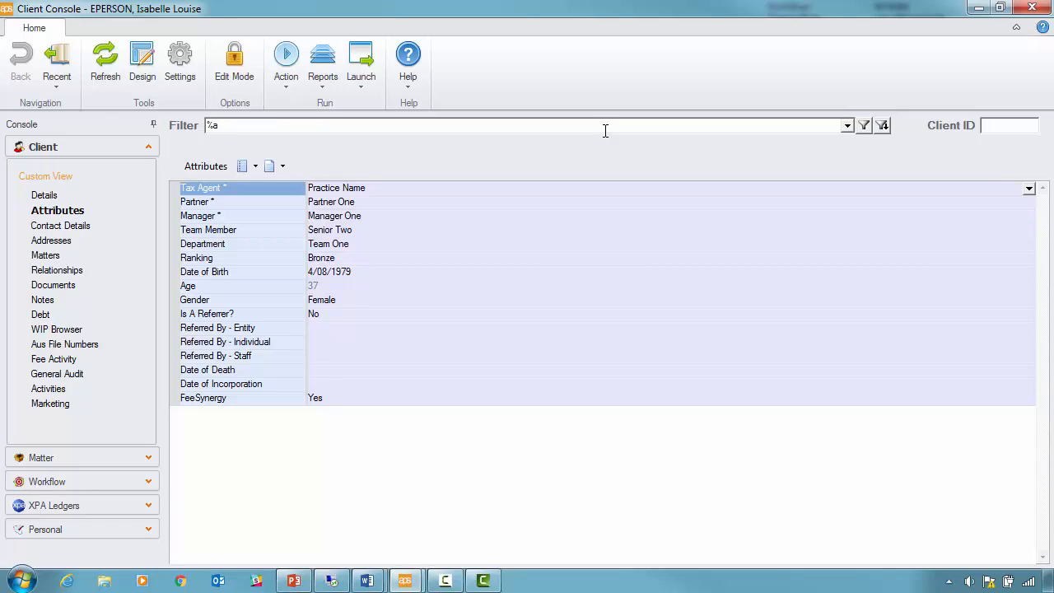
type("ny")
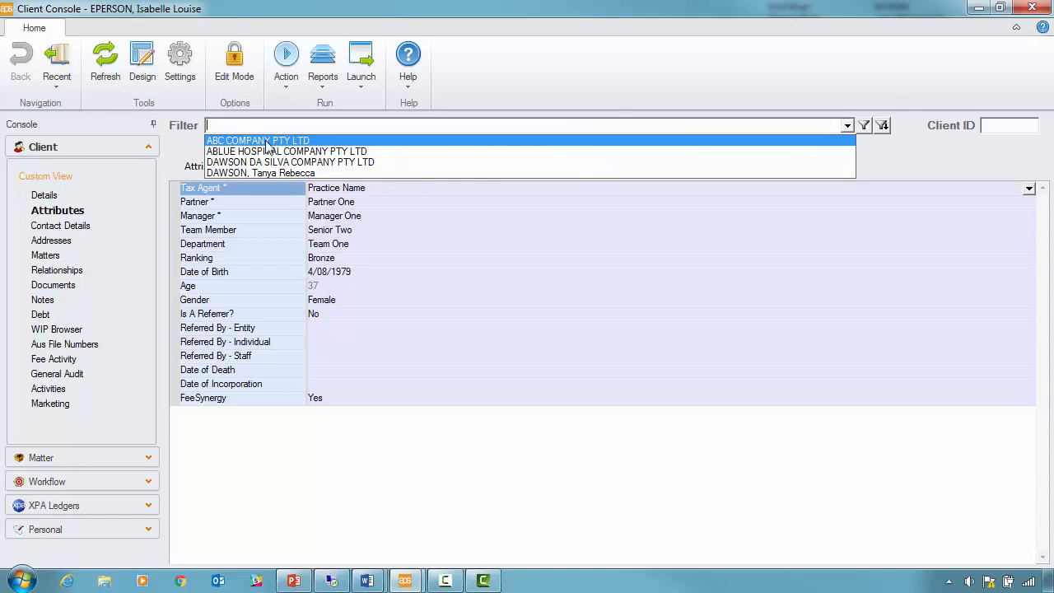
mouse_move(320, 163)
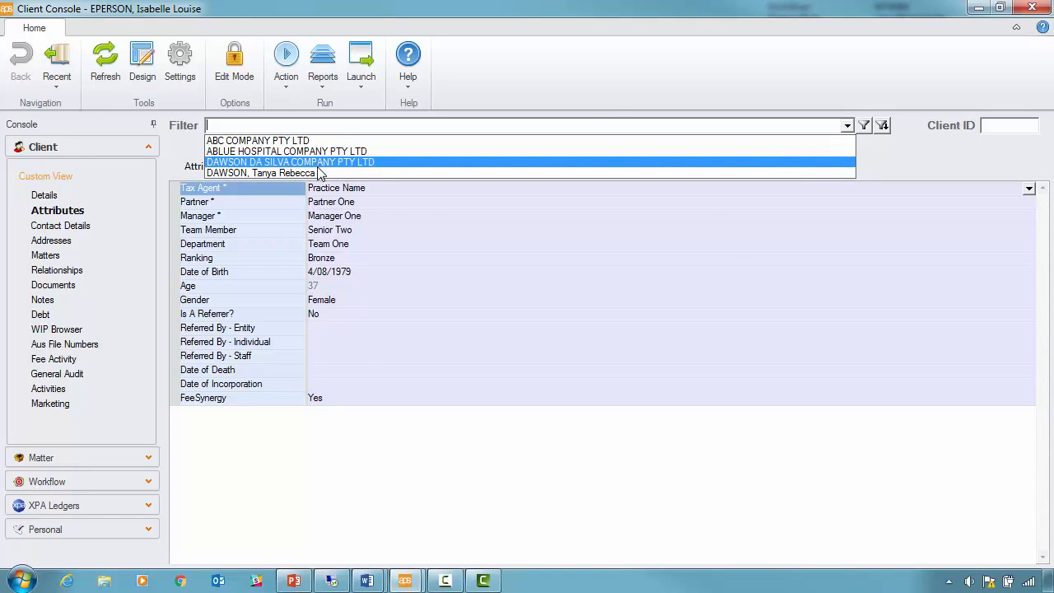
left_click(286, 150)
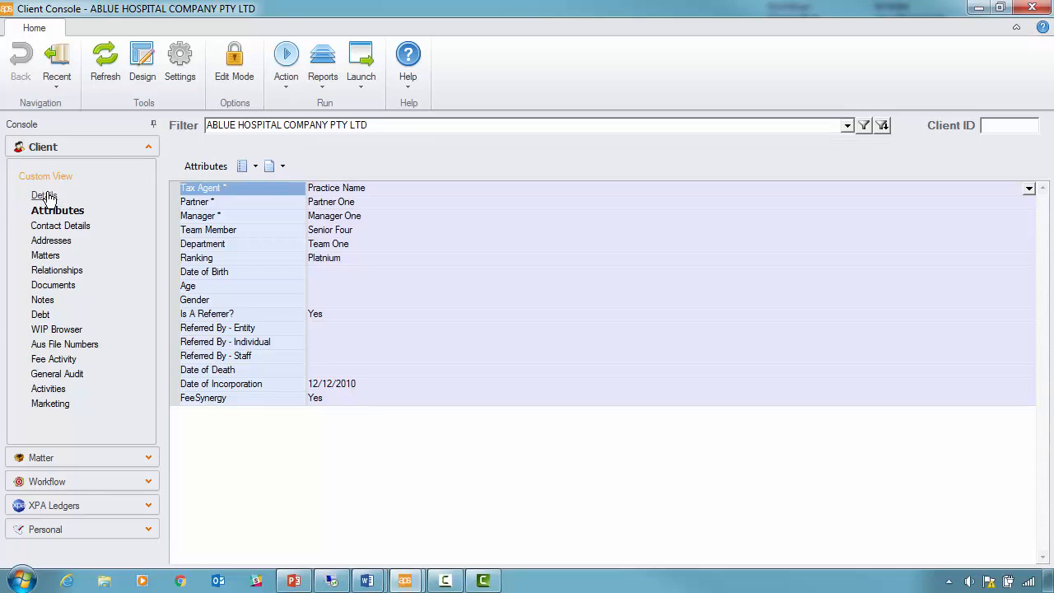
Show Details, select the Family Group field, and load APERSON FAMILY TRUST, THE.
left_click(47, 195)
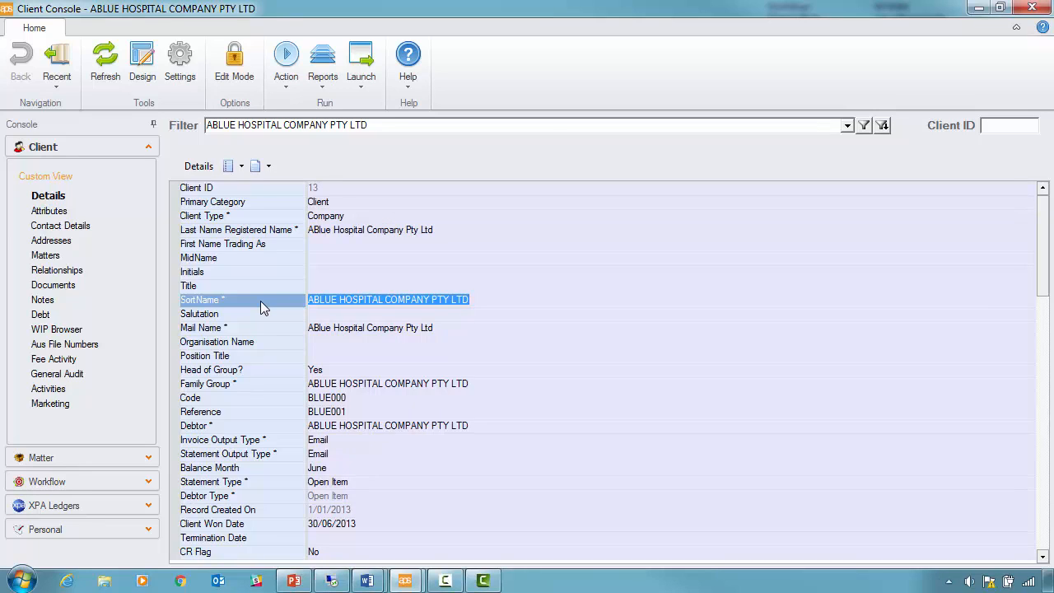
mouse_move(263, 377)
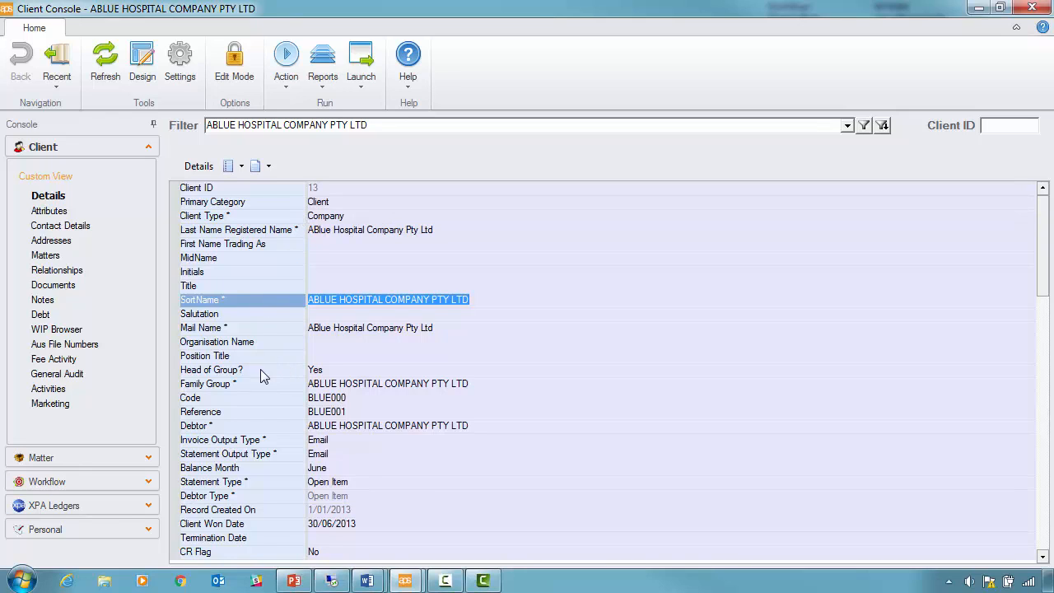
left_click(239, 369)
type("APERSON FAMILY SUPERANNUATION FUND")
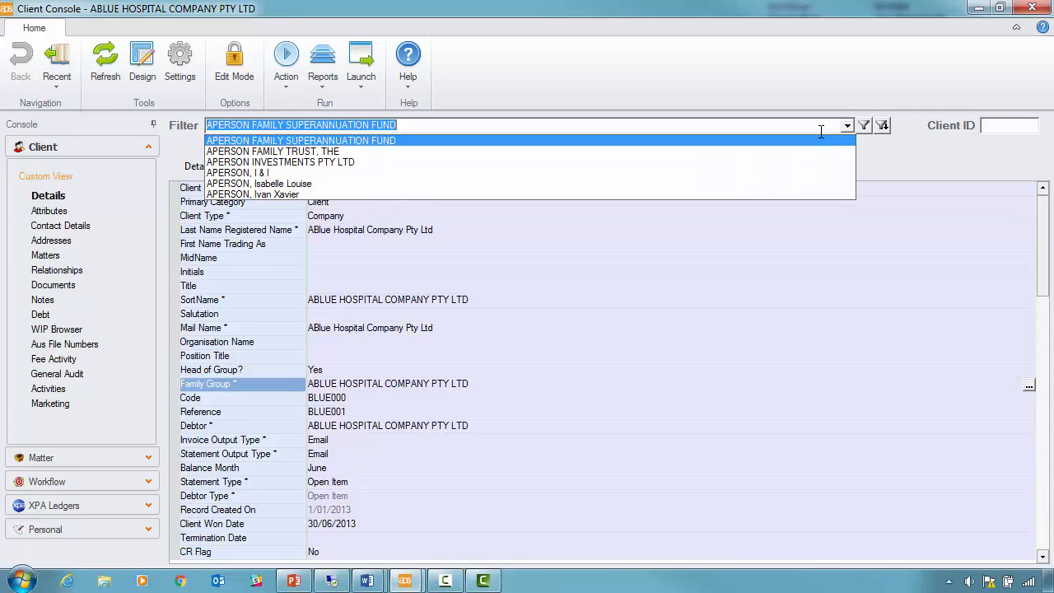
left_click(273, 151)
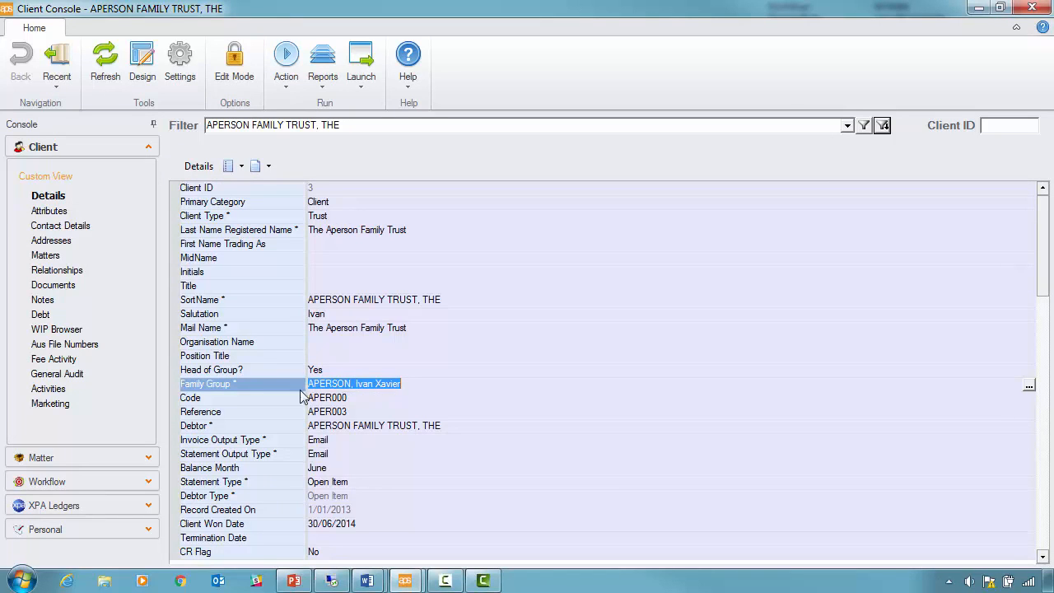
Run Where Used on family group APERSON, Ivan Xavier, revealing six client records.
right_click(354, 383)
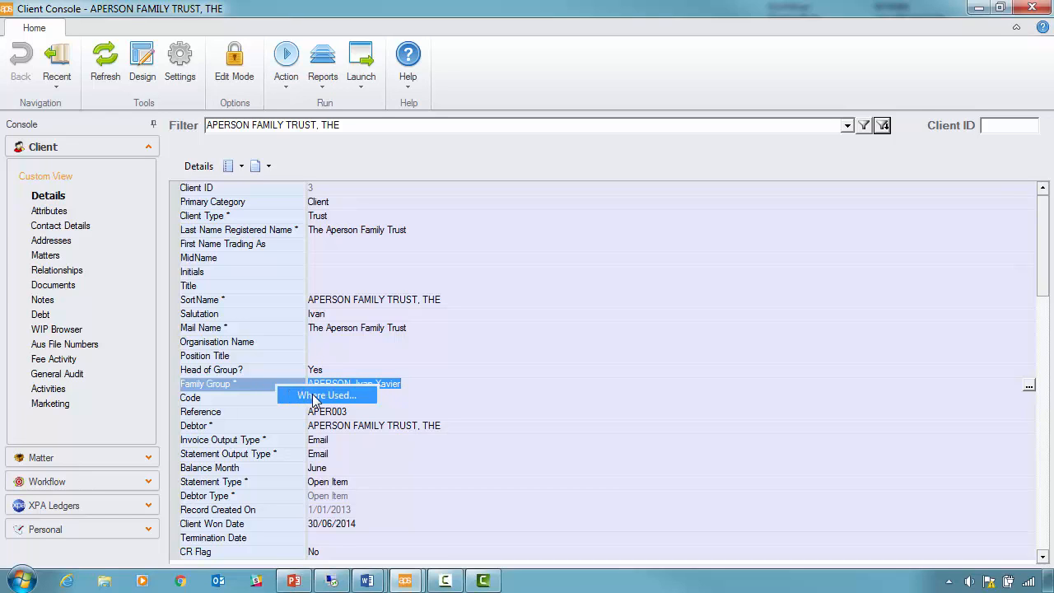
left_click(327, 396)
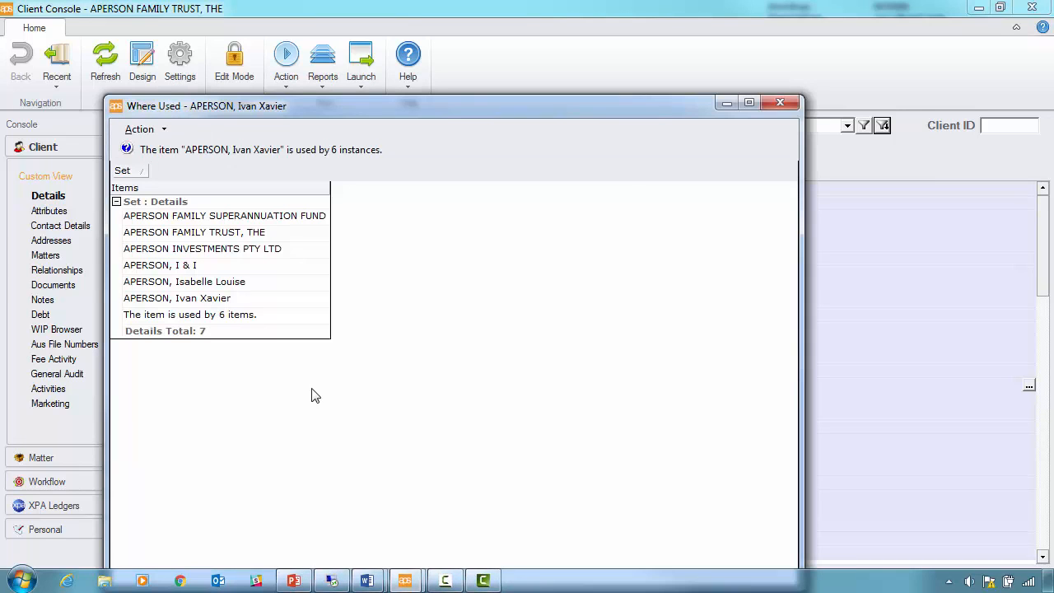
mouse_move(258, 299)
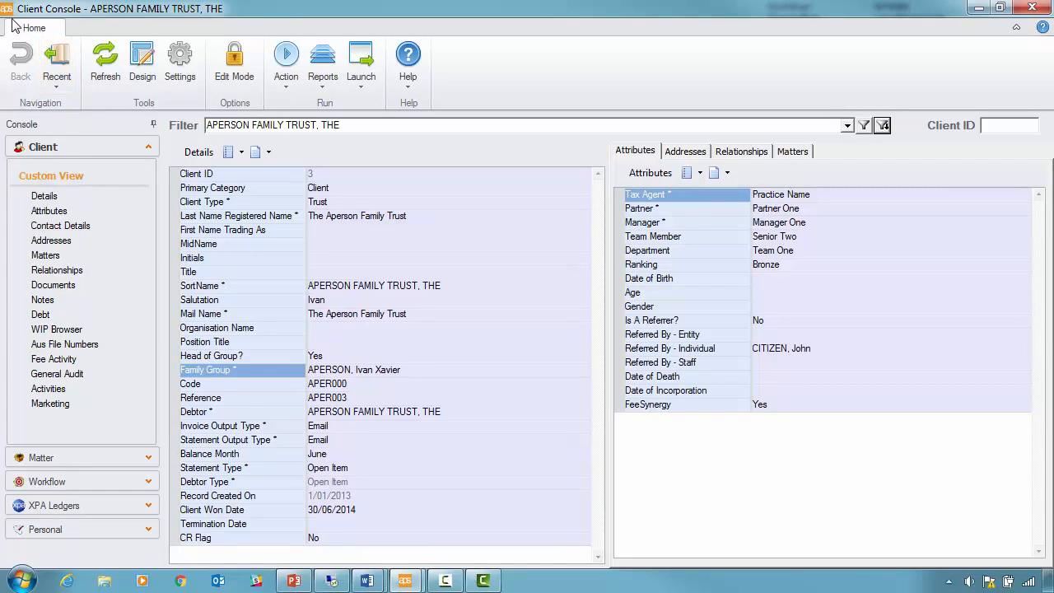
mouse_move(22, 110)
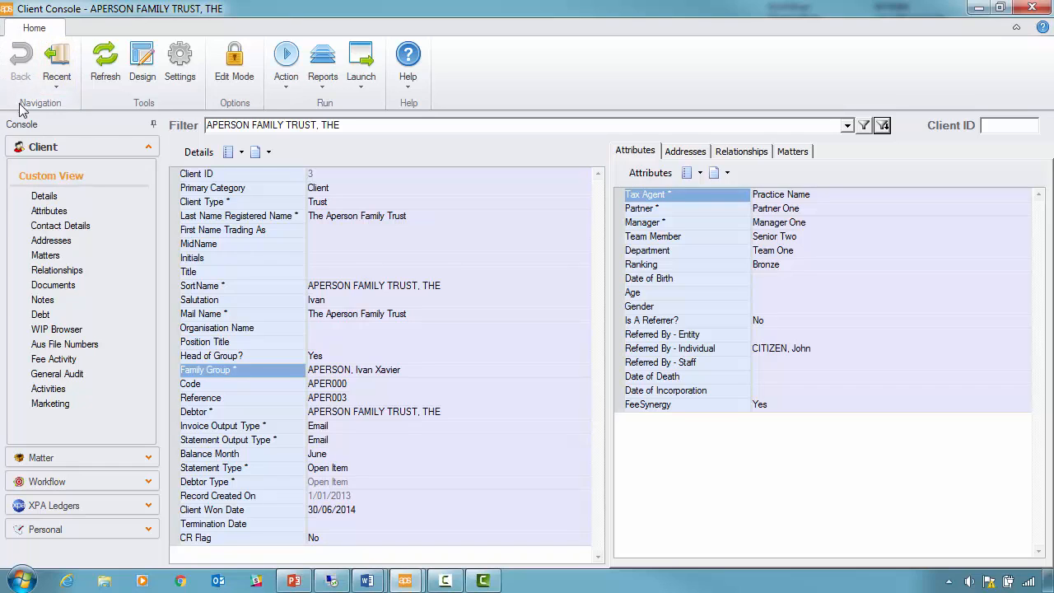
left_click(56, 62)
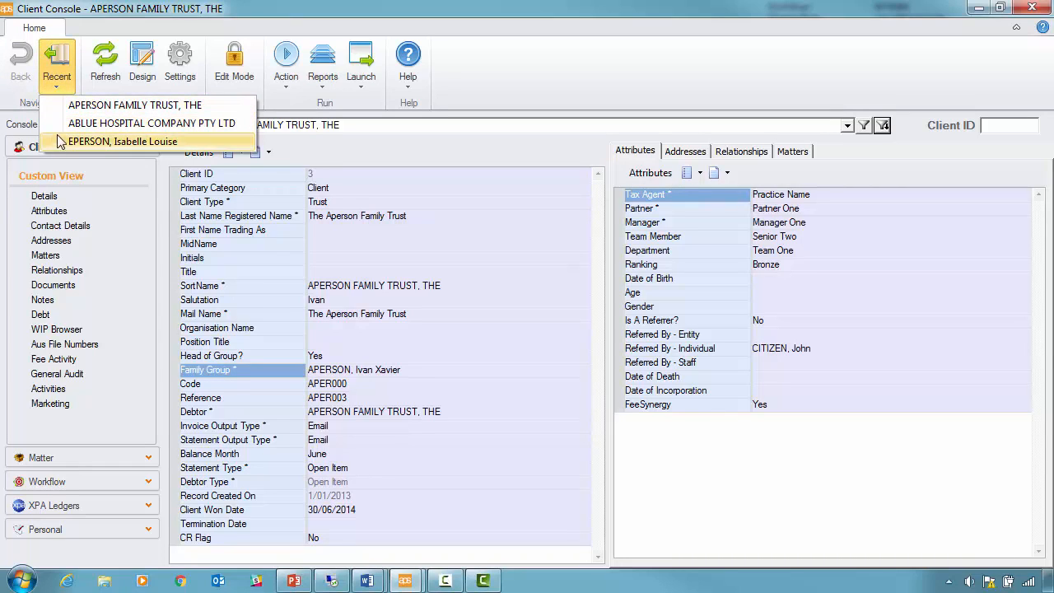
left_click(56, 64)
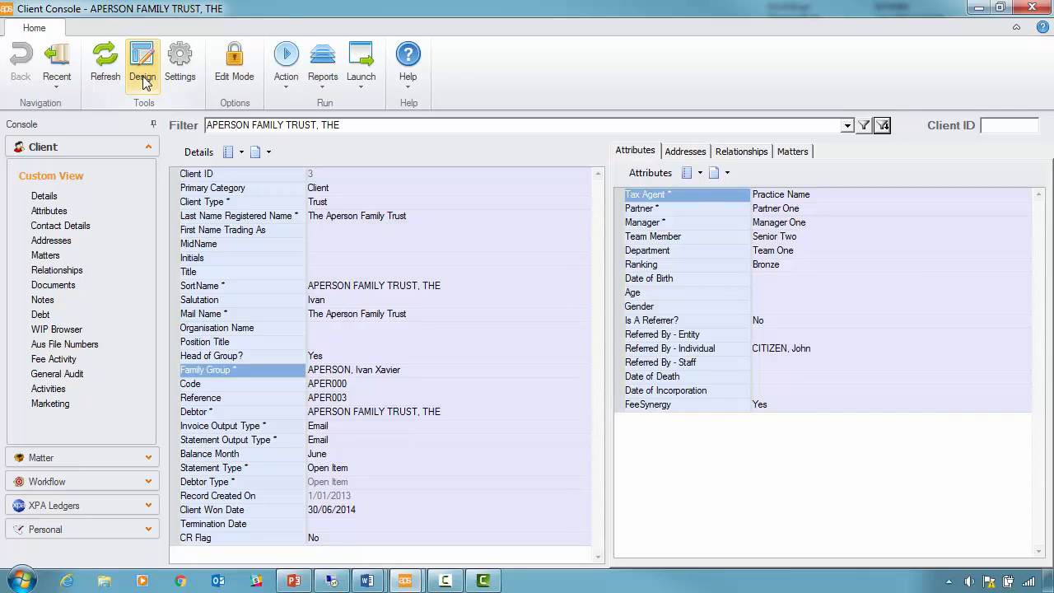
Add and remove the WIP Browser set in Custom View Designer, close unsaved, enable Edit Mode.
left_click(142, 61)
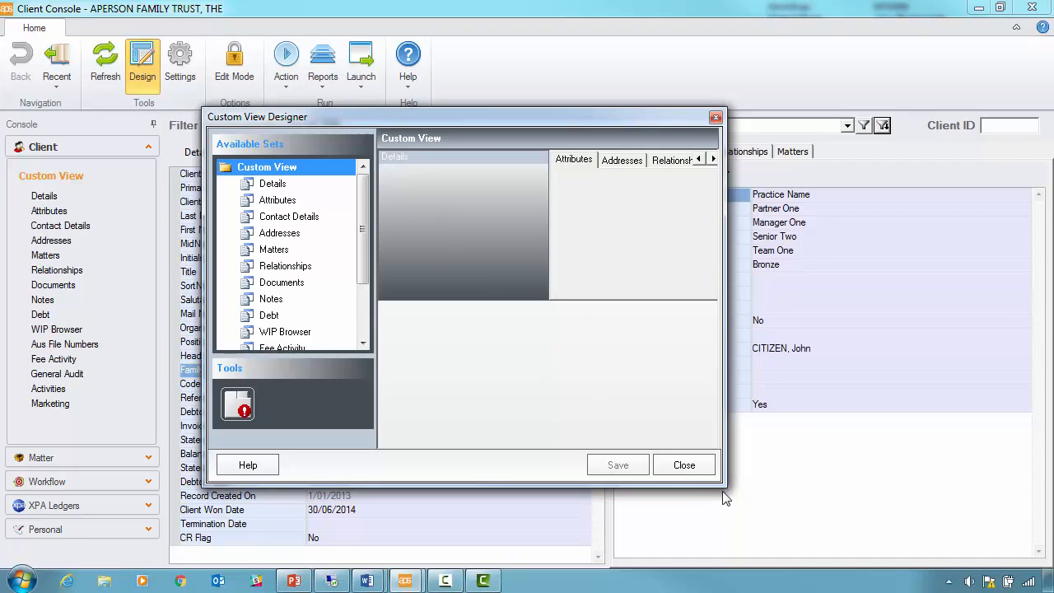
mouse_move(302, 246)
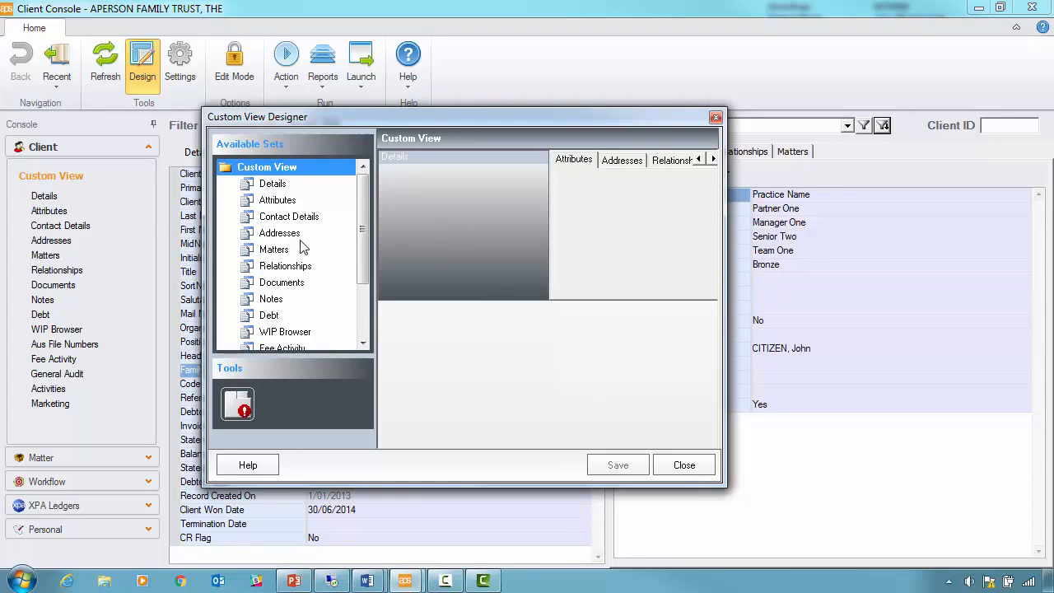
scroll("down", 3)
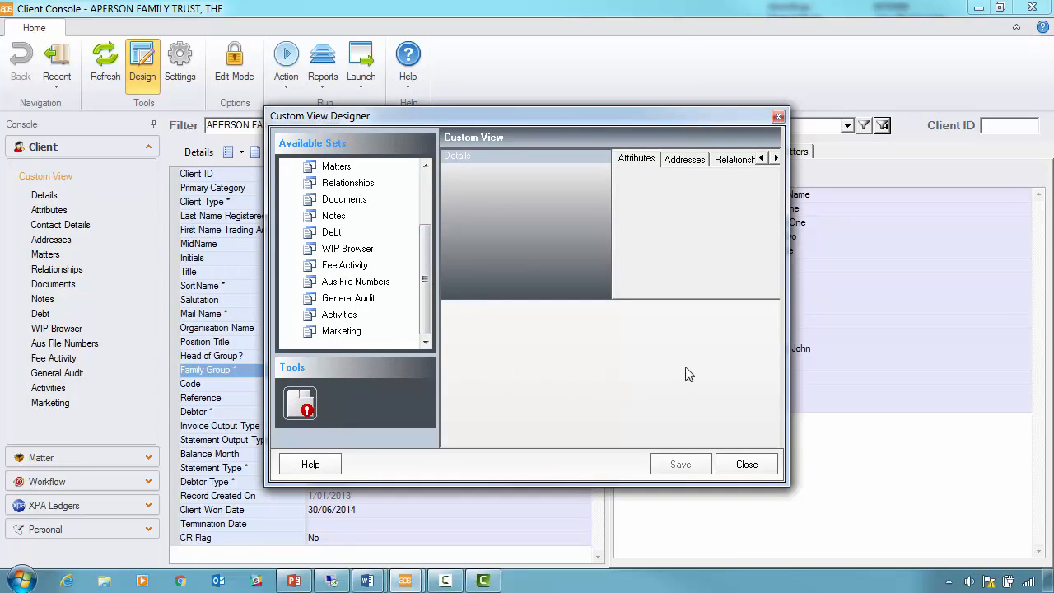
mouse_move(527, 269)
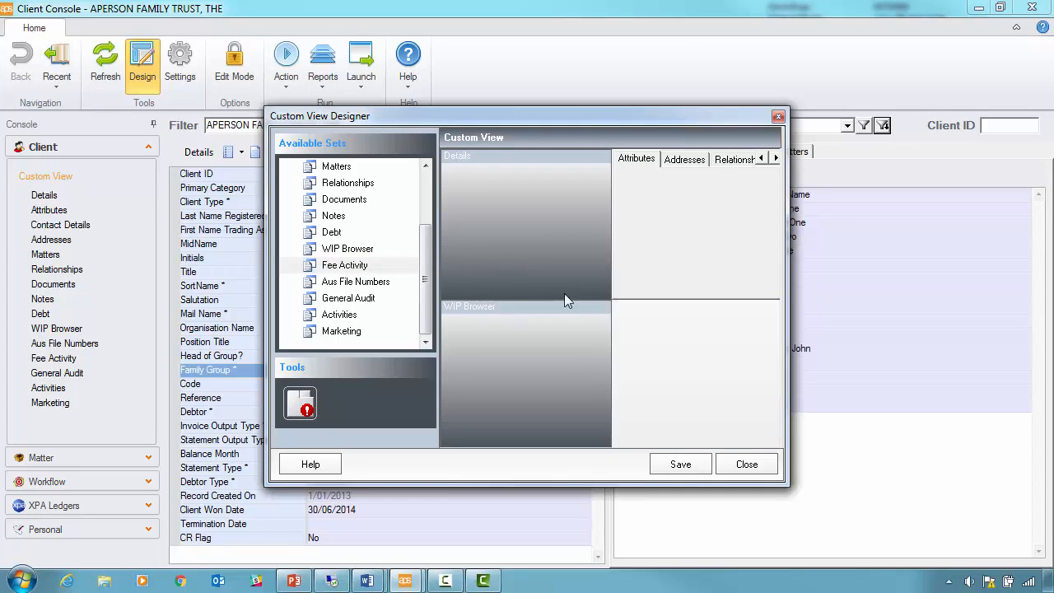
left_click(345, 264)
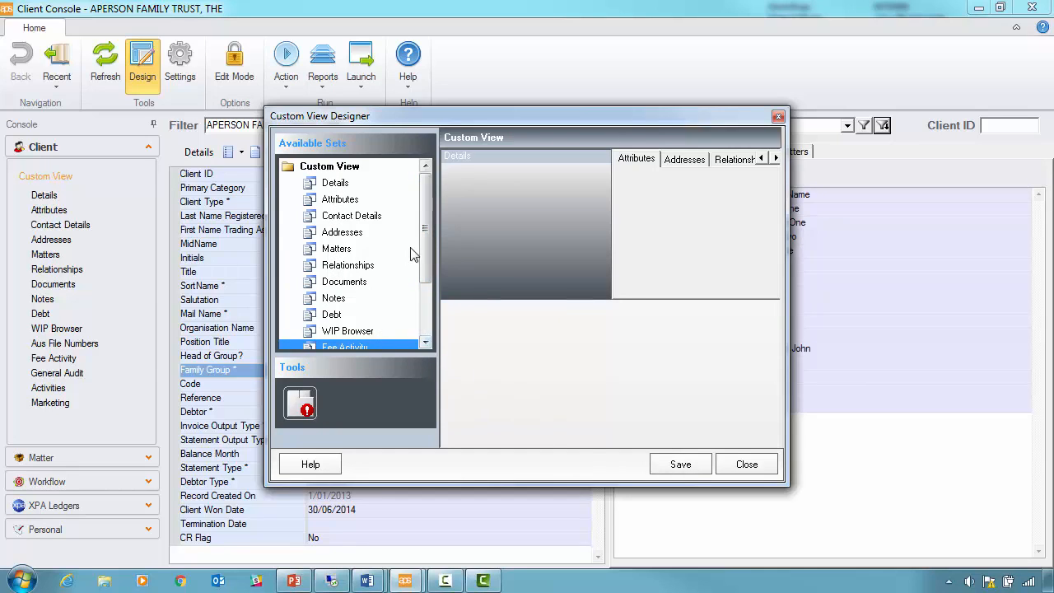
left_click(344, 265)
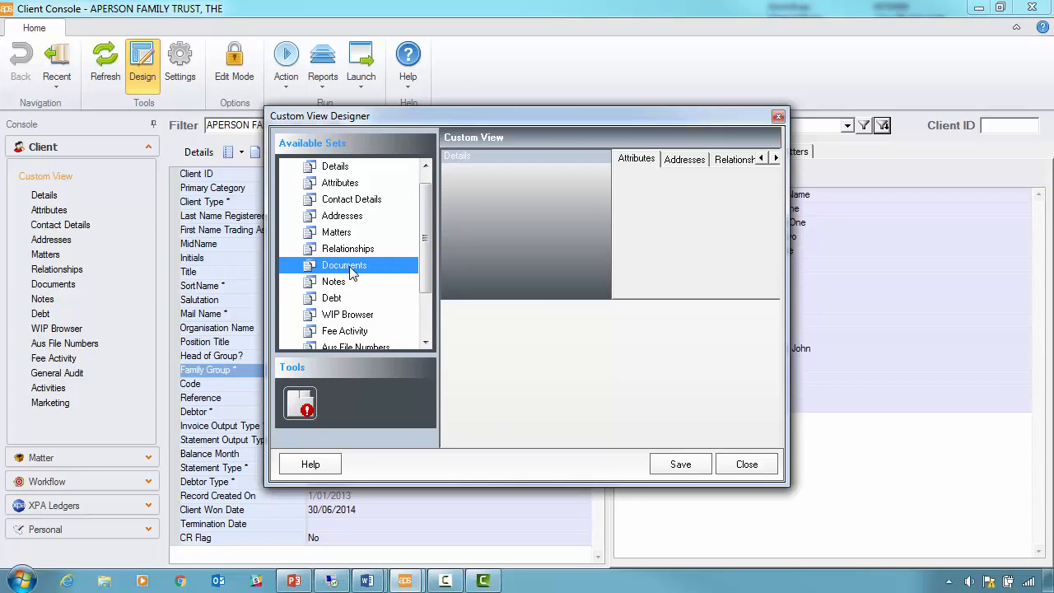
mouse_move(465, 270)
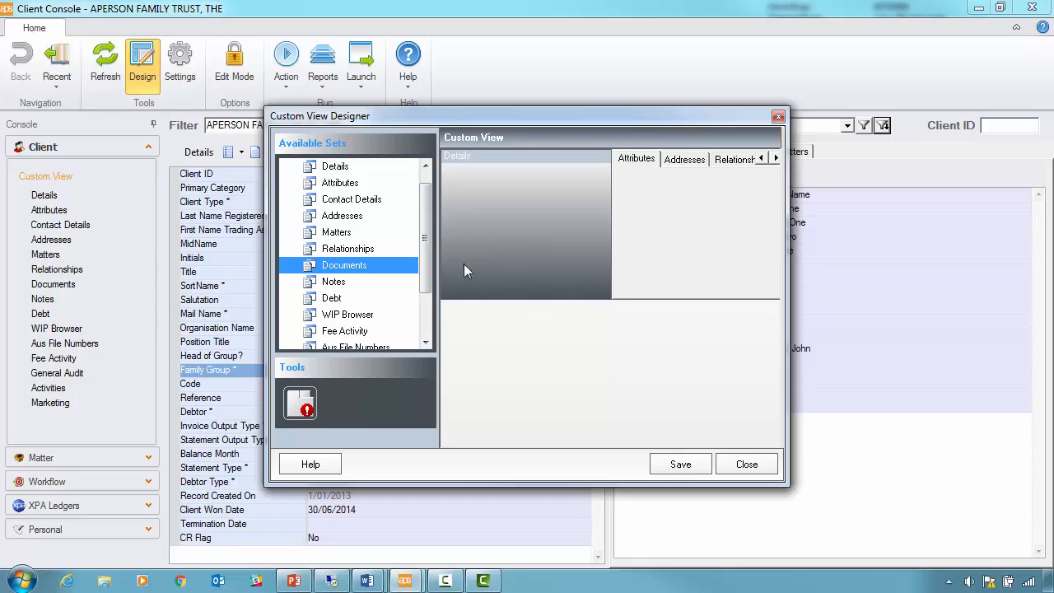
mouse_move(391, 281)
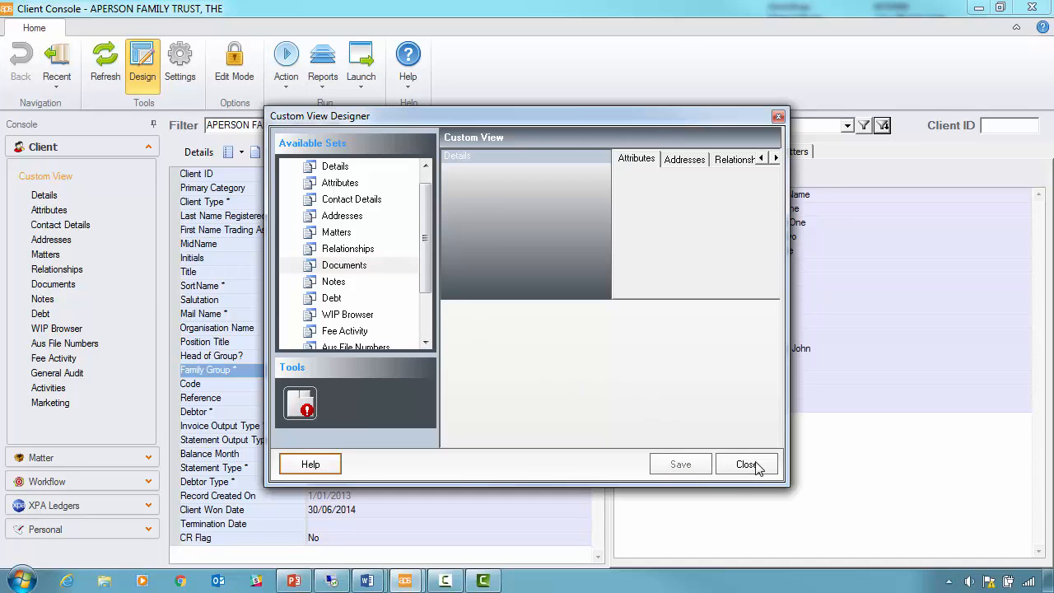
left_click(746, 463)
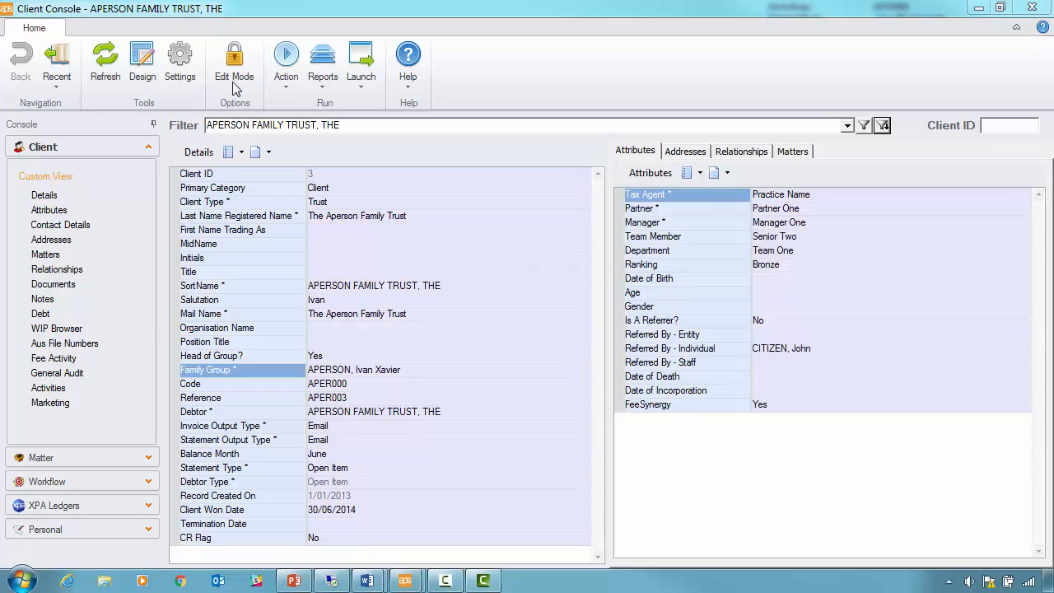
left_click(234, 62)
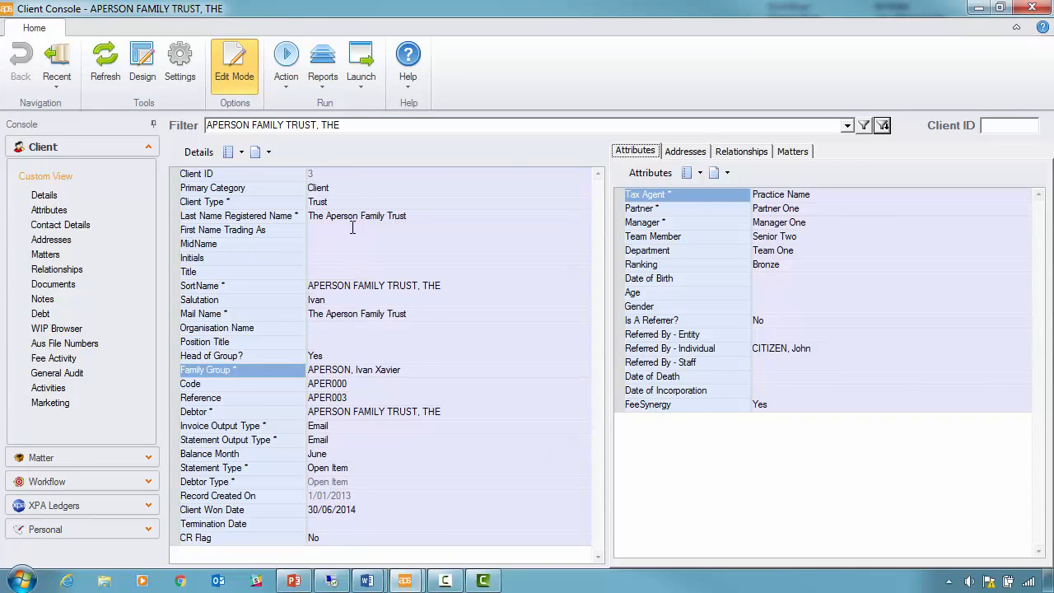
mouse_move(345, 231)
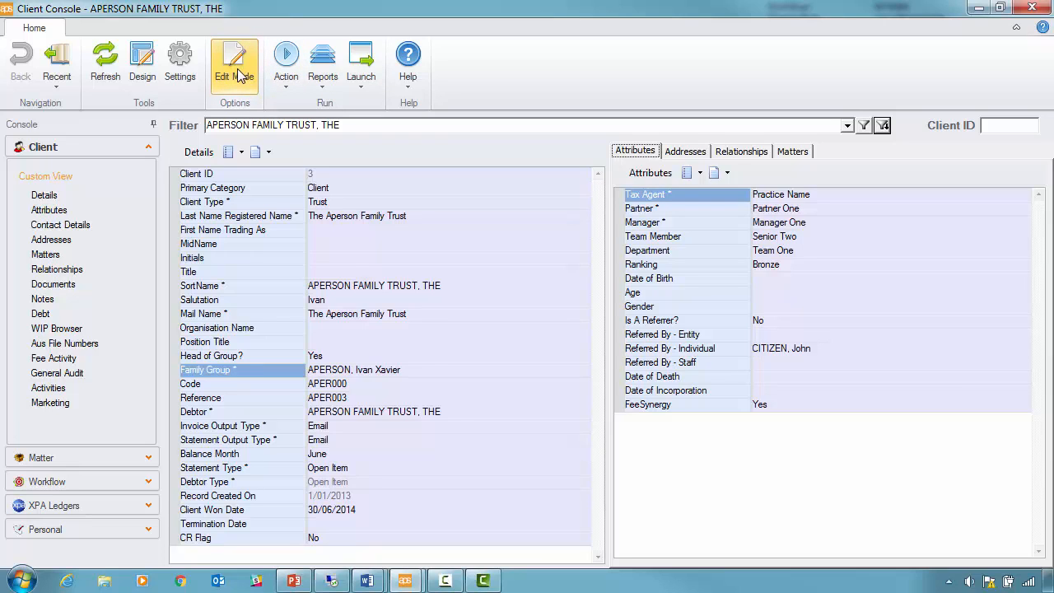
mouse_move(240, 78)
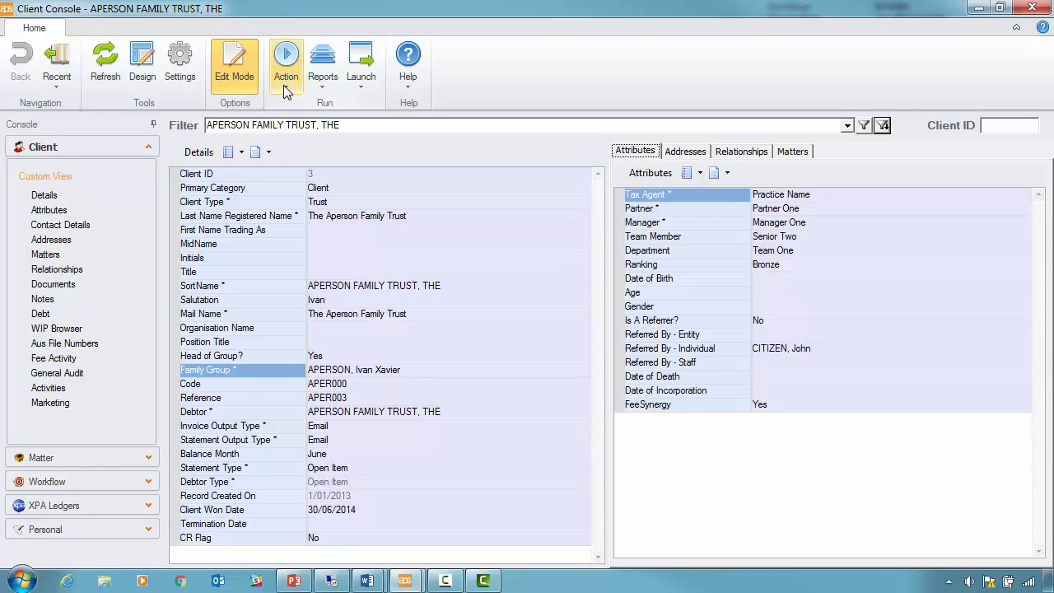
Set up a Quick Word Merge for Mr IX APerson: subject 2018 Annual Compliance, client-link on.
left_click(322, 64)
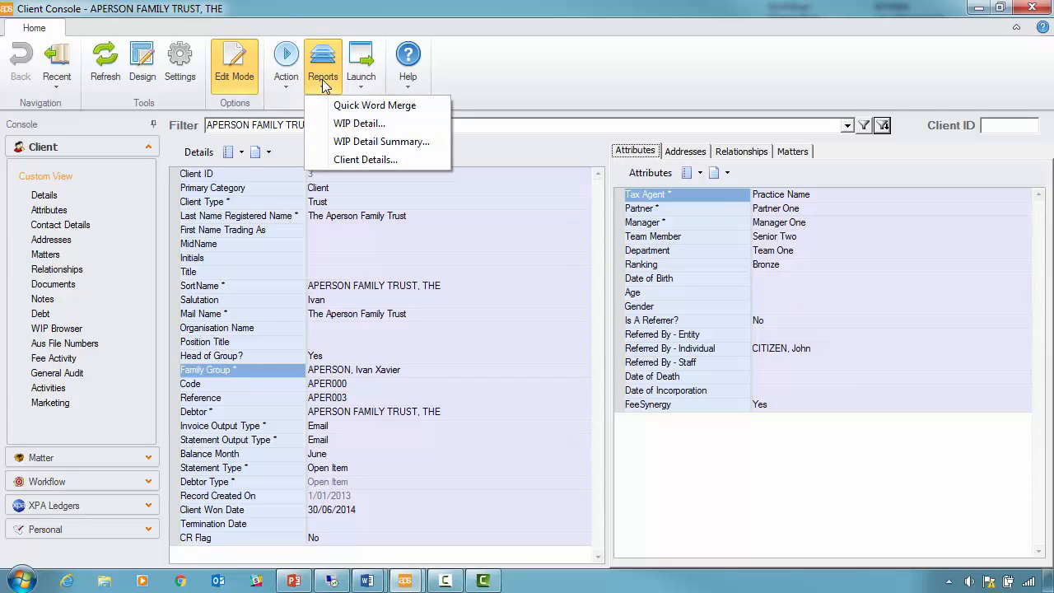
mouse_move(328, 91)
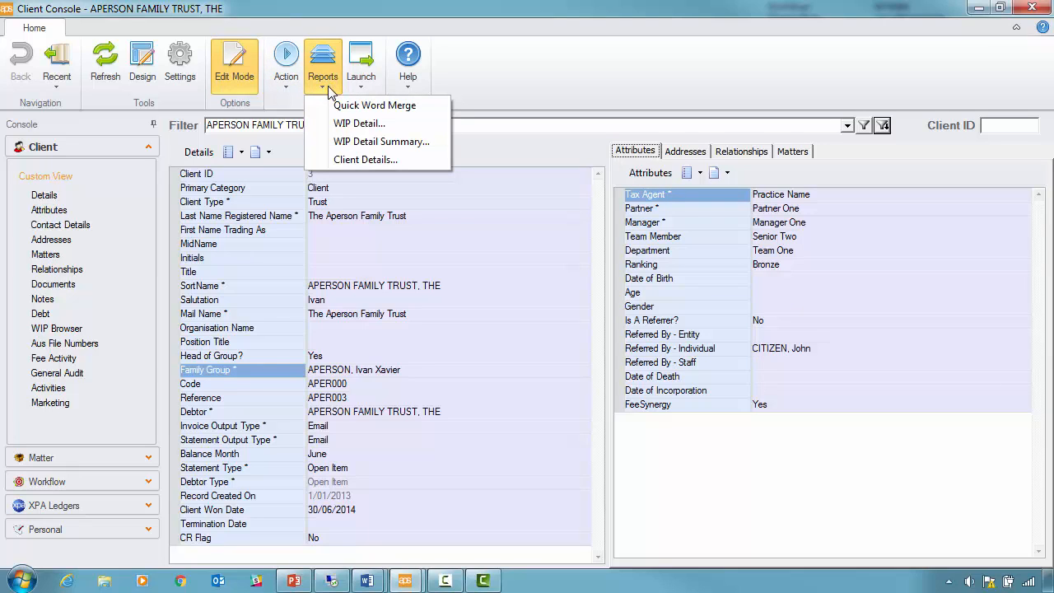
mouse_move(375, 105)
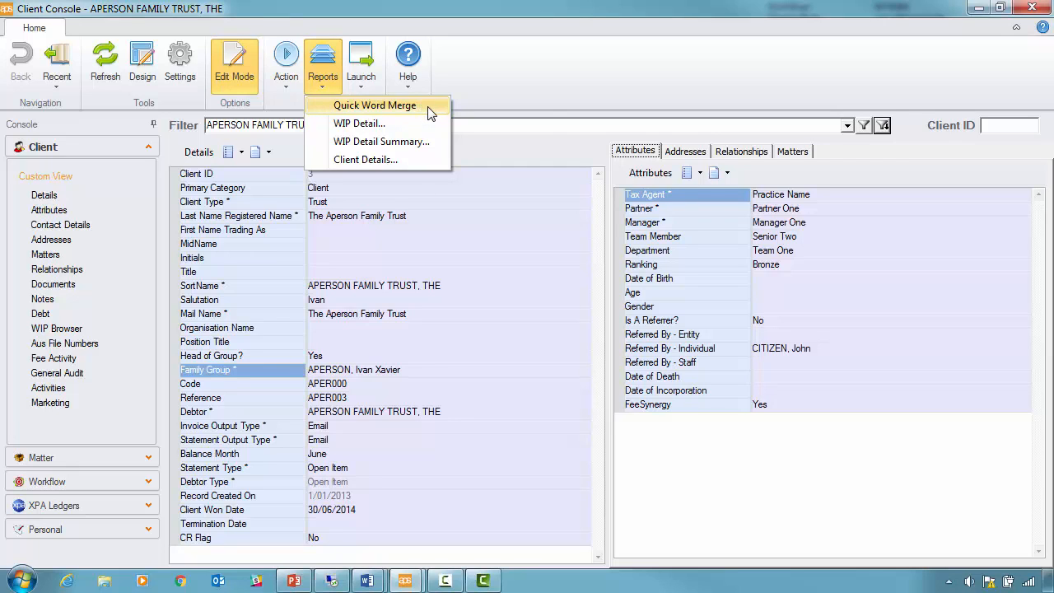
left_click(375, 105)
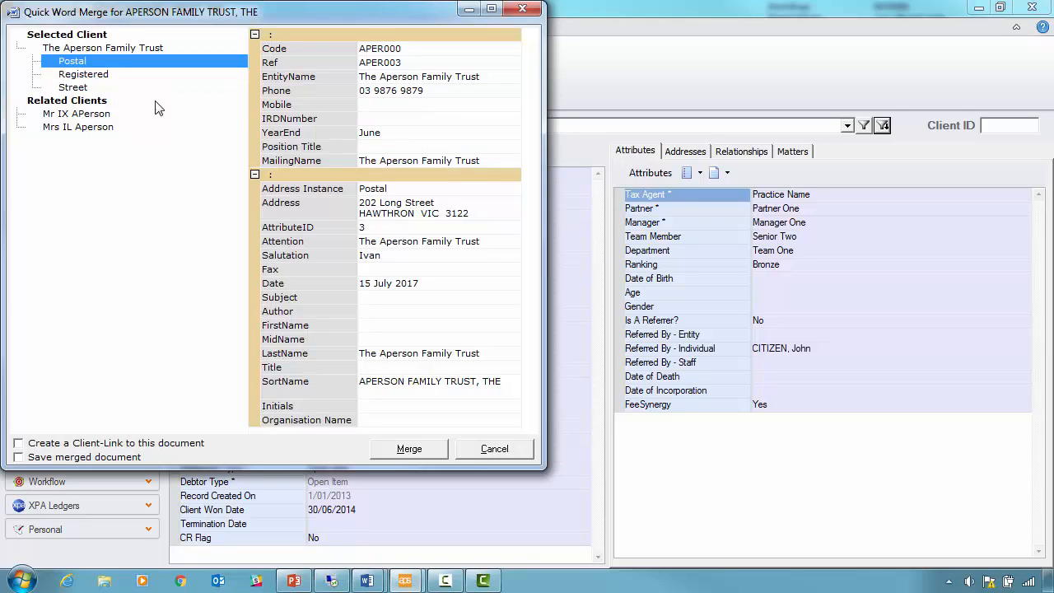
left_click(76, 113)
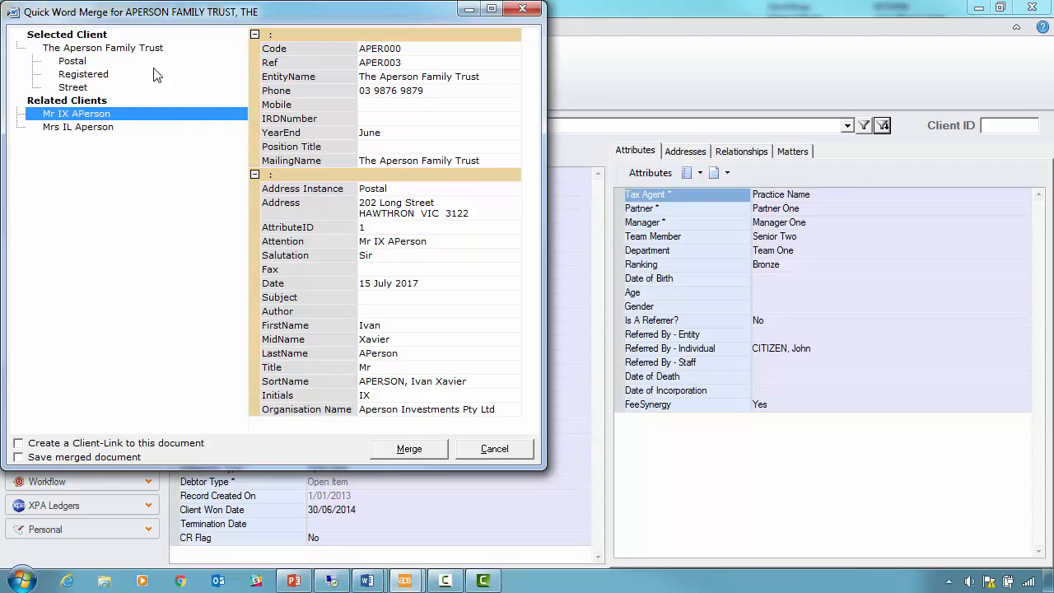
left_click(305, 297)
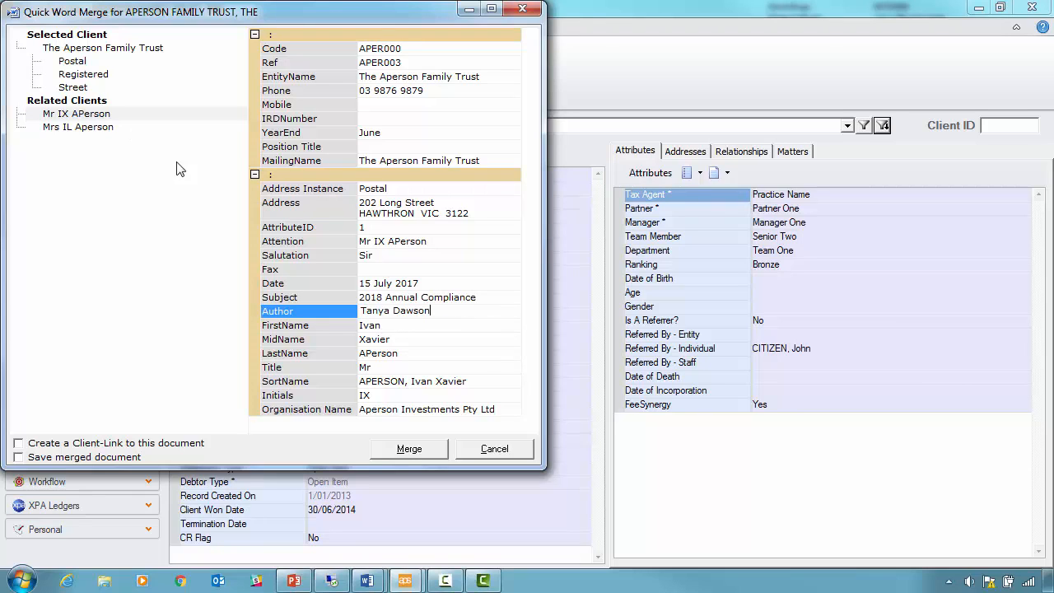
mouse_move(189, 452)
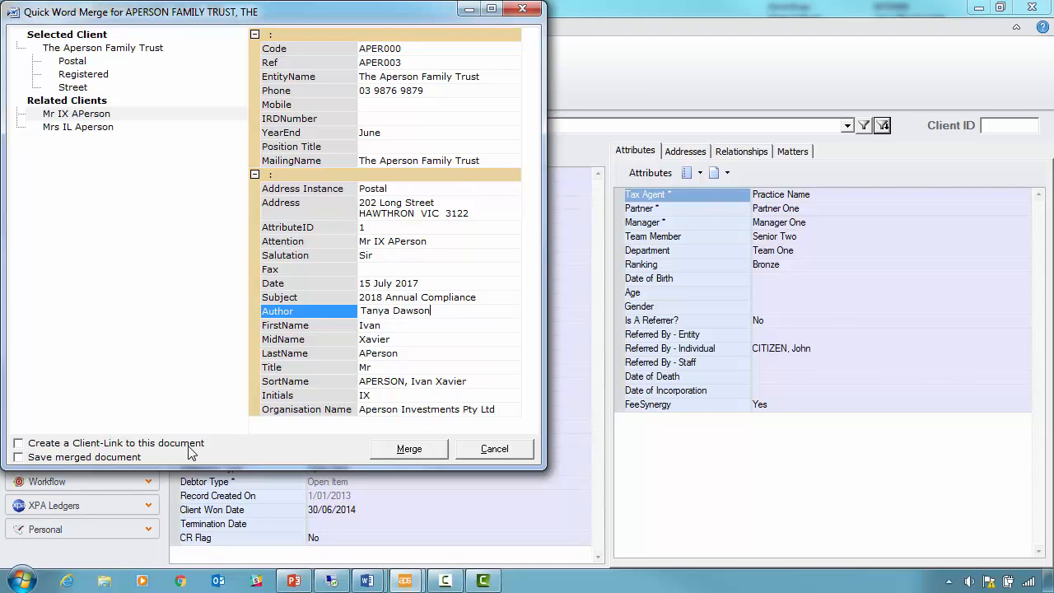
left_click(18, 443)
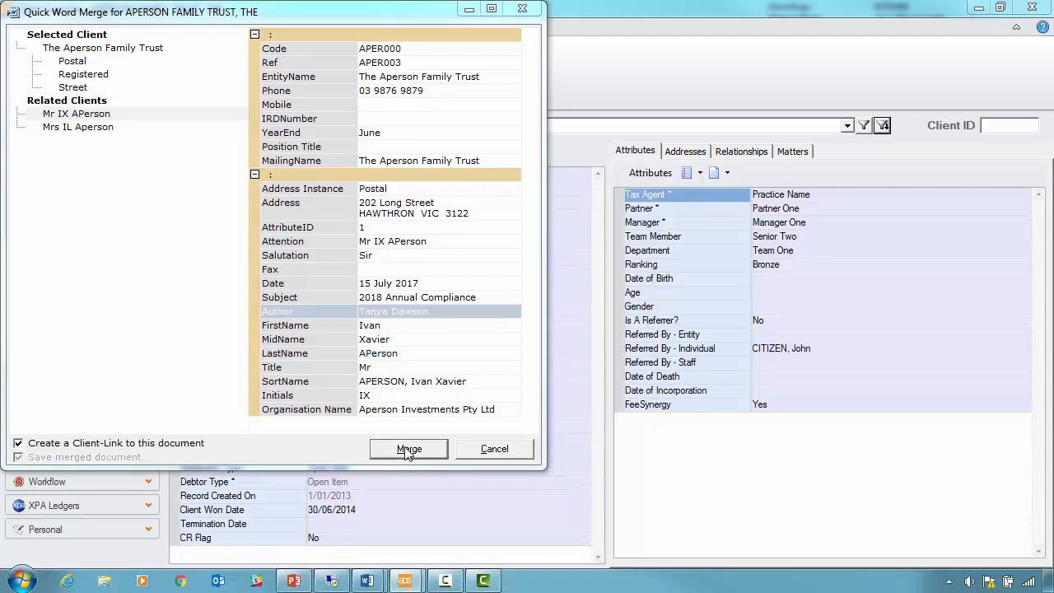
Merge with QW_An Engagement Letter Example.dot and save into the 2016 Annual Compliance folder.
left_click(408, 449)
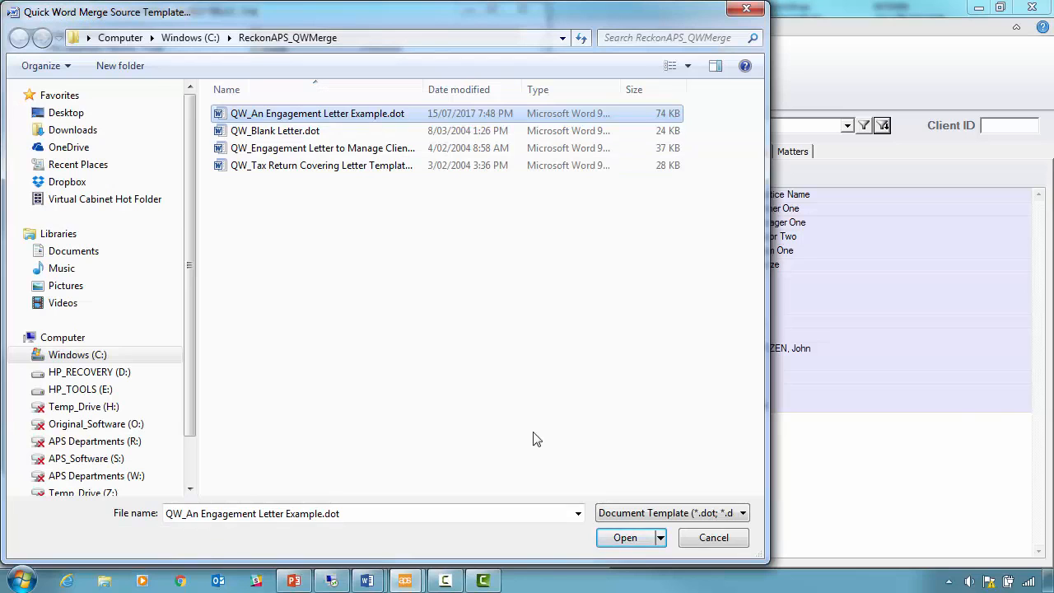
left_click(625, 537)
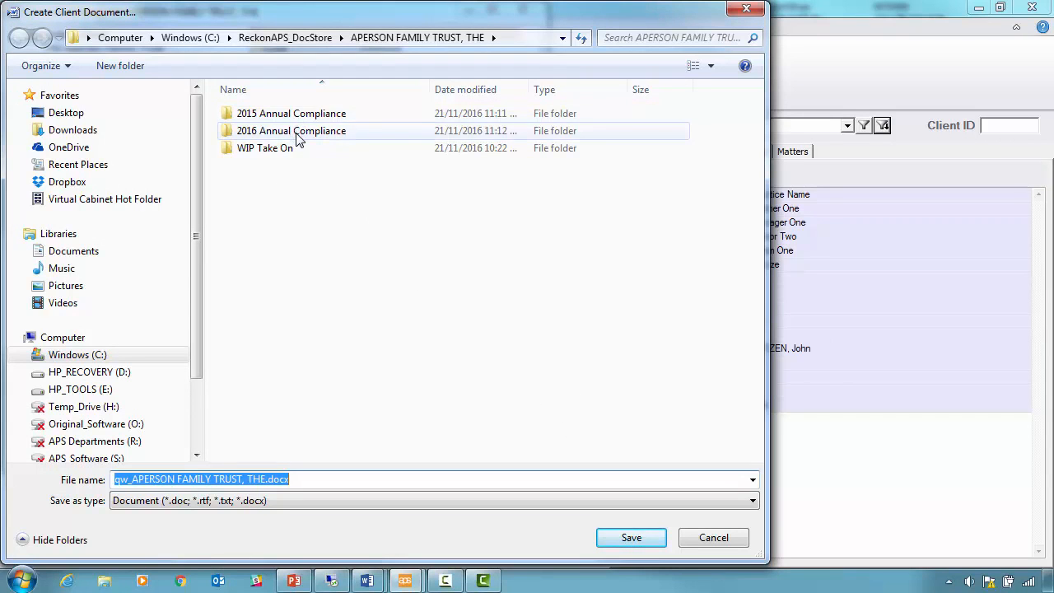
double_click(290, 131)
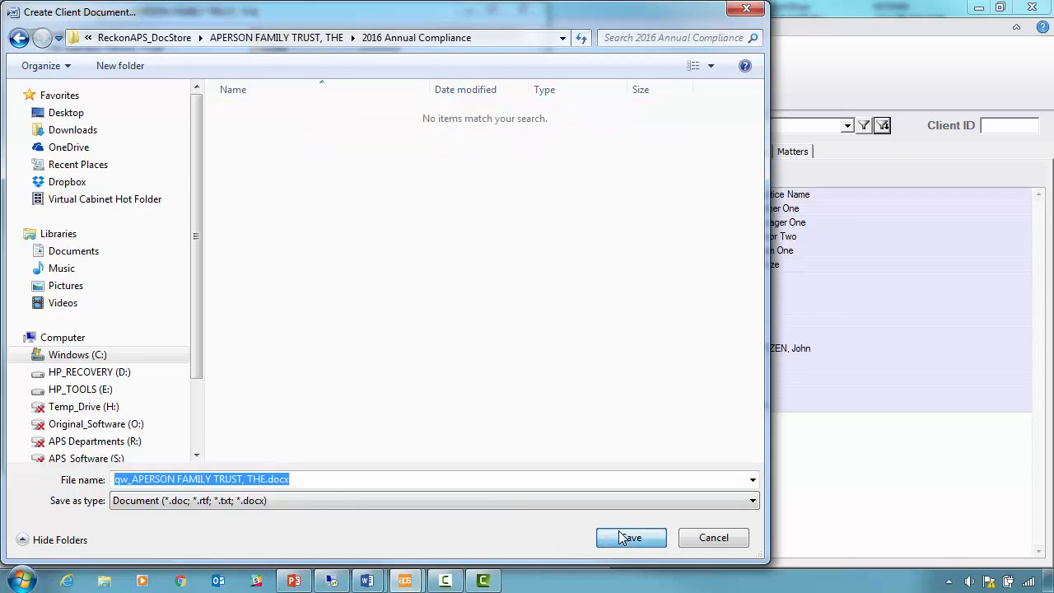
left_click(631, 537)
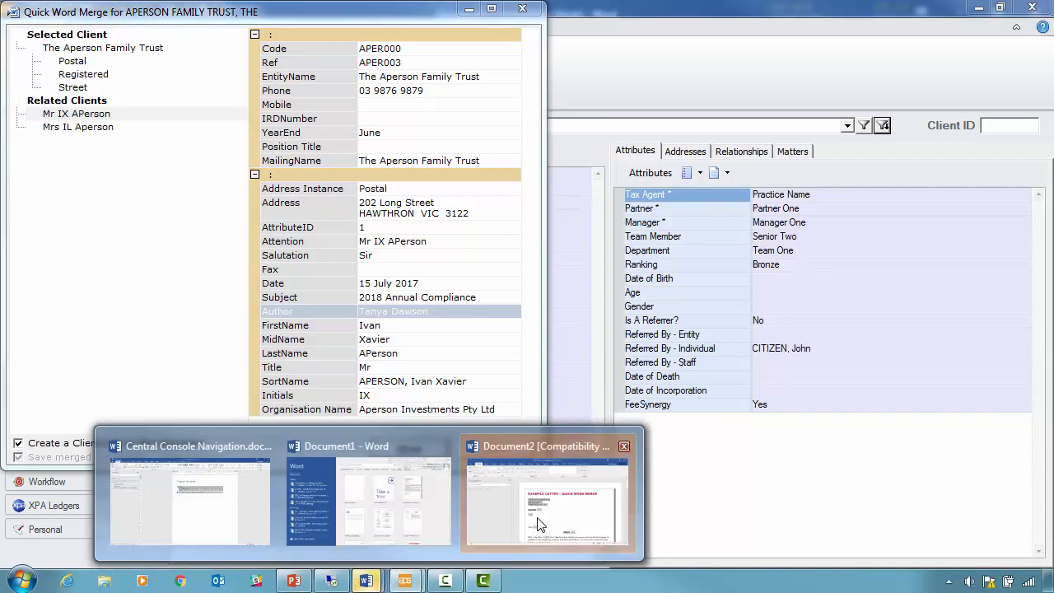
View the merged letter and give its profile category Outgoing Correspondence with narration 'Blah'.
left_click(546, 503)
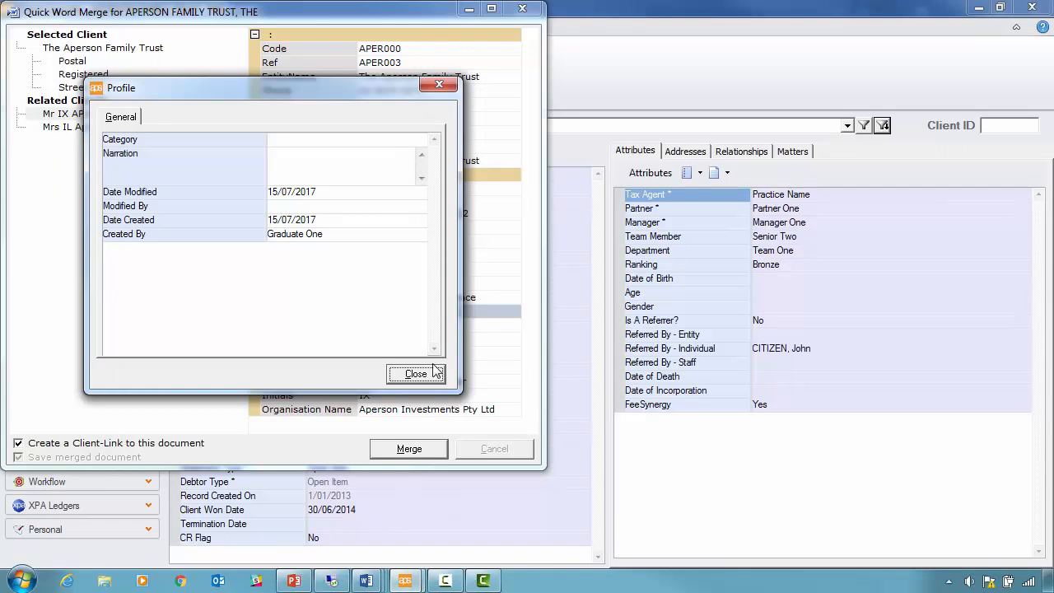
left_click(420, 140)
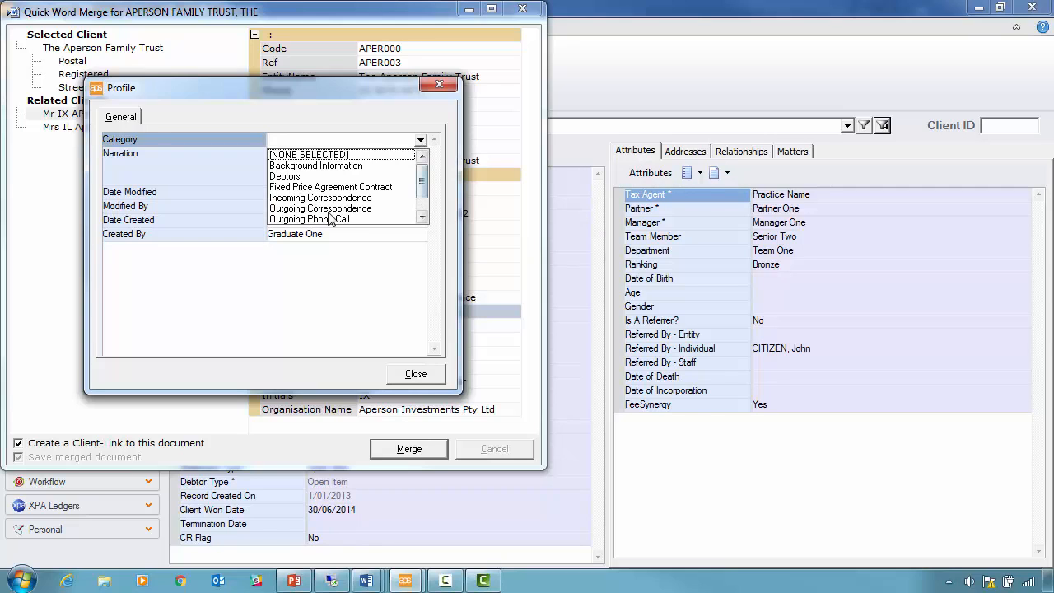
left_click(320, 207)
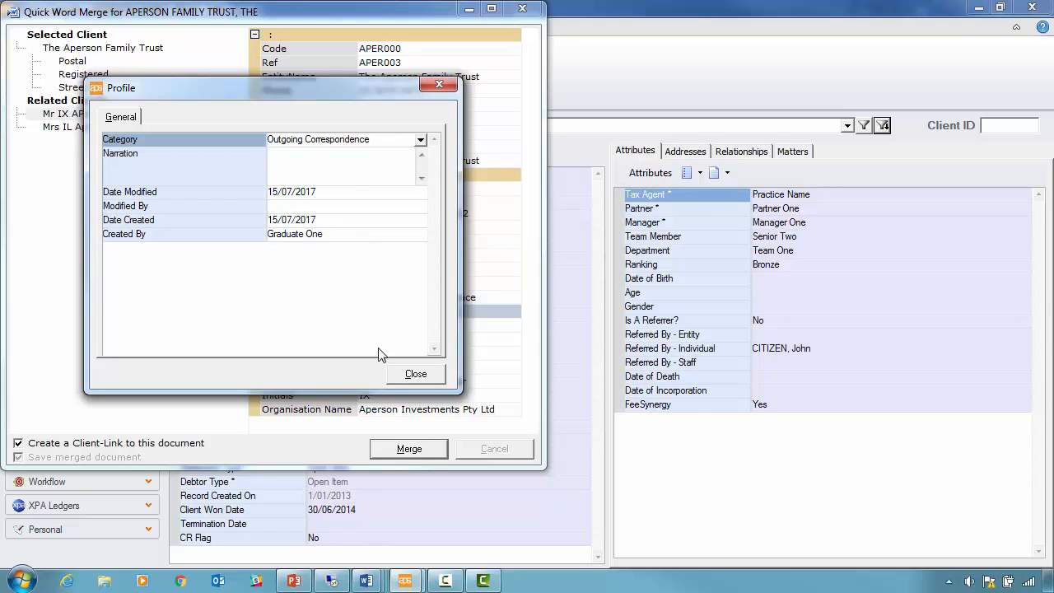
type("B")
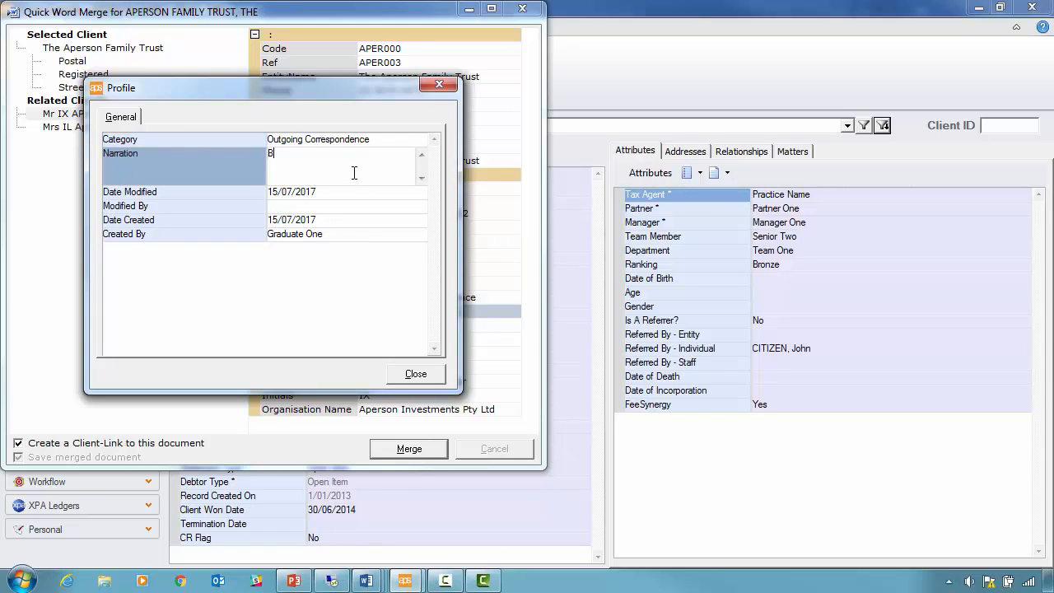
type("lah")
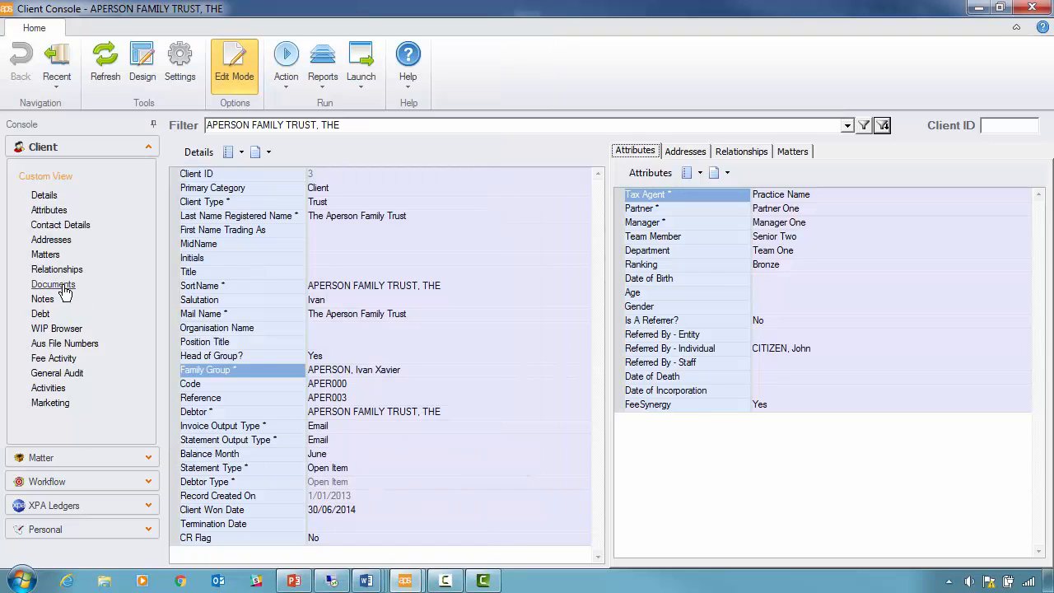
Open the trust's Documents store and check the Outgoing Correspondence letter's profile, narration 'Blah'.
left_click(53, 284)
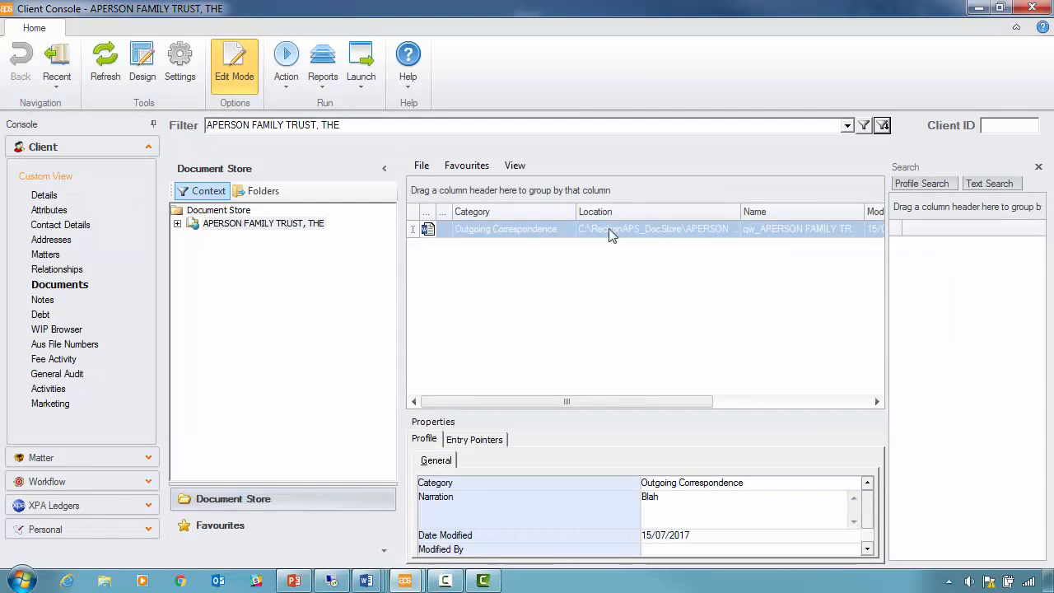
mouse_move(780, 231)
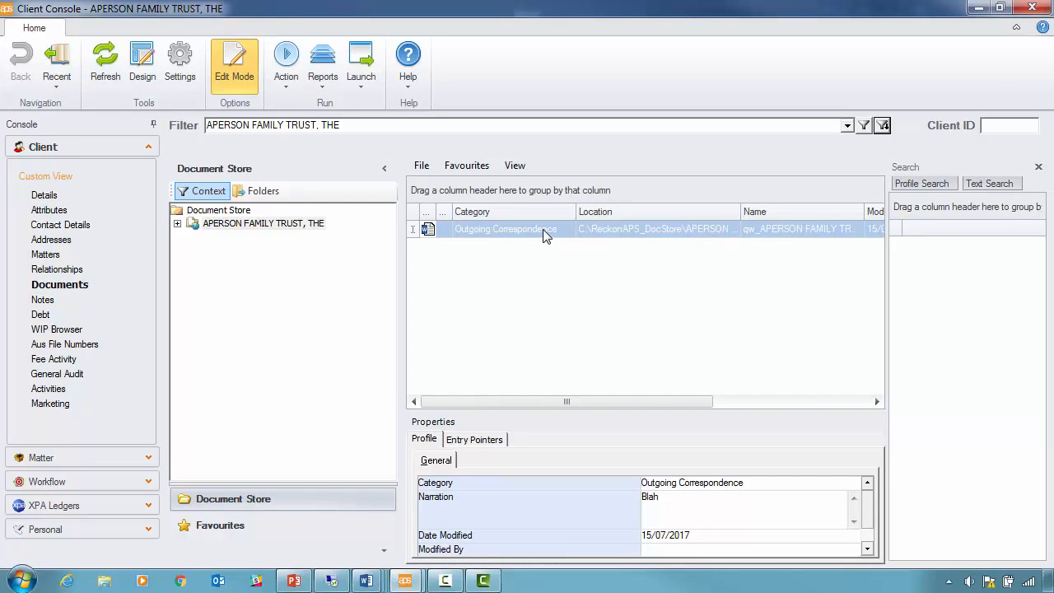
mouse_move(474, 461)
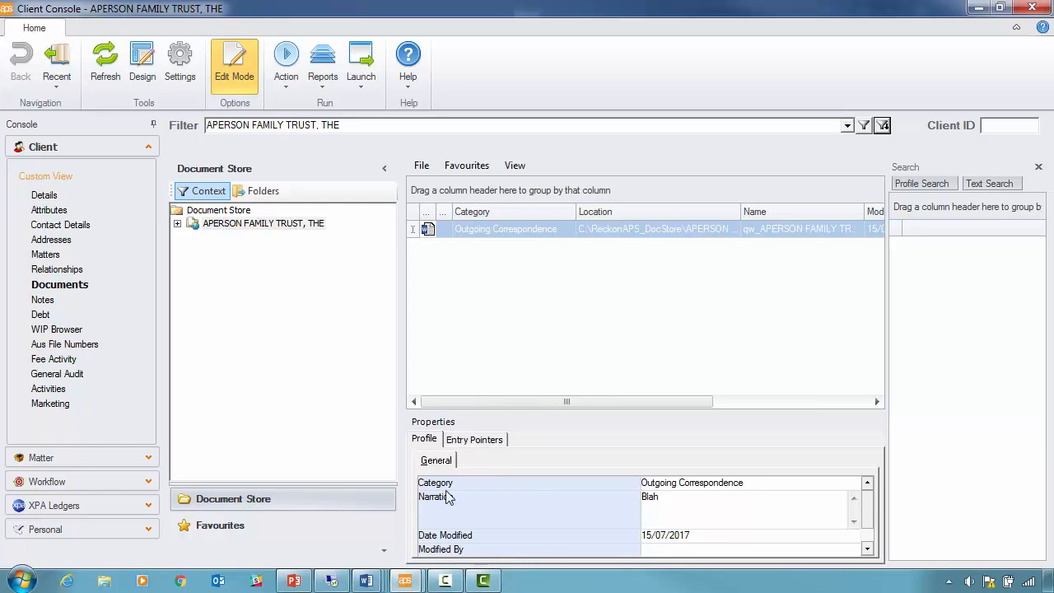
right_click(505, 229)
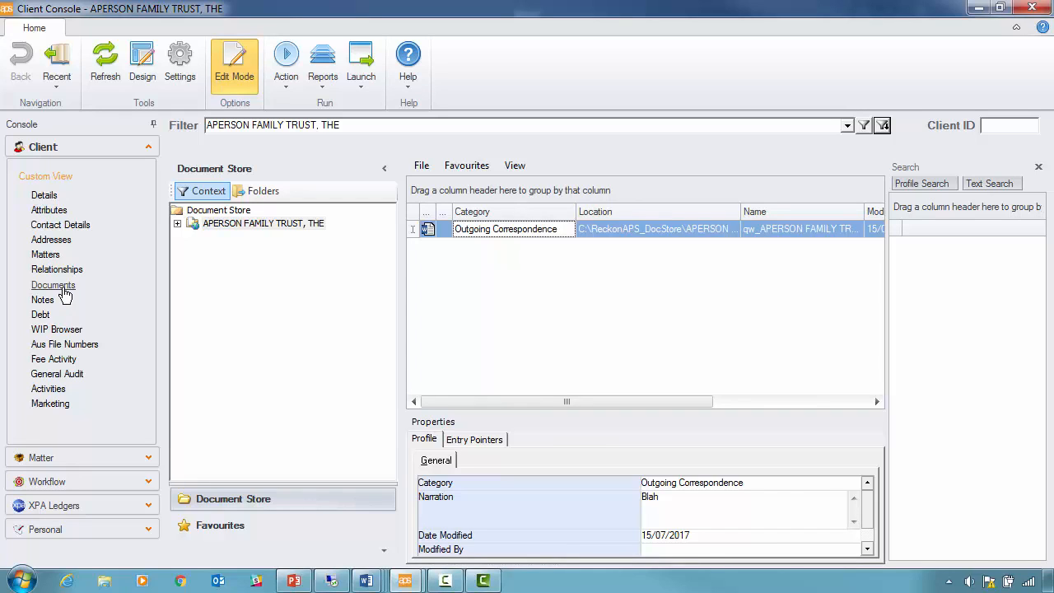
mouse_move(53, 285)
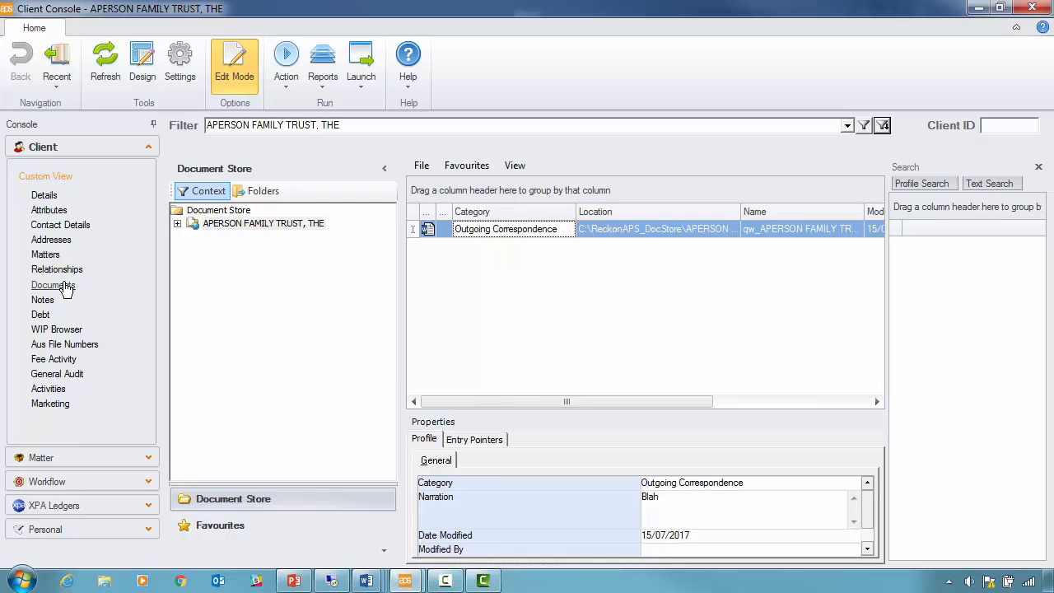
mouse_move(87, 296)
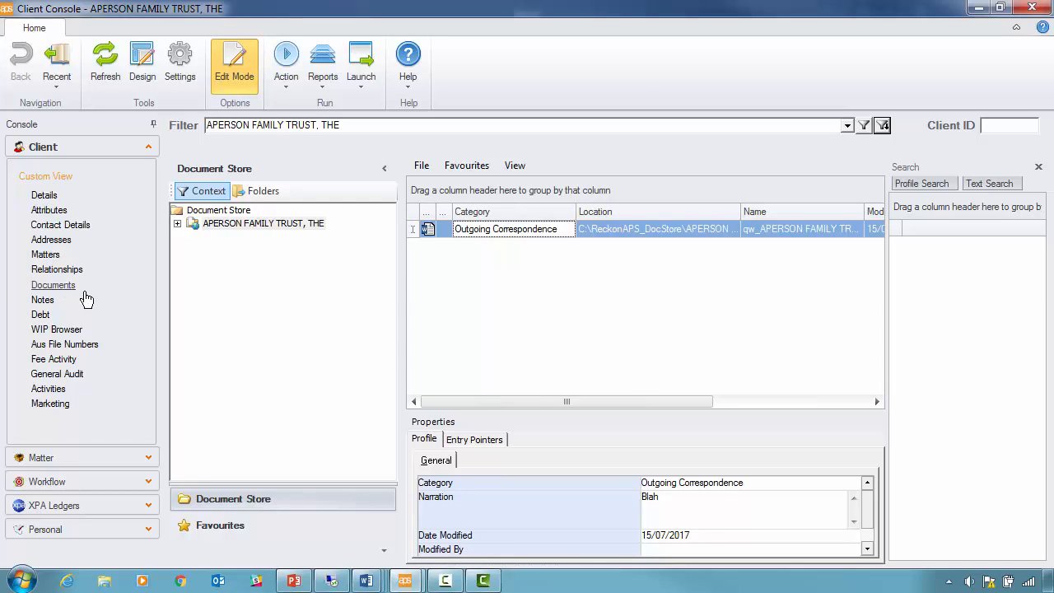
mouse_move(76, 294)
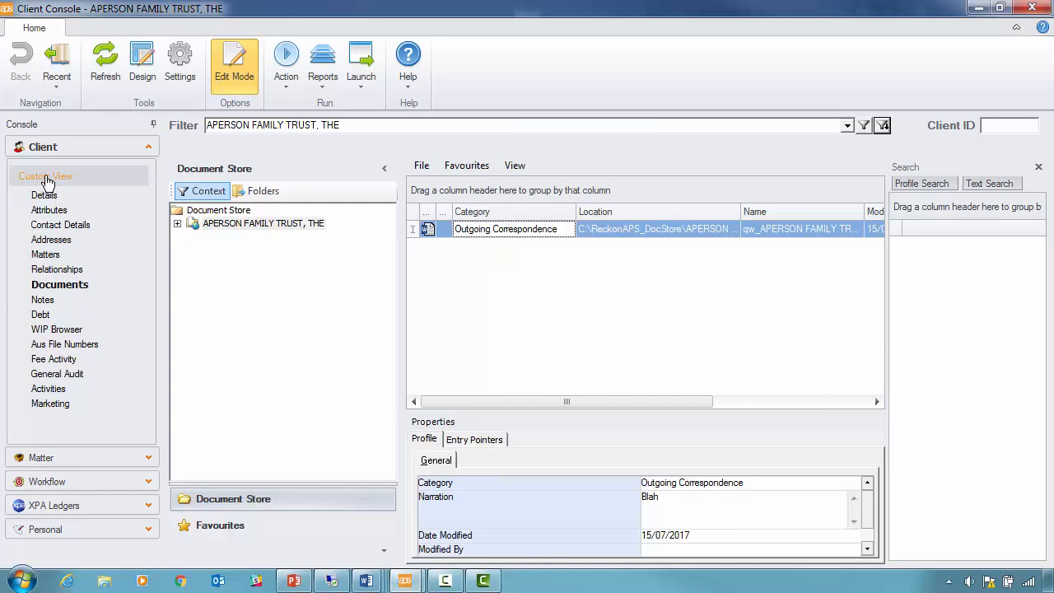
Switch from Custom View to the Attributes view listing tax agent, partner, manager and referral.
left_click(45, 196)
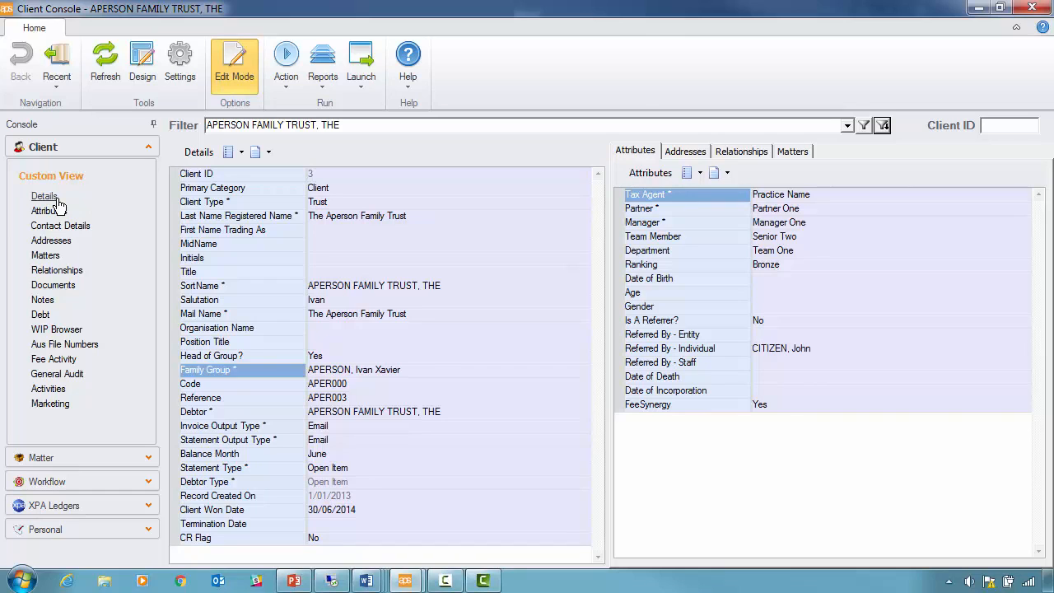
mouse_move(299, 511)
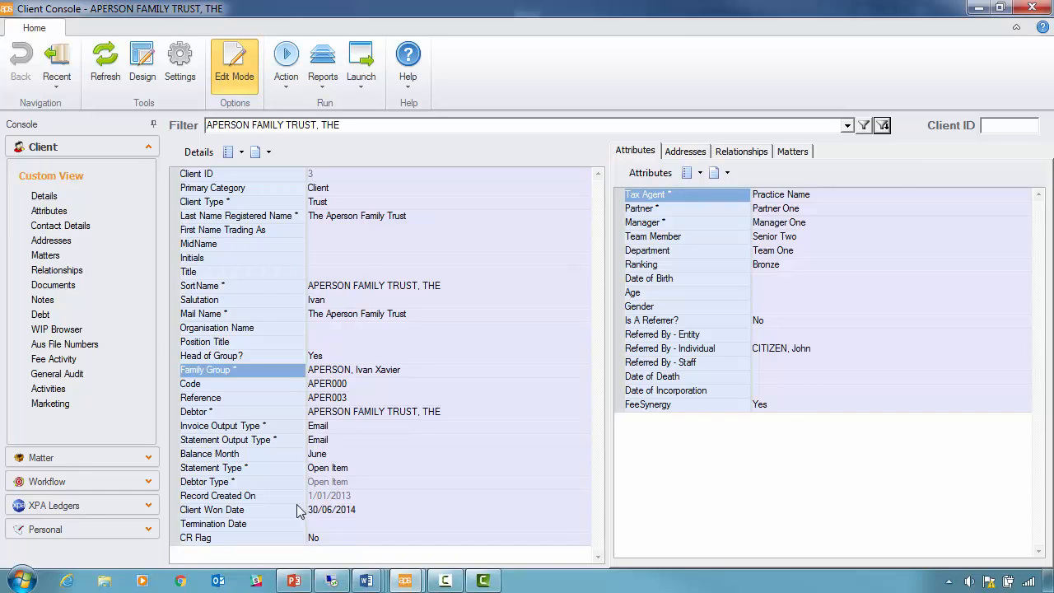
left_click(57, 210)
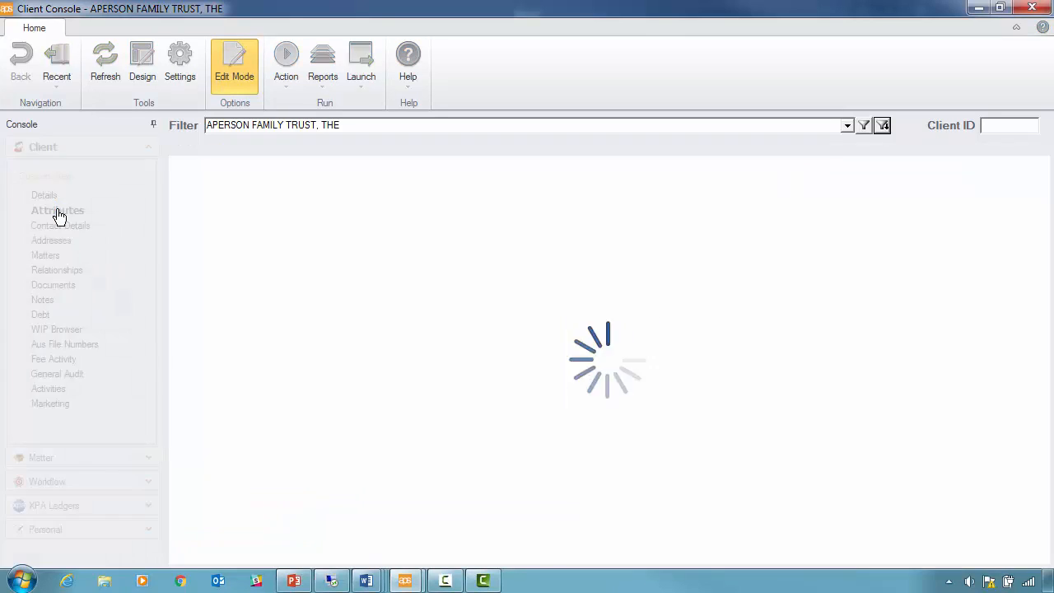
left_click(57, 210)
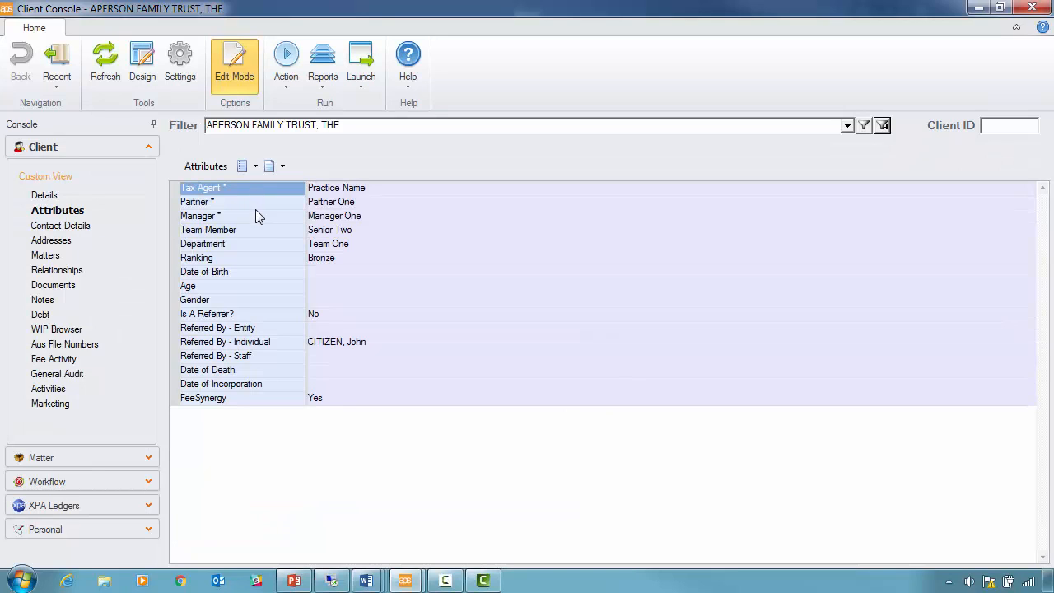
mouse_move(302, 259)
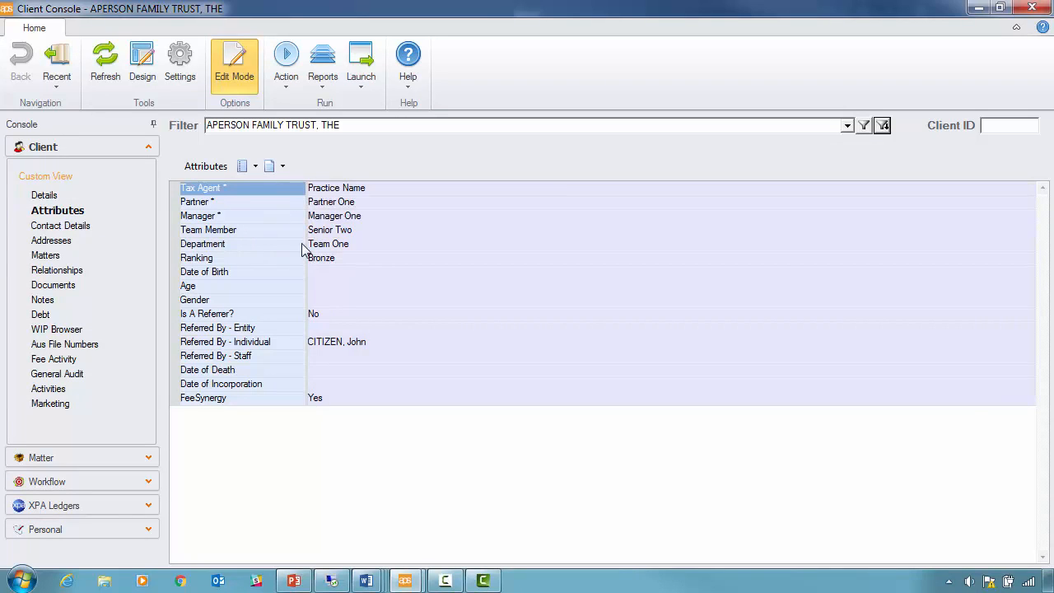
mouse_move(336, 288)
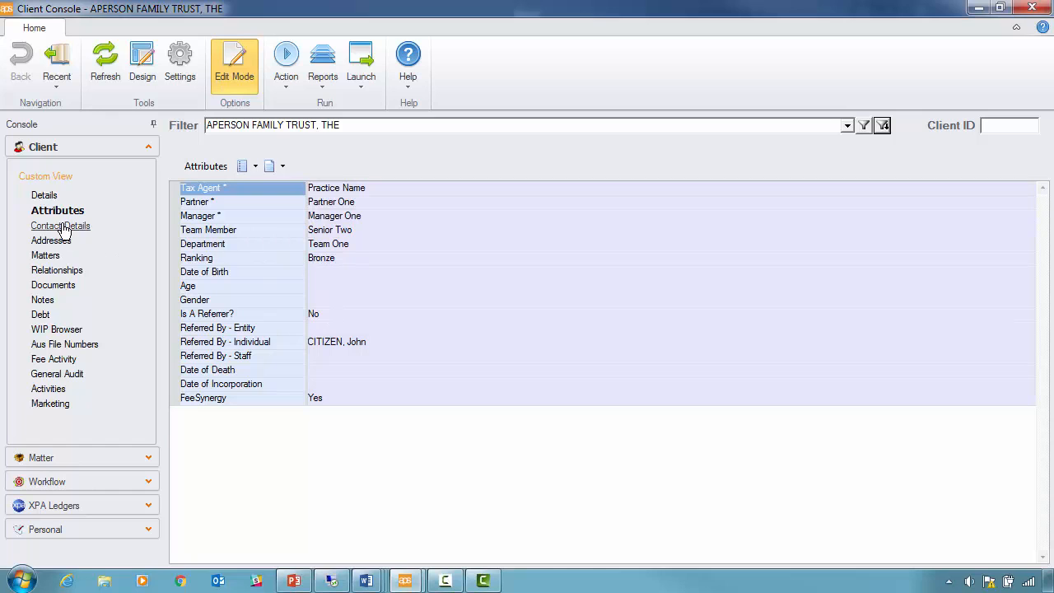
Show the trust's Contact Details: communication method, phone, emails and street, postal, registered addresses.
left_click(60, 226)
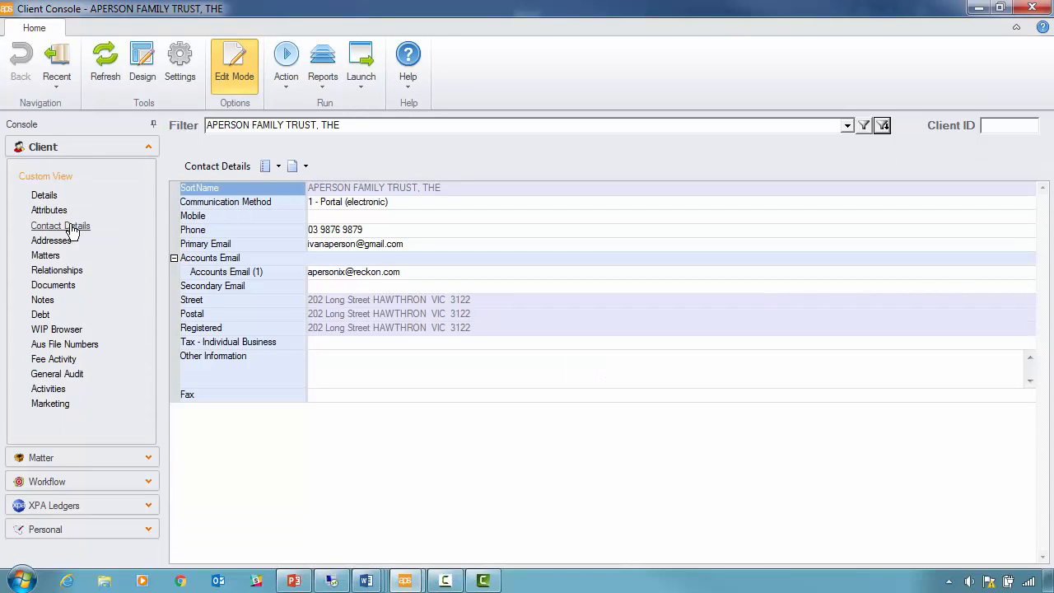
mouse_move(85, 233)
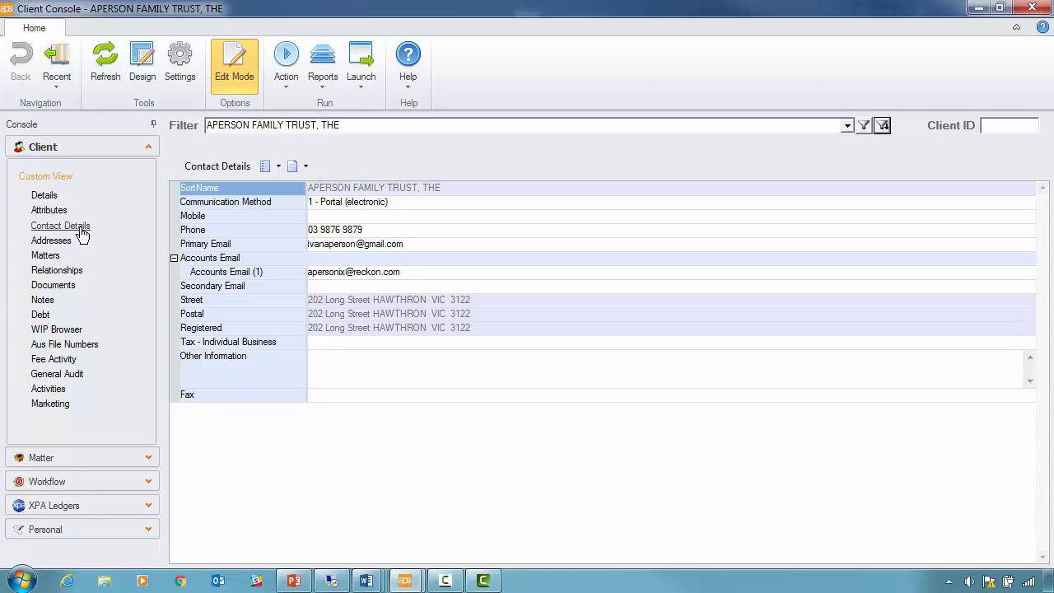
mouse_move(83, 235)
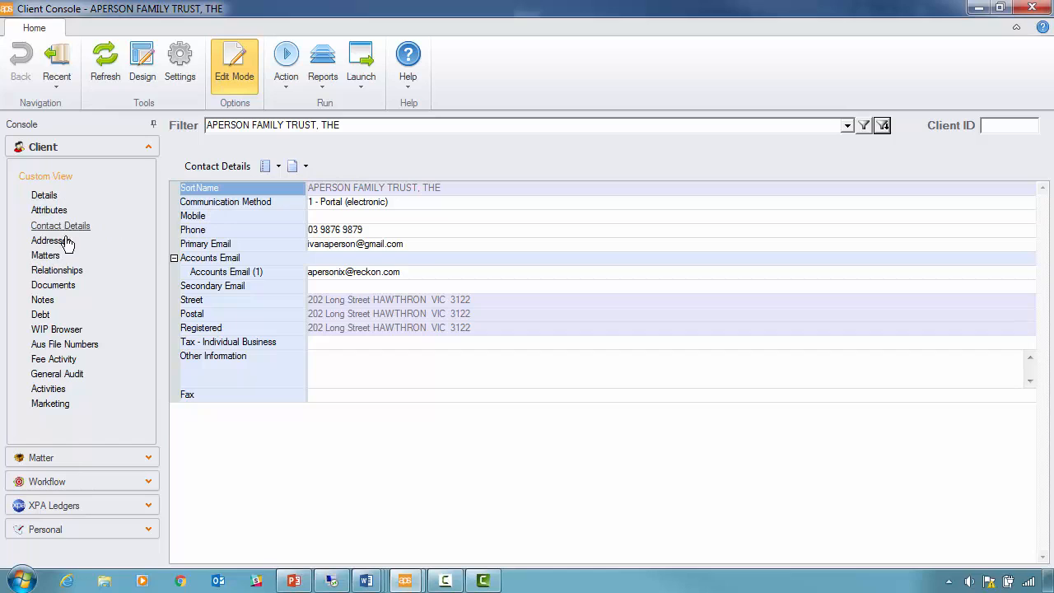
left_click(60, 225)
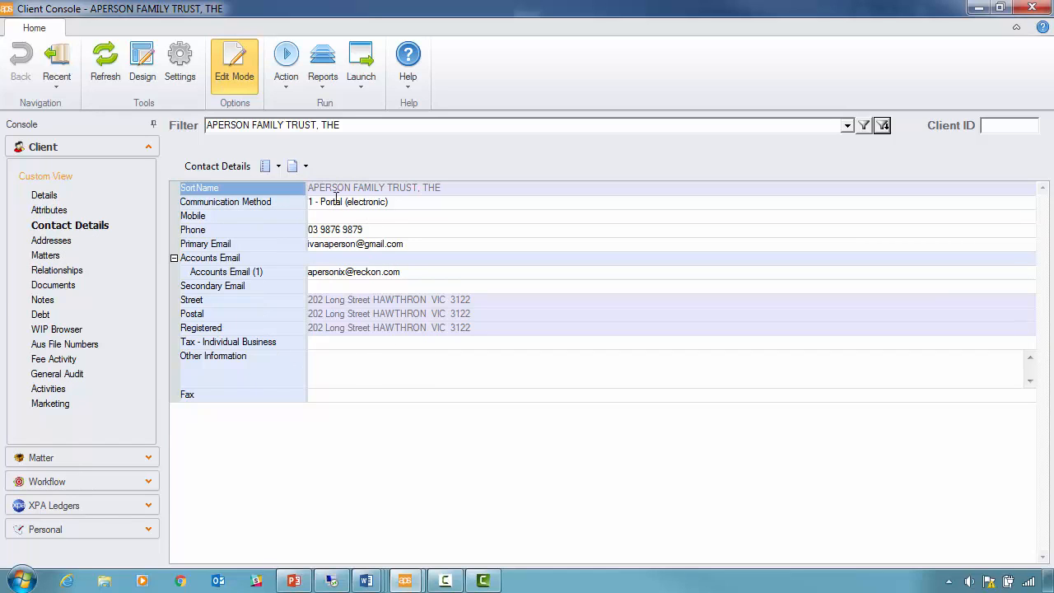
mouse_move(373, 321)
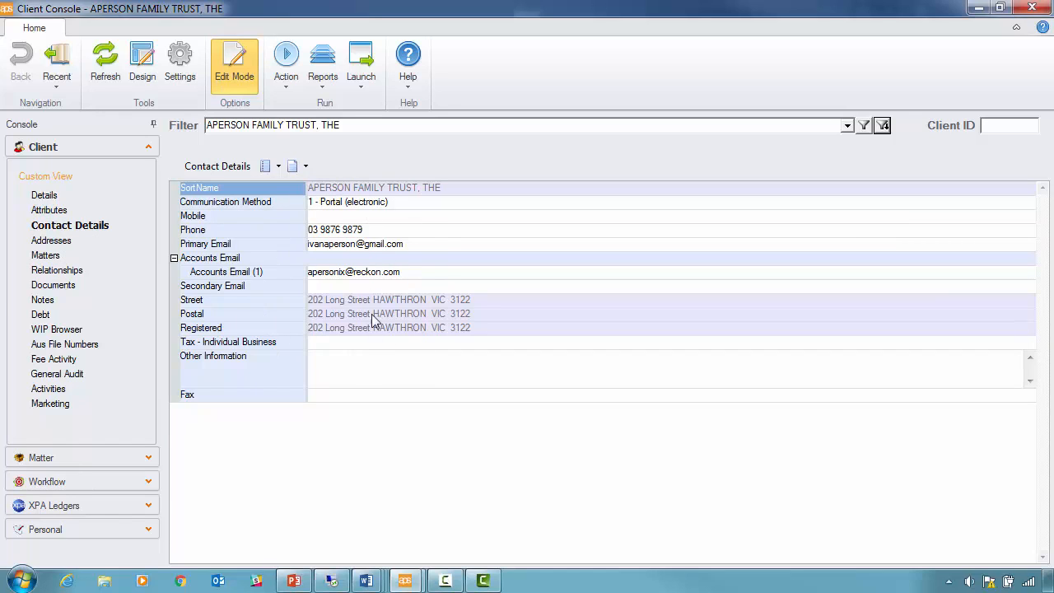
mouse_move(275, 210)
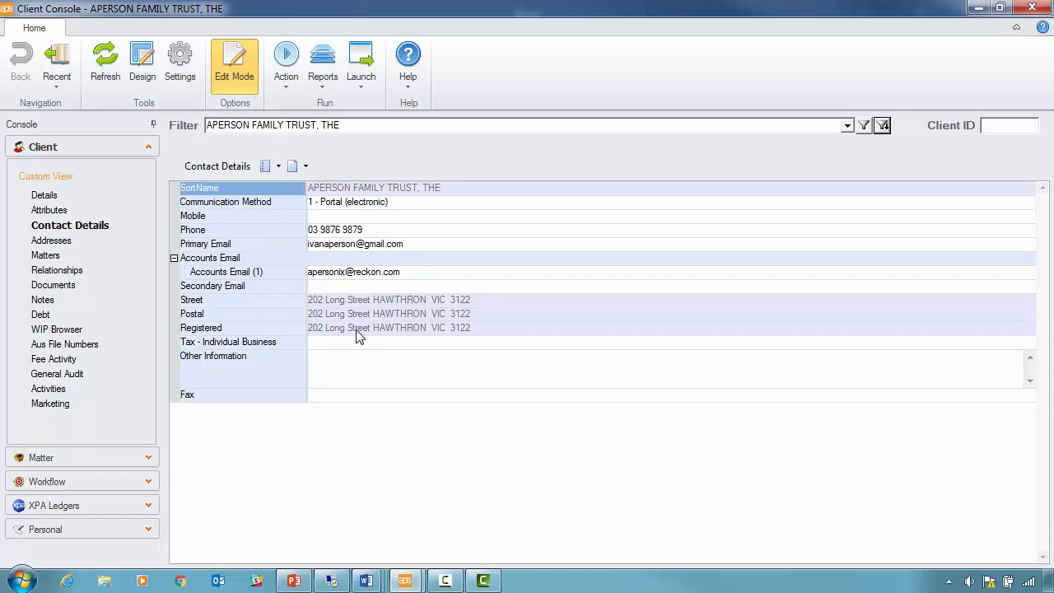
mouse_move(361, 330)
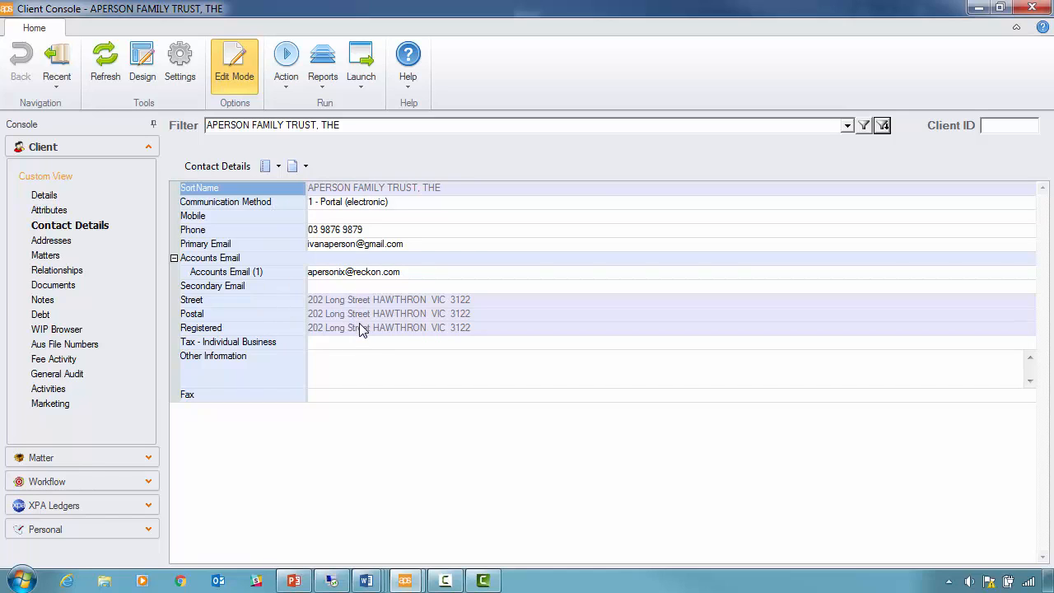
mouse_move(51, 241)
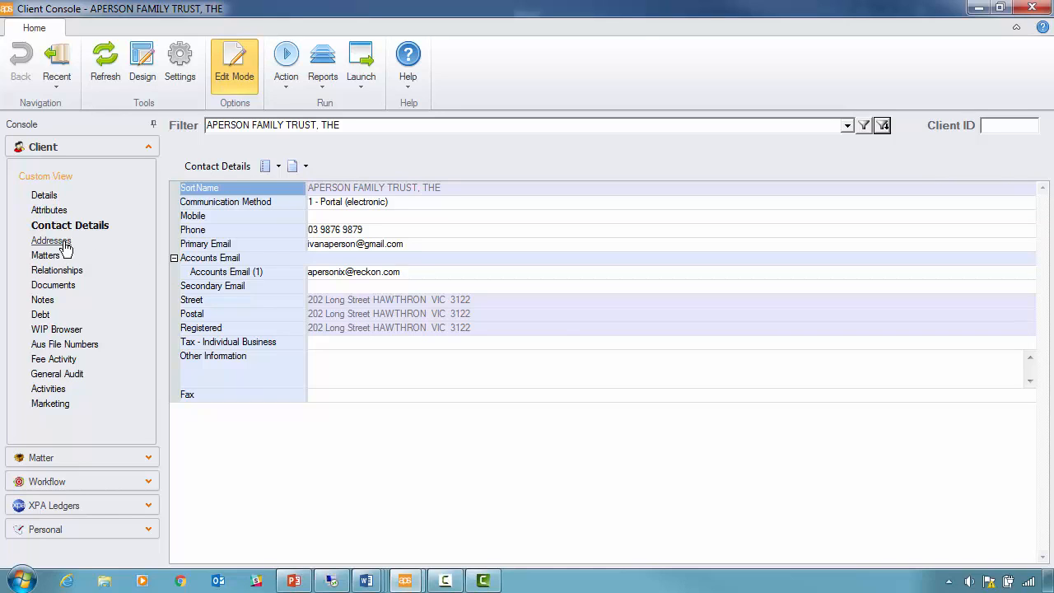
Step through Addresses and Matters, ending on Relationships showing one beneficiary and two trustees.
left_click(51, 241)
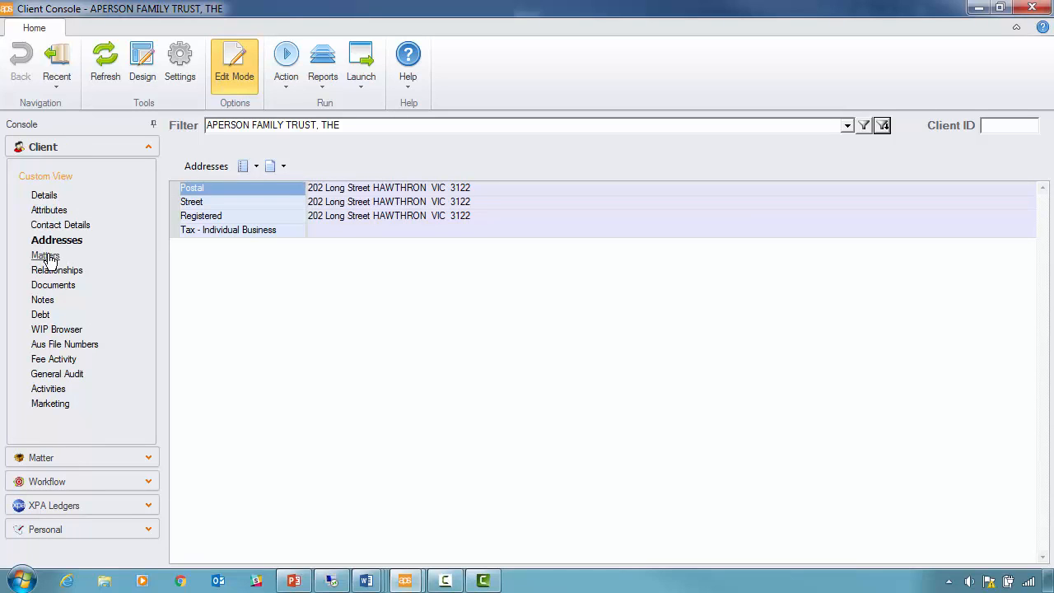
left_click(45, 256)
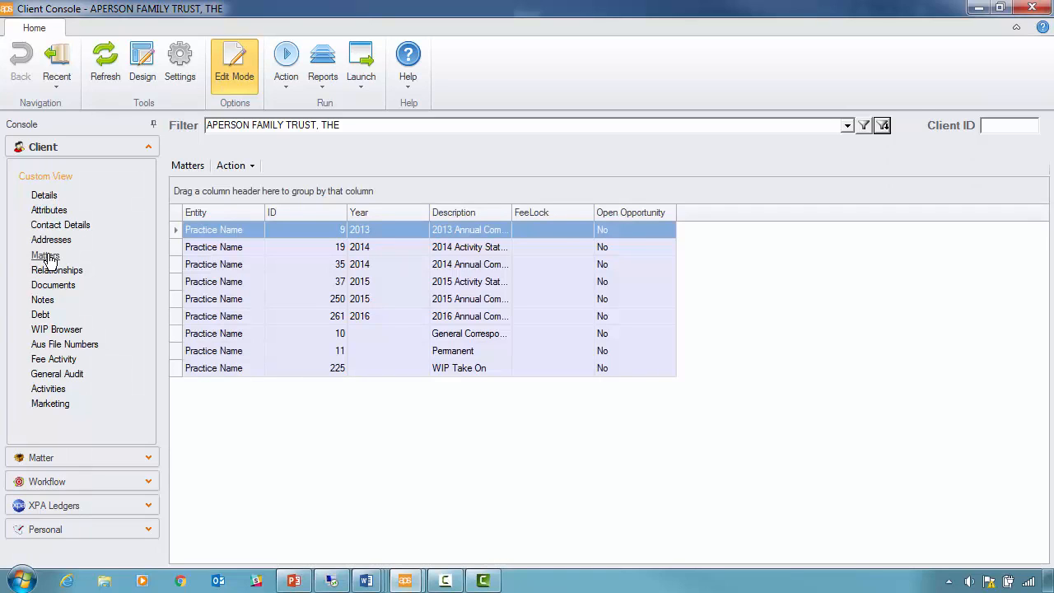
left_click(57, 270)
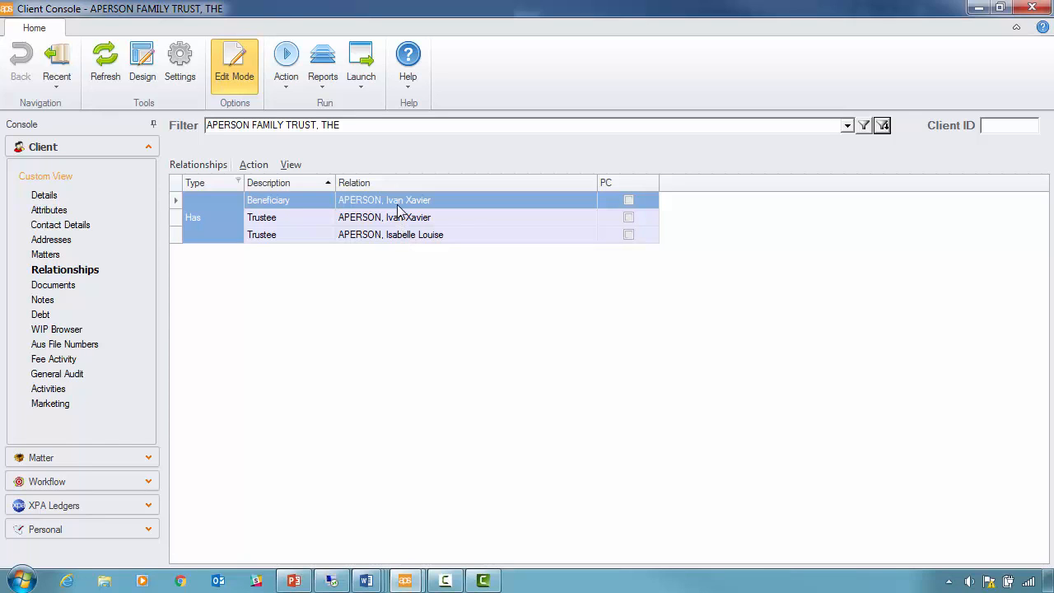
mouse_move(313, 271)
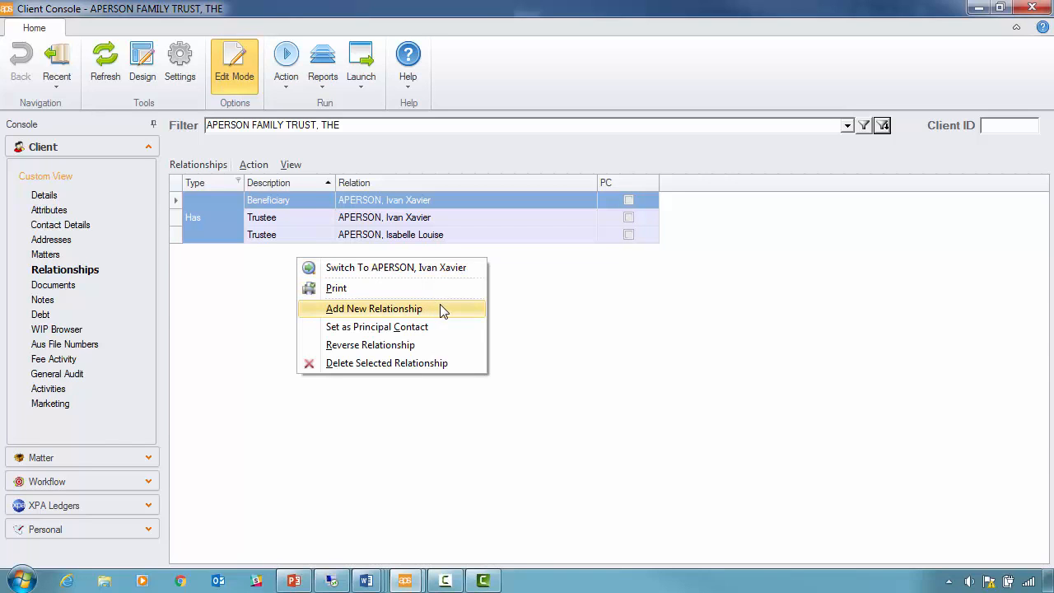
mouse_move(465, 319)
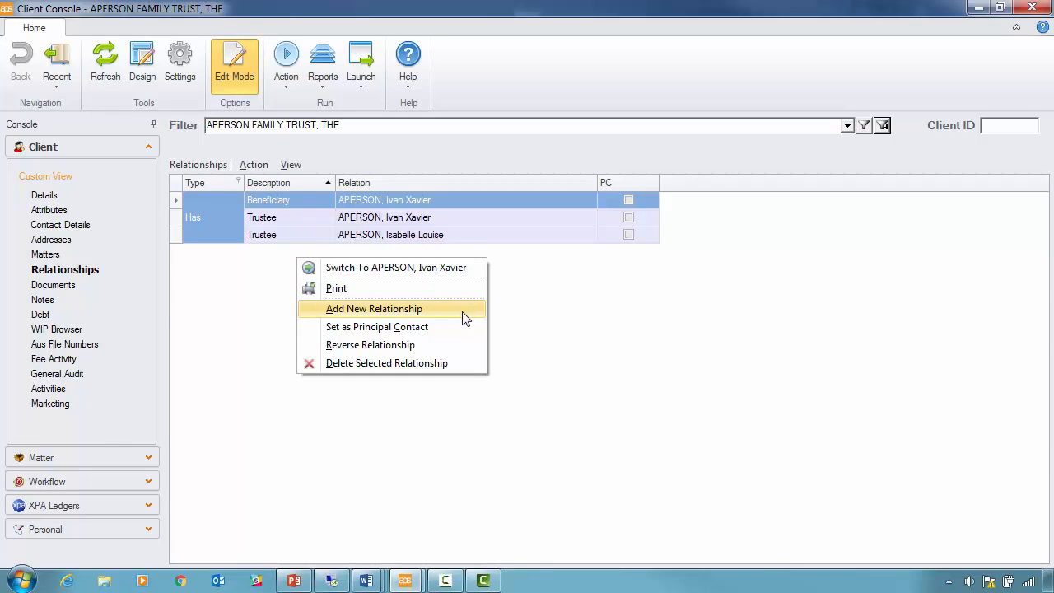
Add APERSON, Isabelle Louise as a Beneficiary of the trust via the Create Relationship Wizard.
left_click(374, 308)
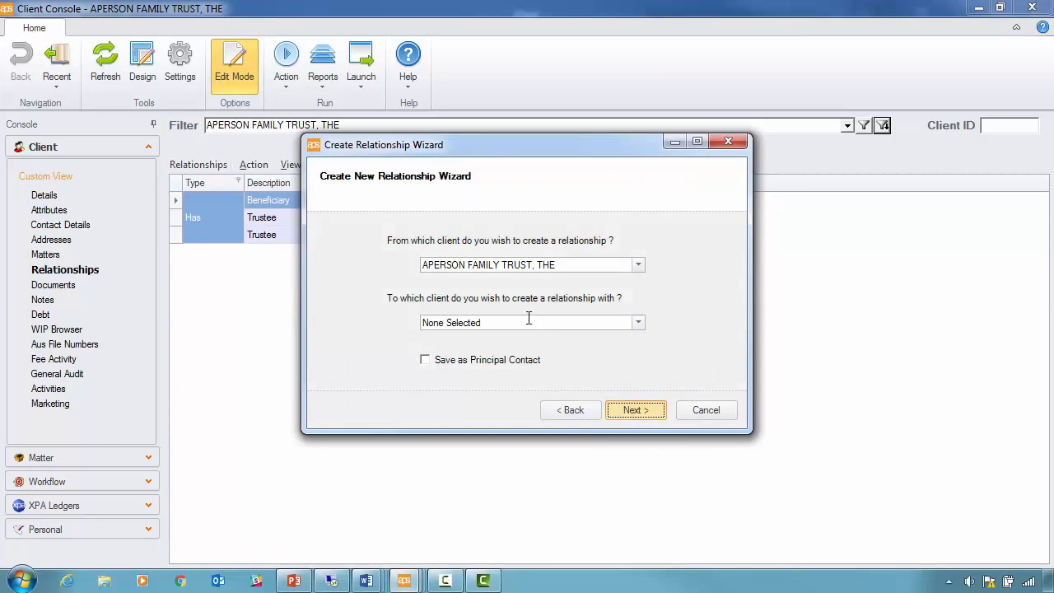
left_click(494, 322)
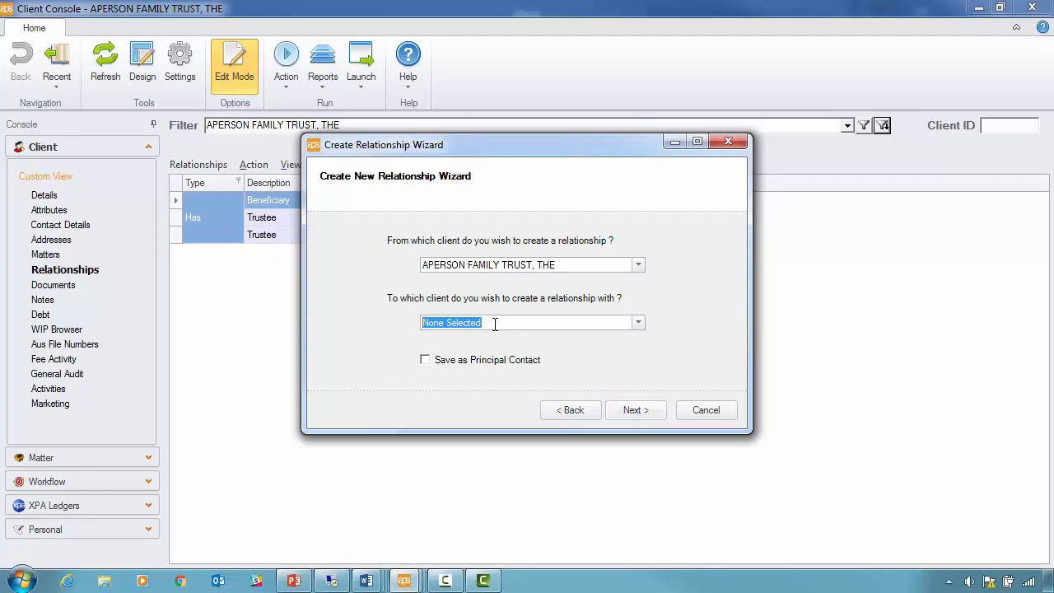
type("AP")
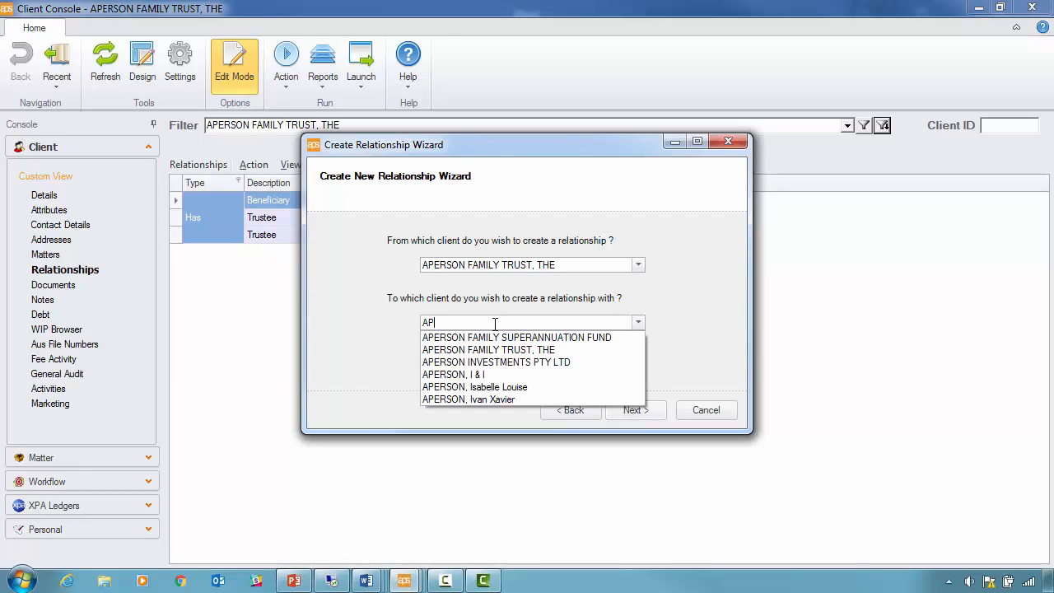
left_click(475, 387)
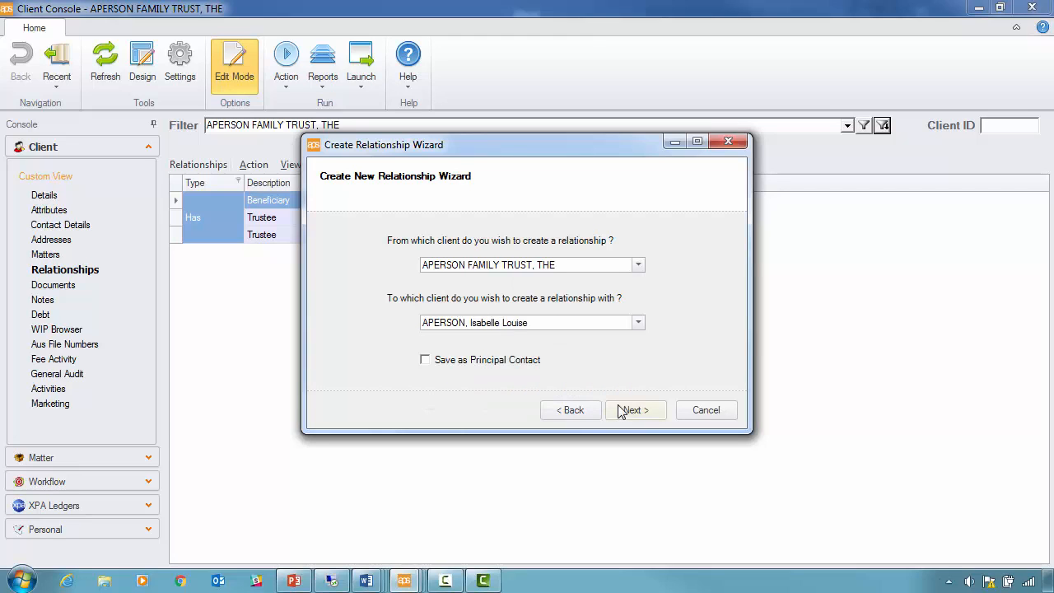
left_click(635, 410)
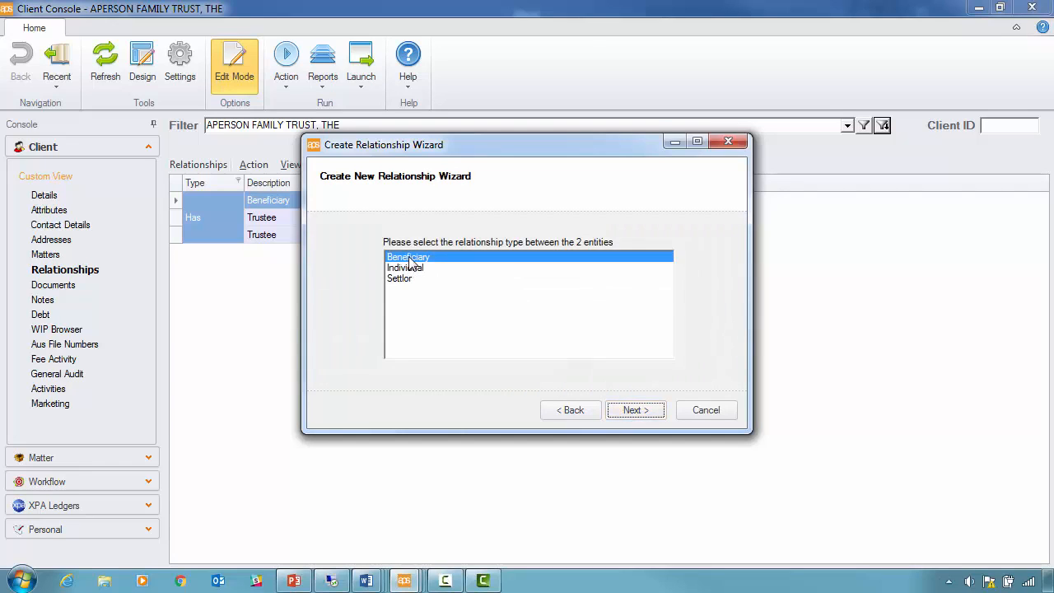
left_click(636, 410)
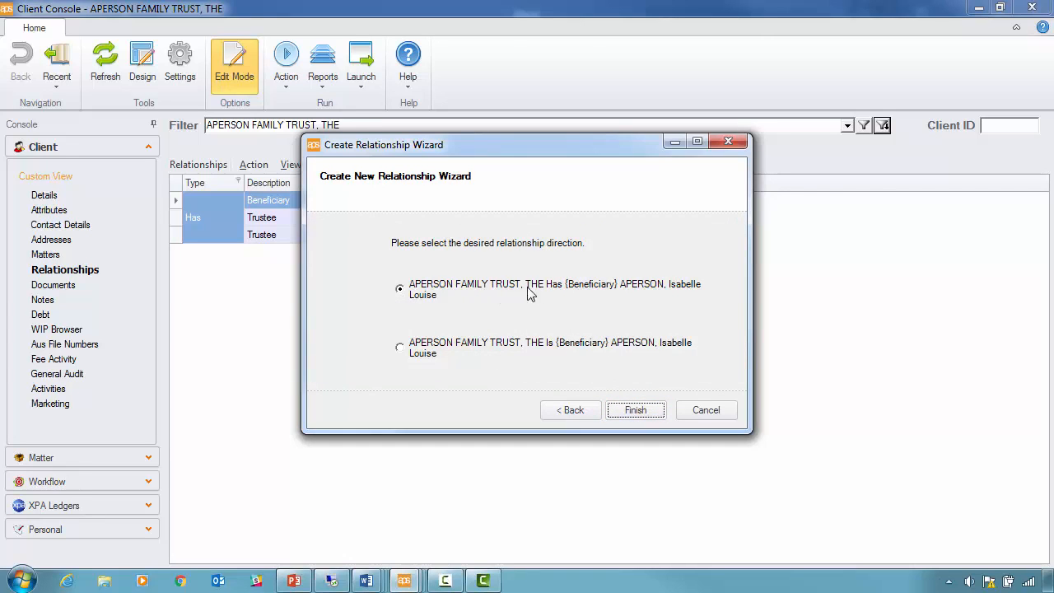
mouse_move(672, 294)
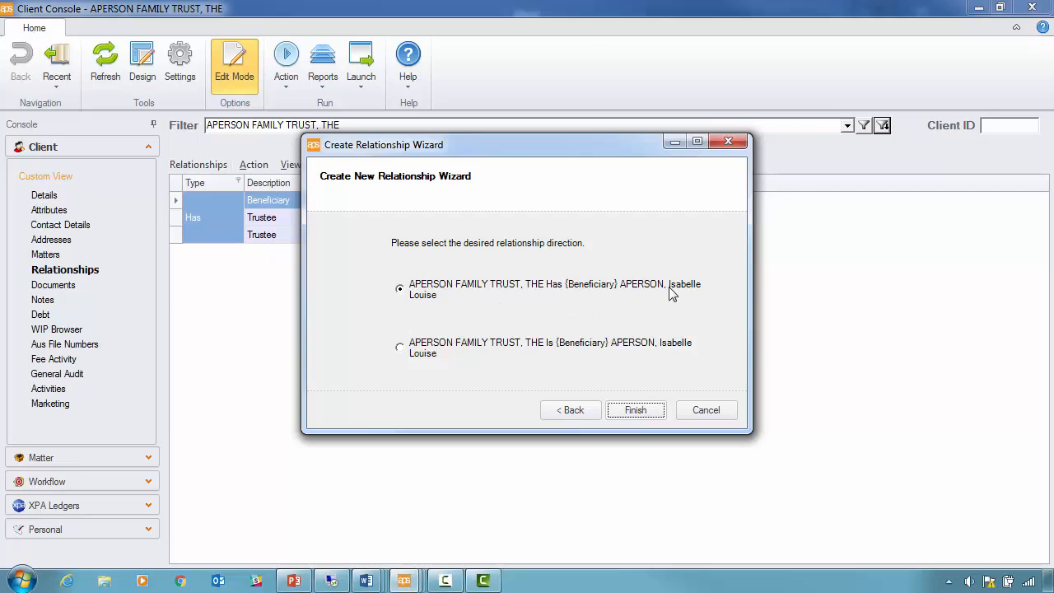
left_click(635, 410)
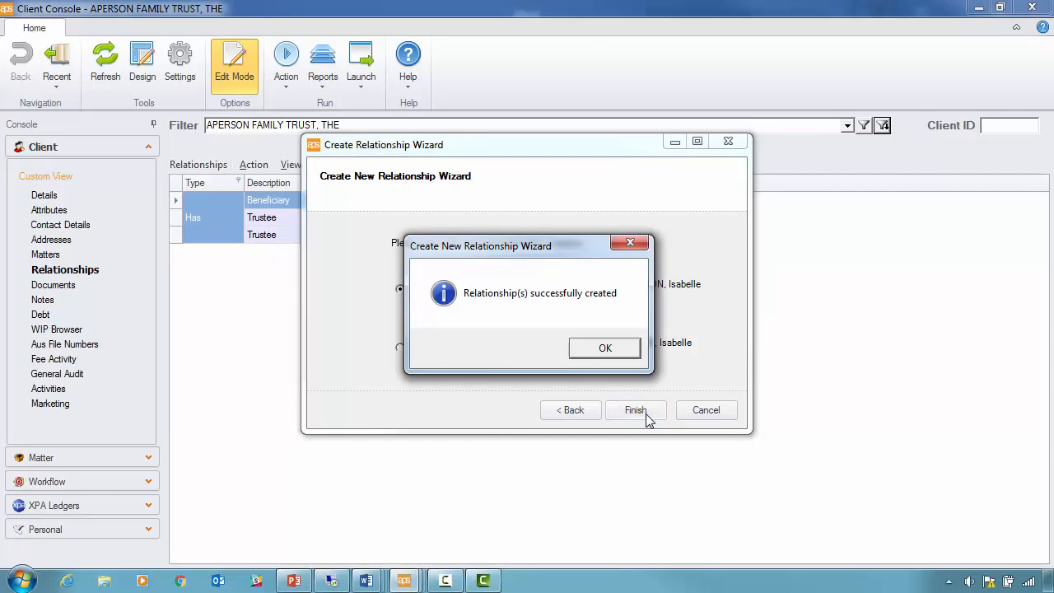
left_click(604, 348)
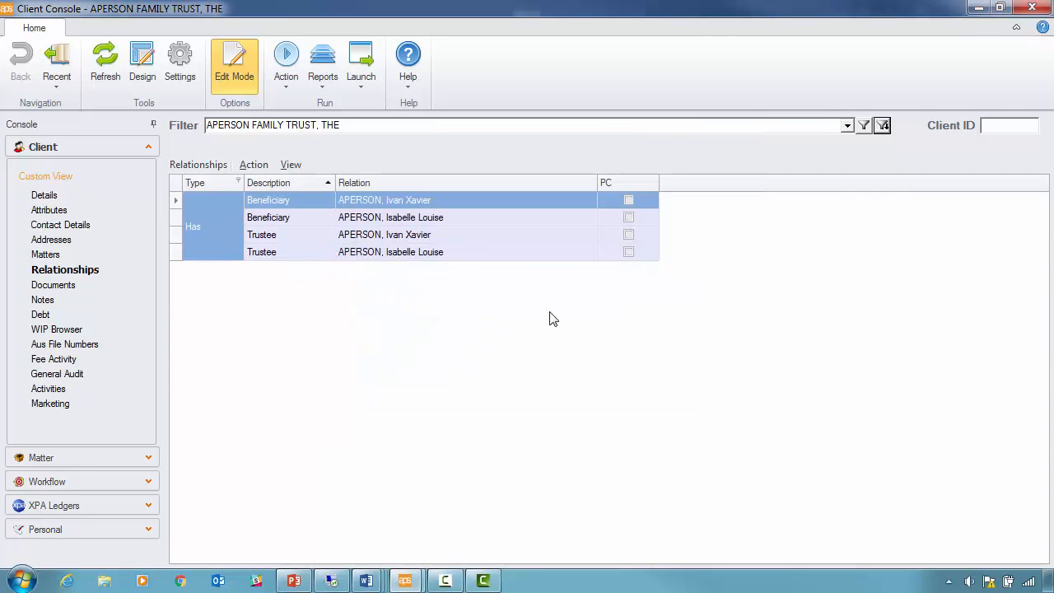
mouse_move(428, 223)
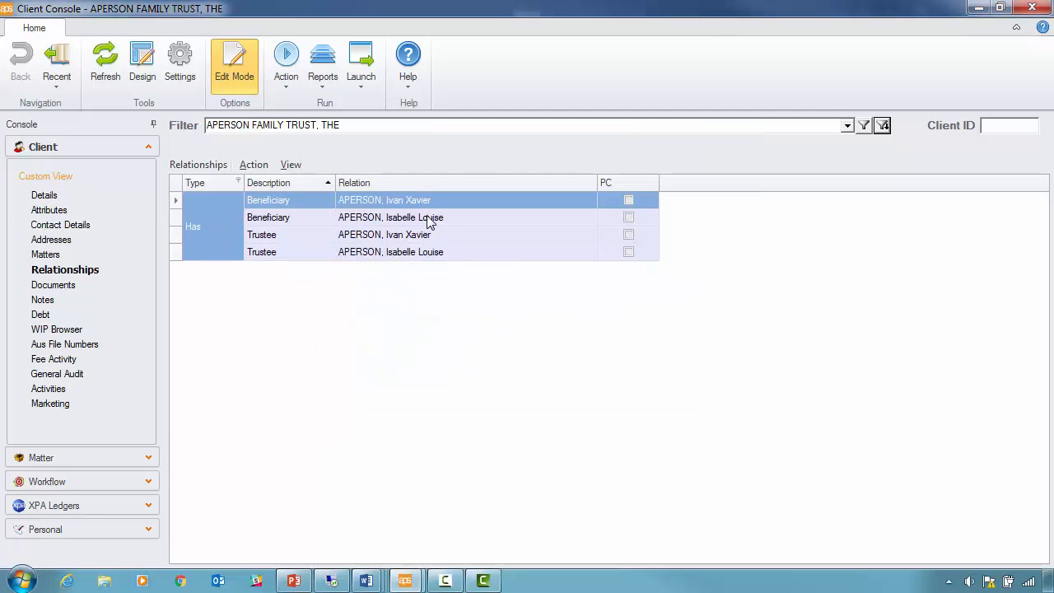
mouse_move(371, 298)
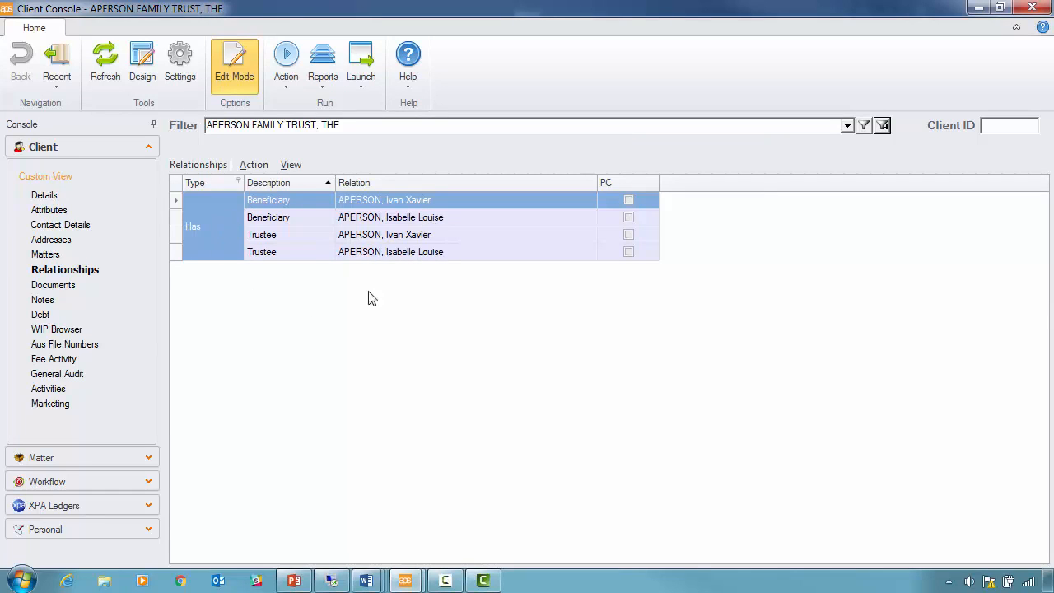
mouse_move(342, 354)
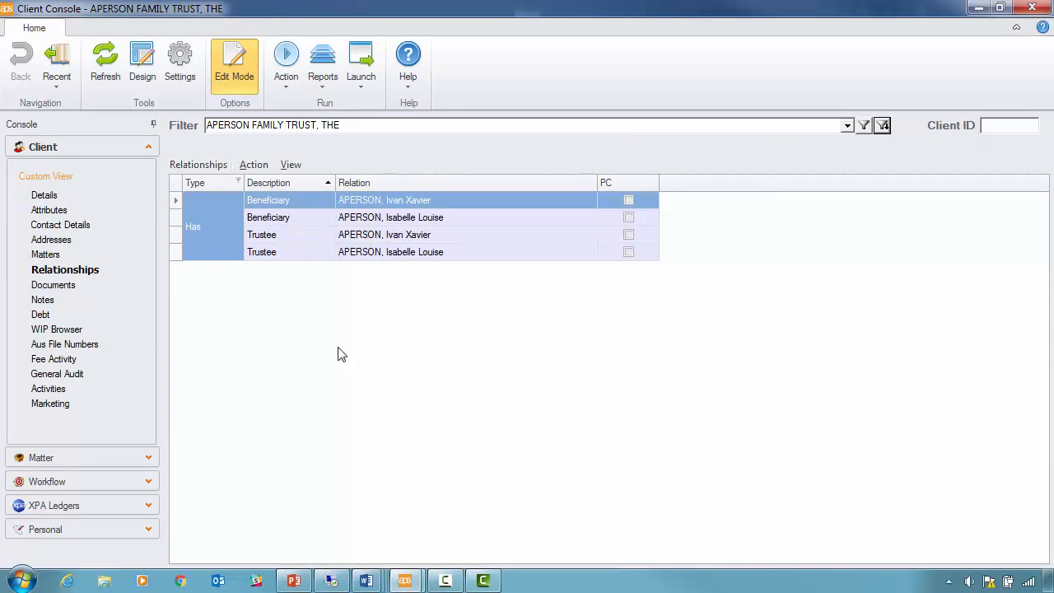
mouse_move(344, 318)
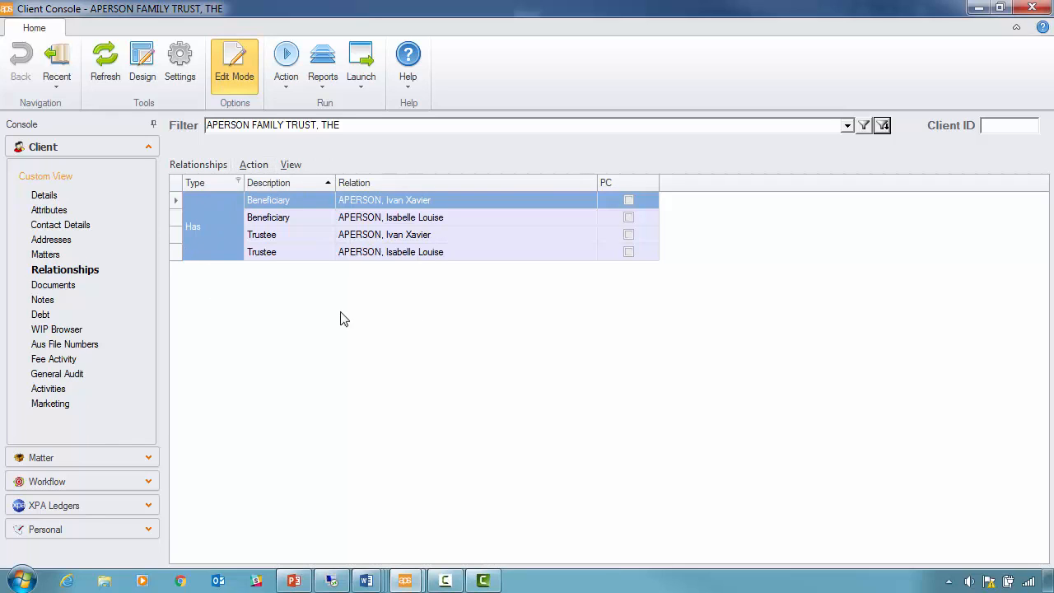
mouse_move(282, 294)
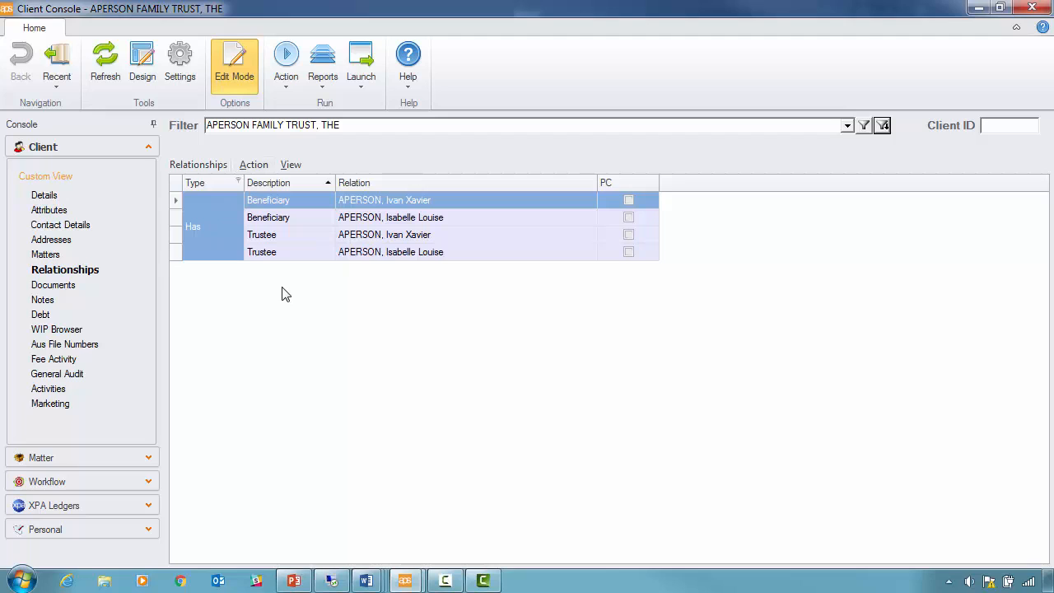
mouse_move(350, 241)
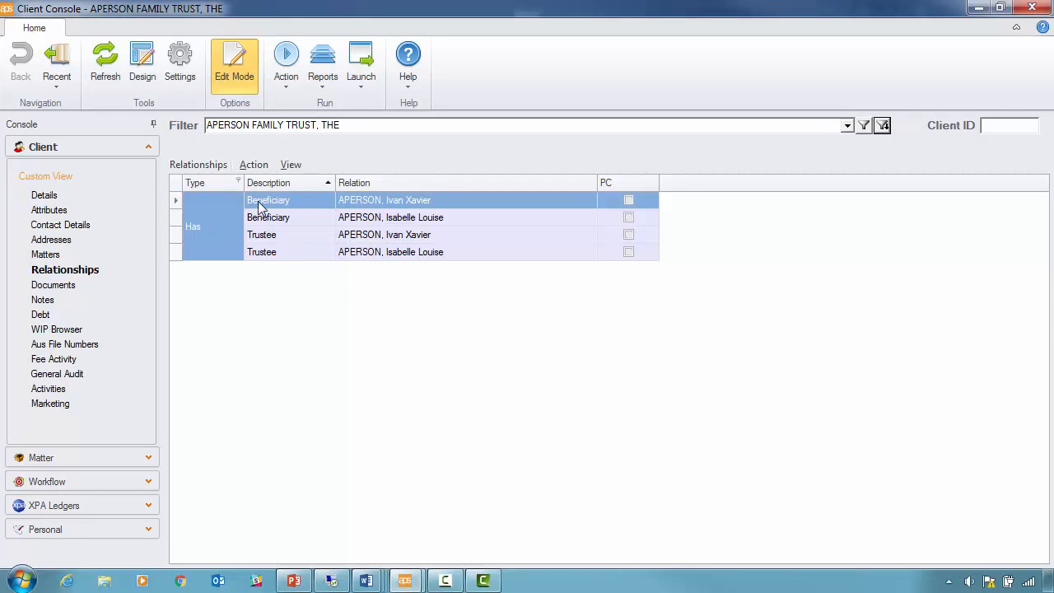
mouse_move(583, 201)
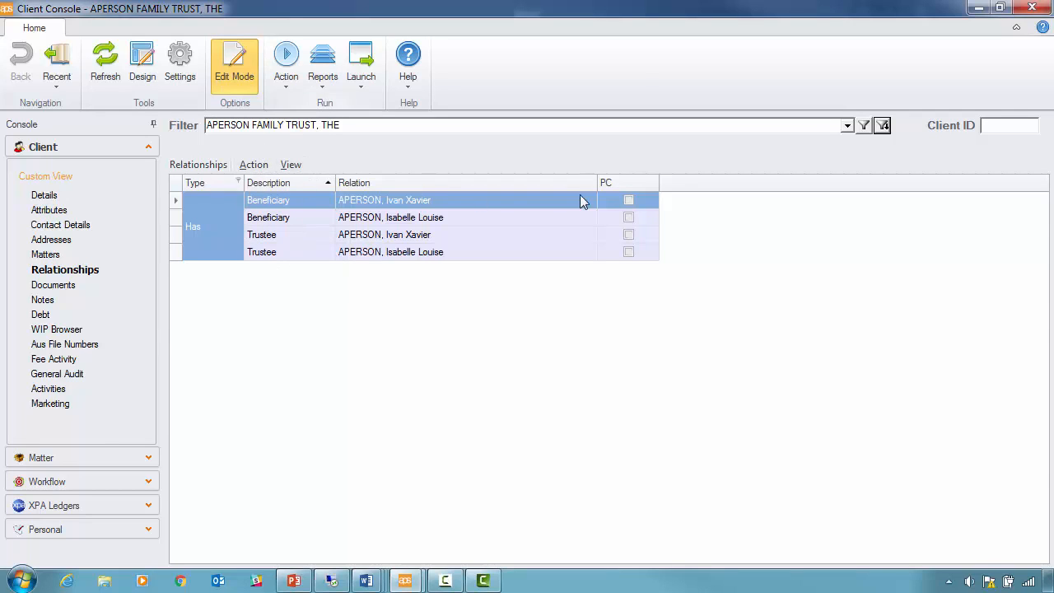
Flag APERSON, Ivan Xavier's Trustee relationship as principal contact and confirm.
left_click(384, 235)
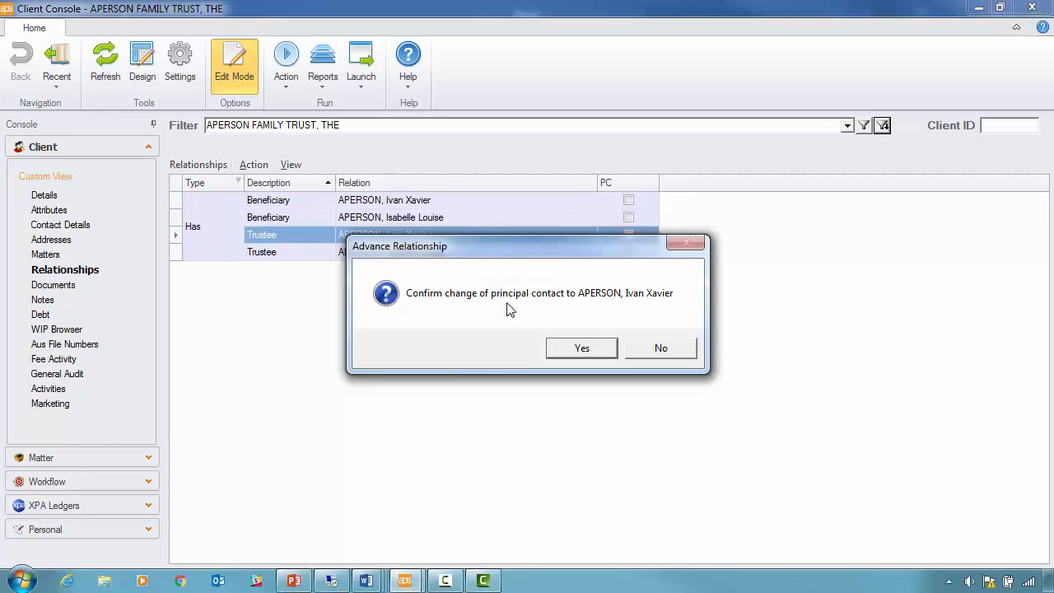
left_click(581, 347)
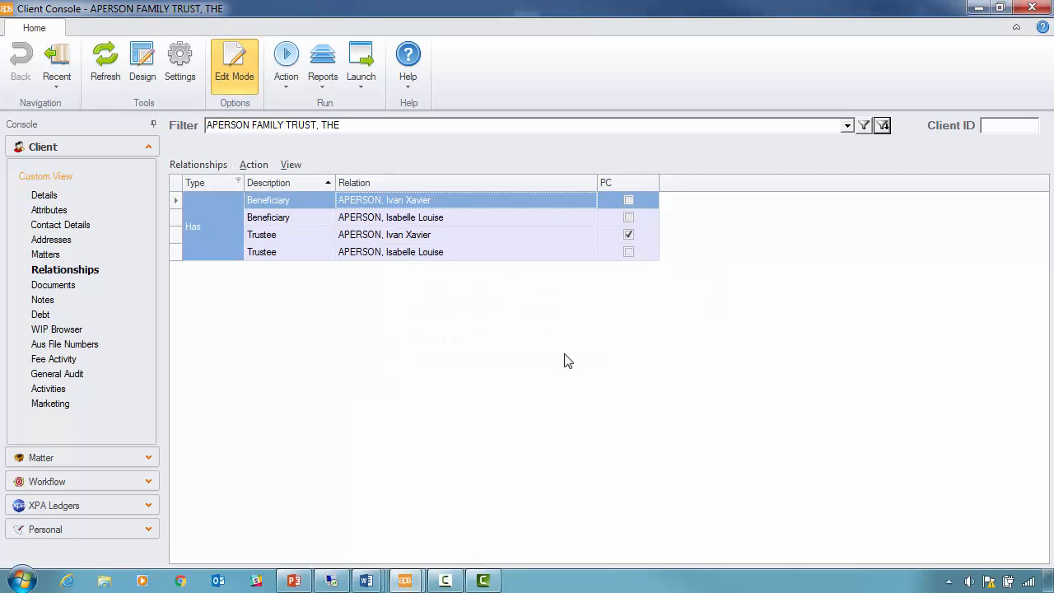
mouse_move(216, 280)
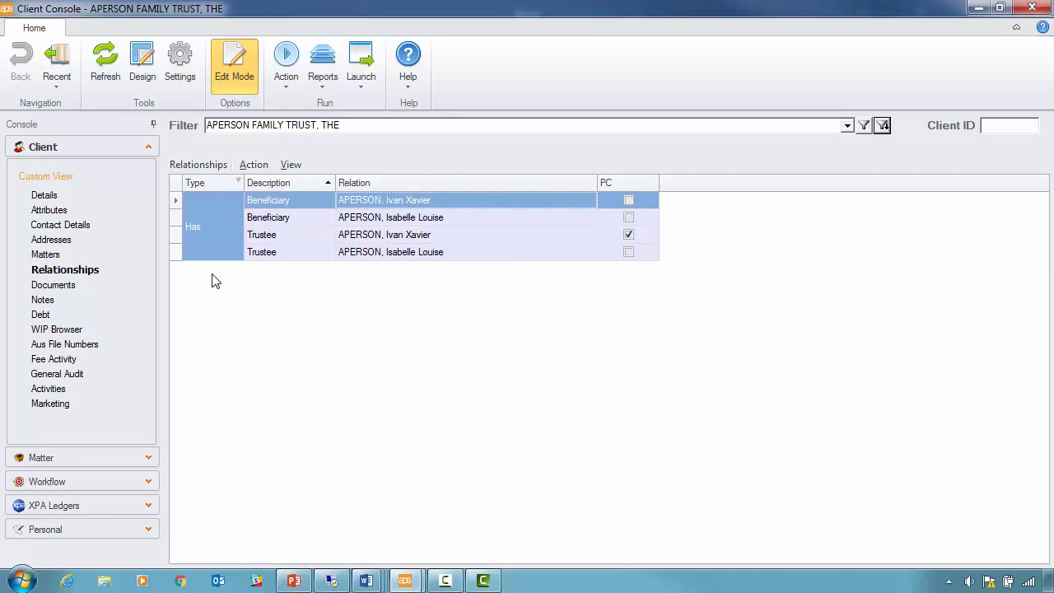
left_click(323, 62)
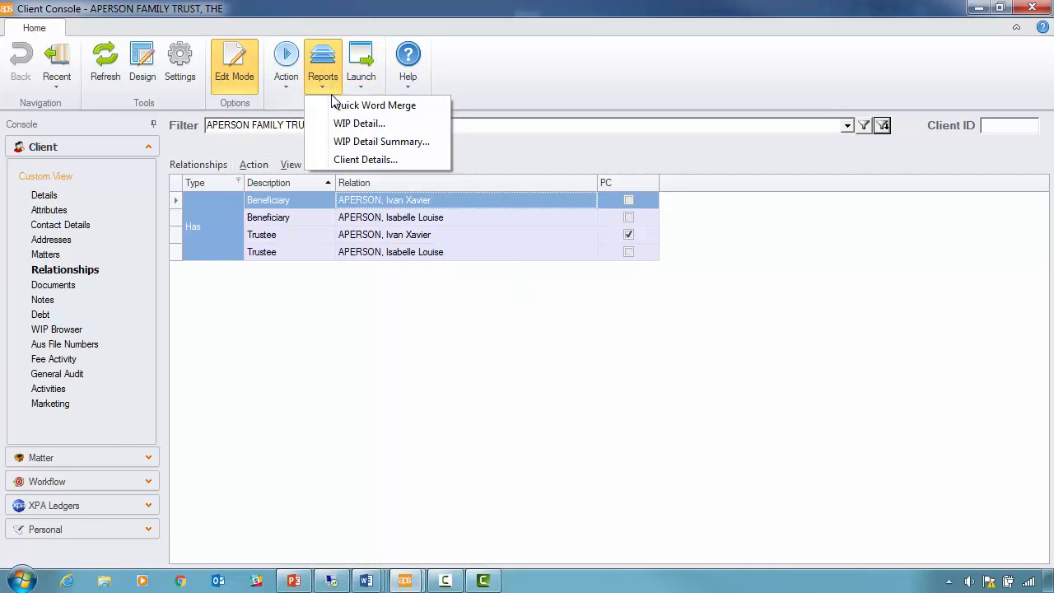
left_click(375, 104)
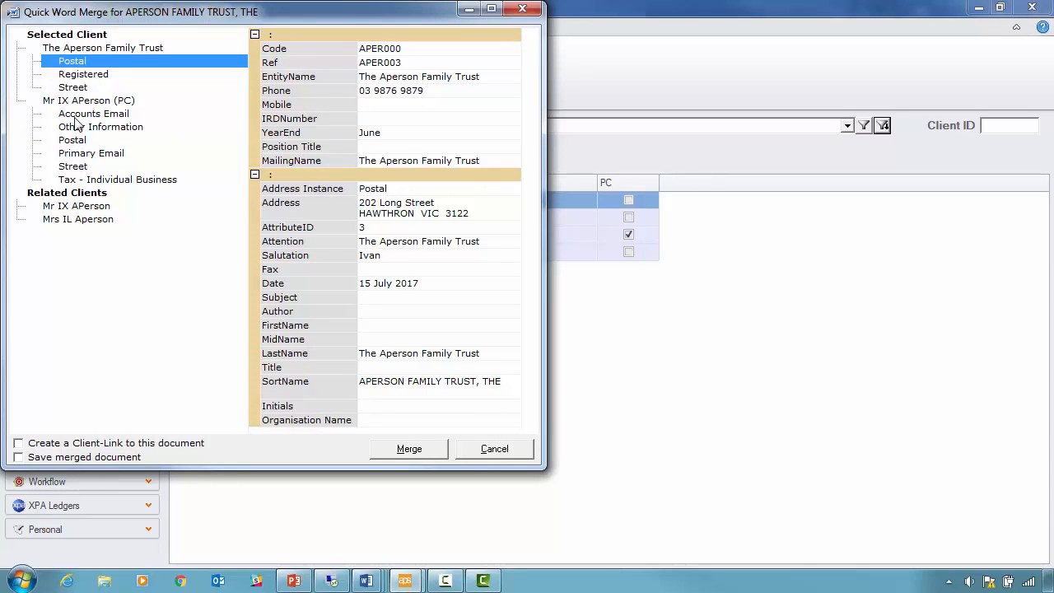
mouse_move(88, 107)
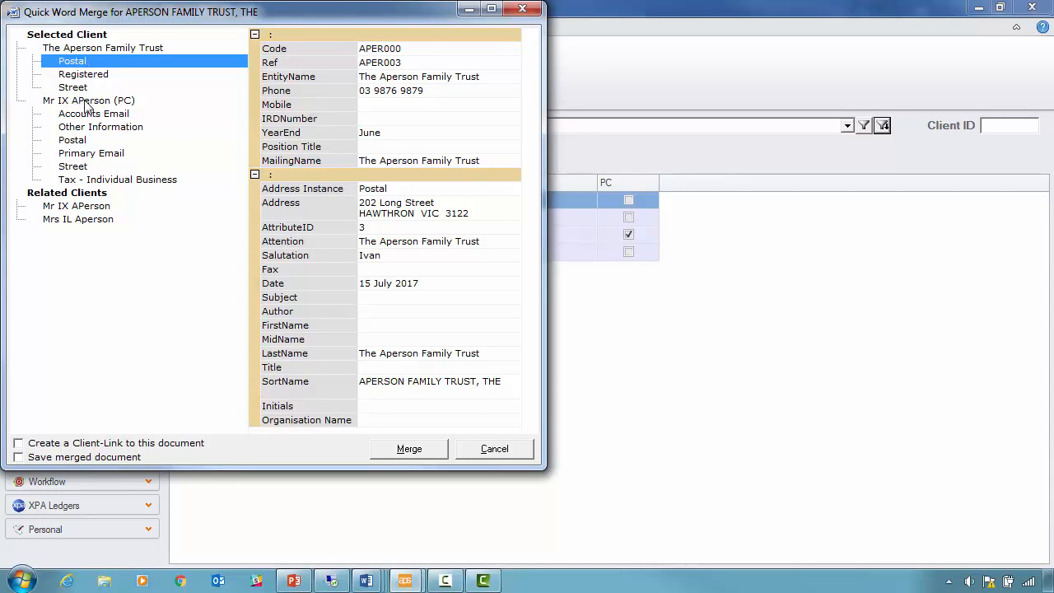
left_click(91, 100)
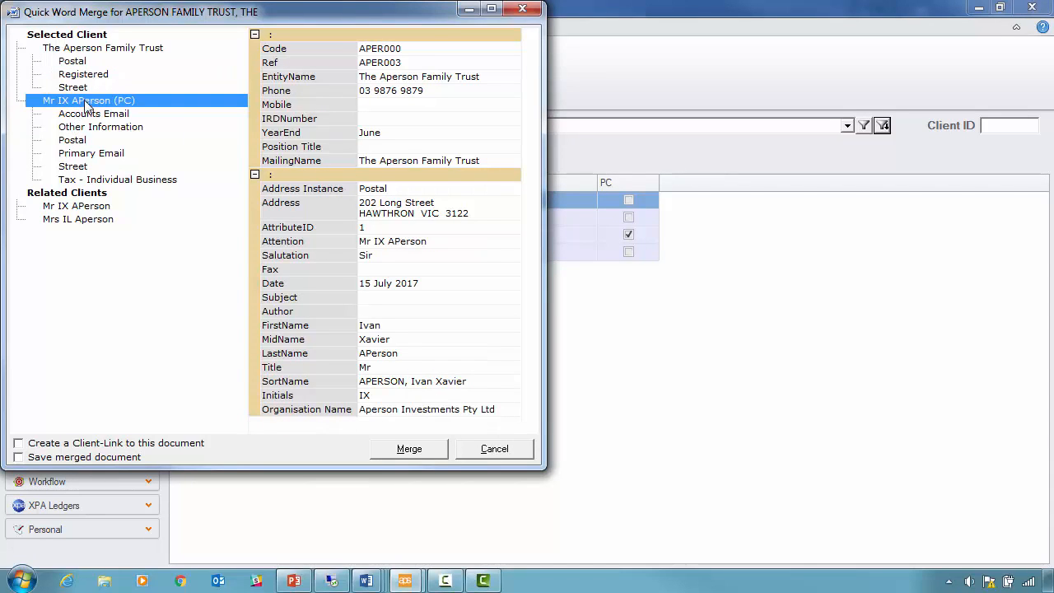
left_click(72, 139)
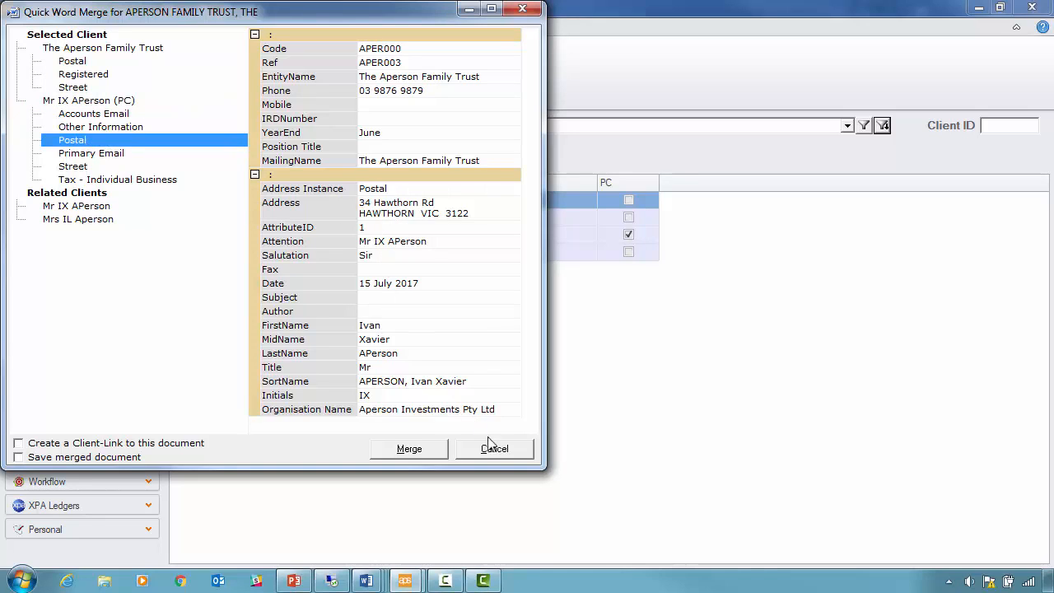
left_click(494, 448)
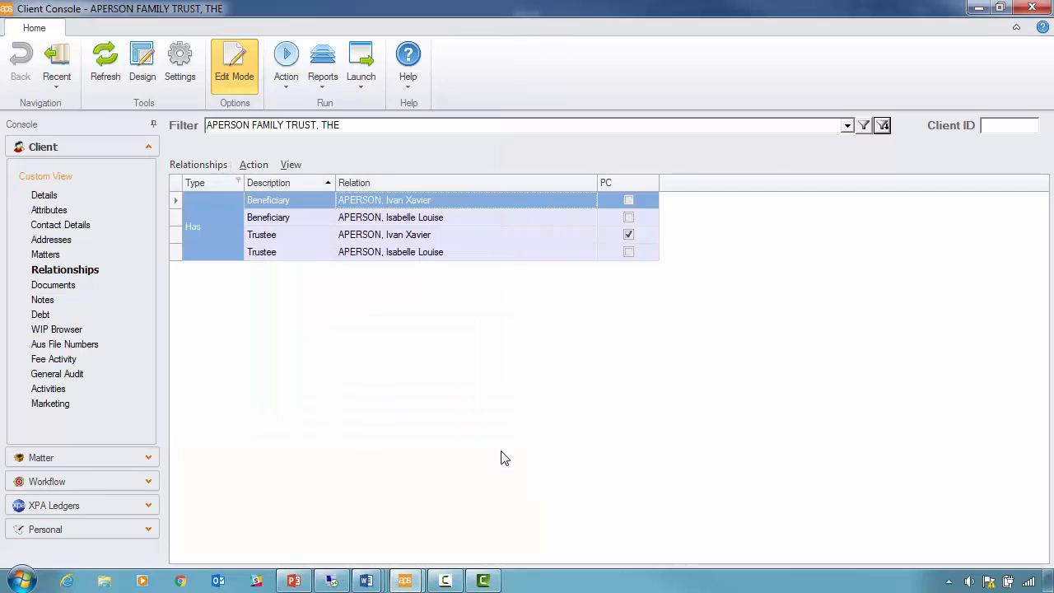
mouse_move(71, 310)
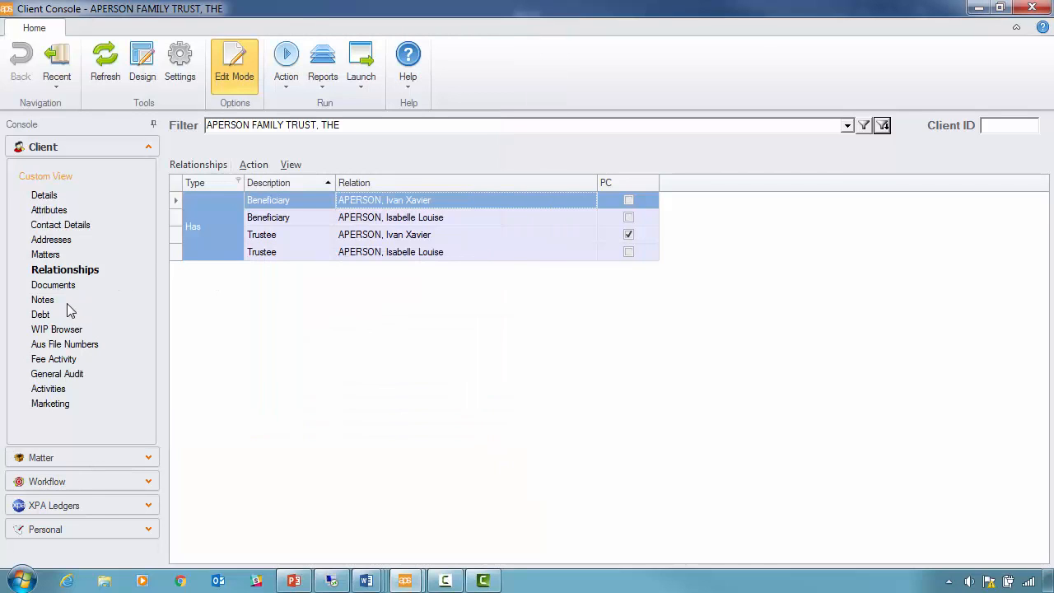
View the trust's Notes with its Background Information note, then load the Debt view.
left_click(42, 298)
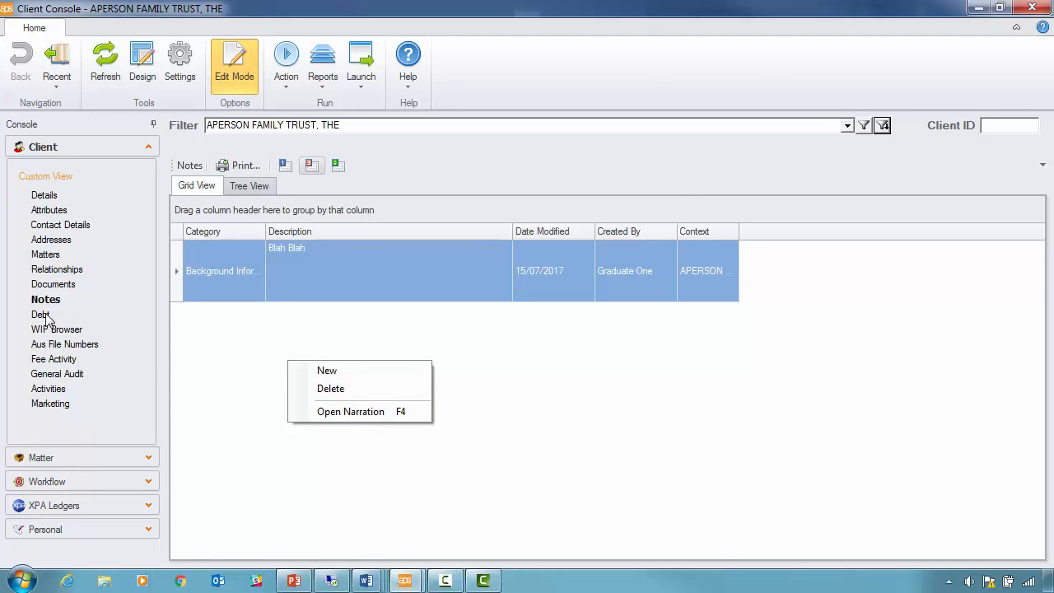
left_click(43, 313)
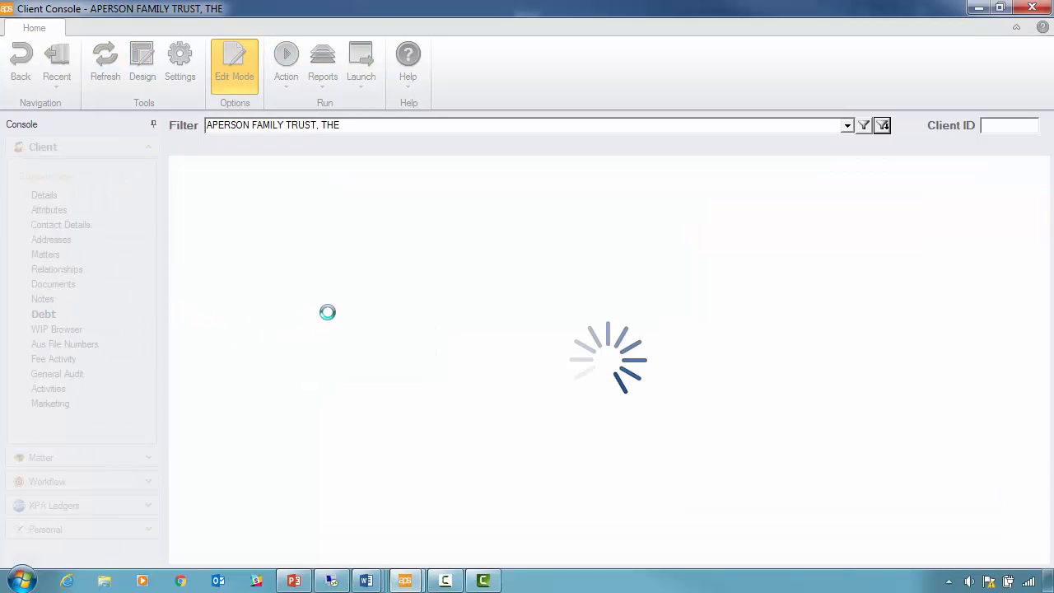
Group the Debt ledger by Financial Year and expand the 30/06/2016 year's transactions.
left_click(43, 314)
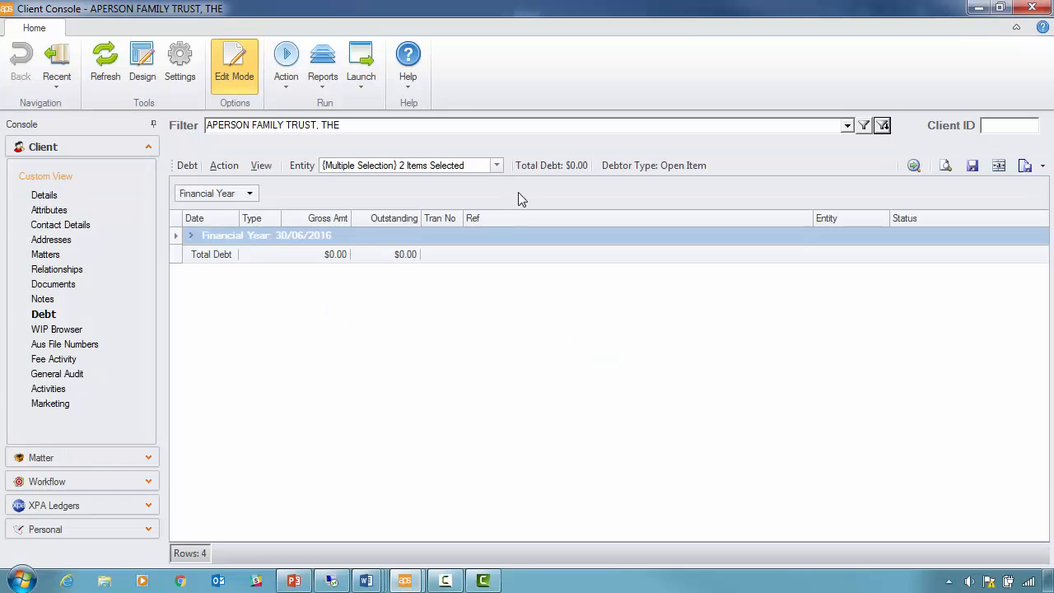
mouse_move(289, 189)
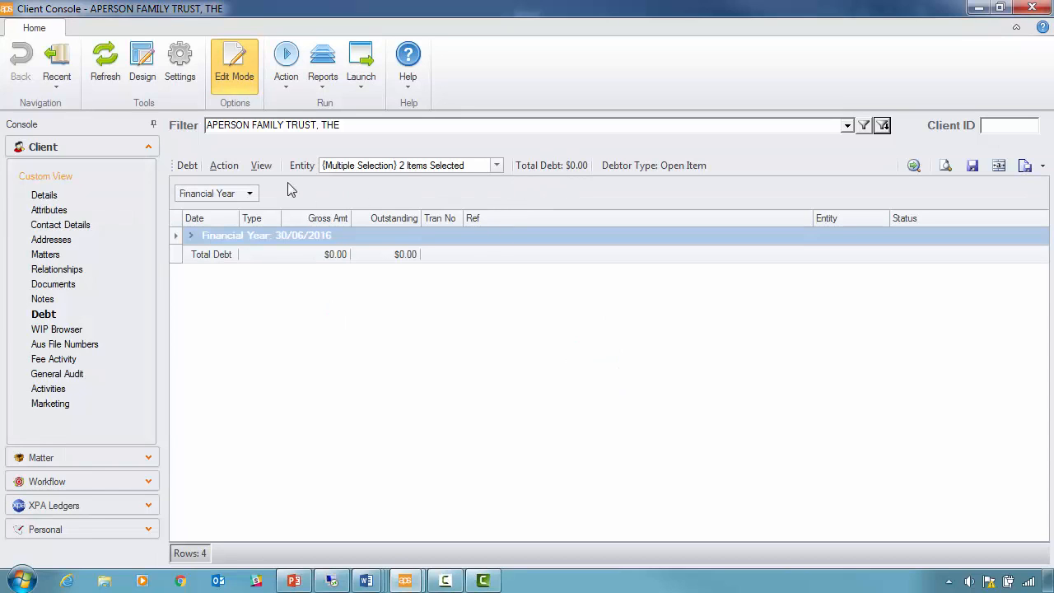
left_click(261, 164)
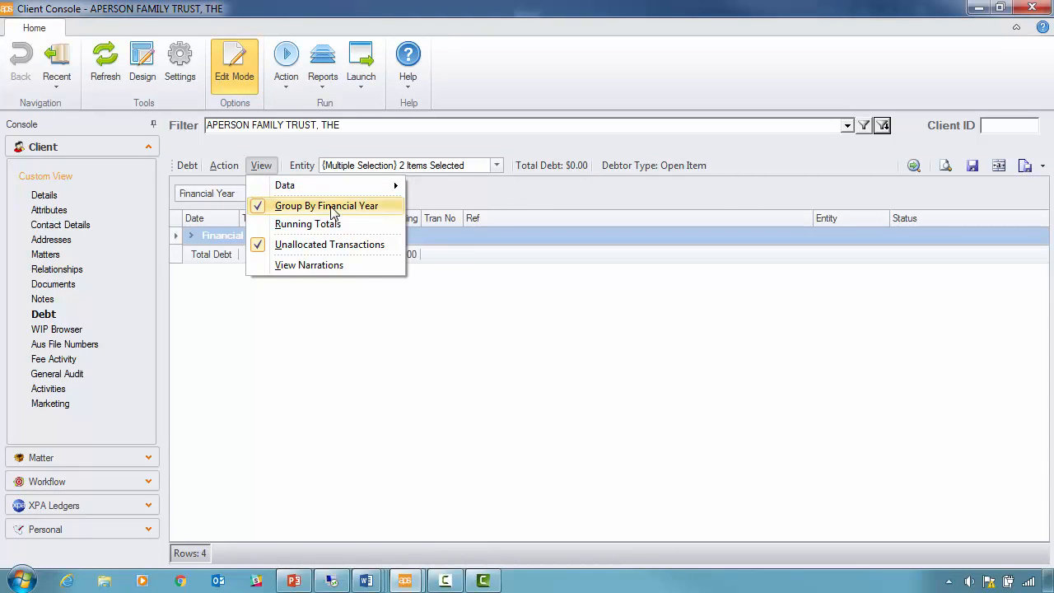
left_click(223, 165)
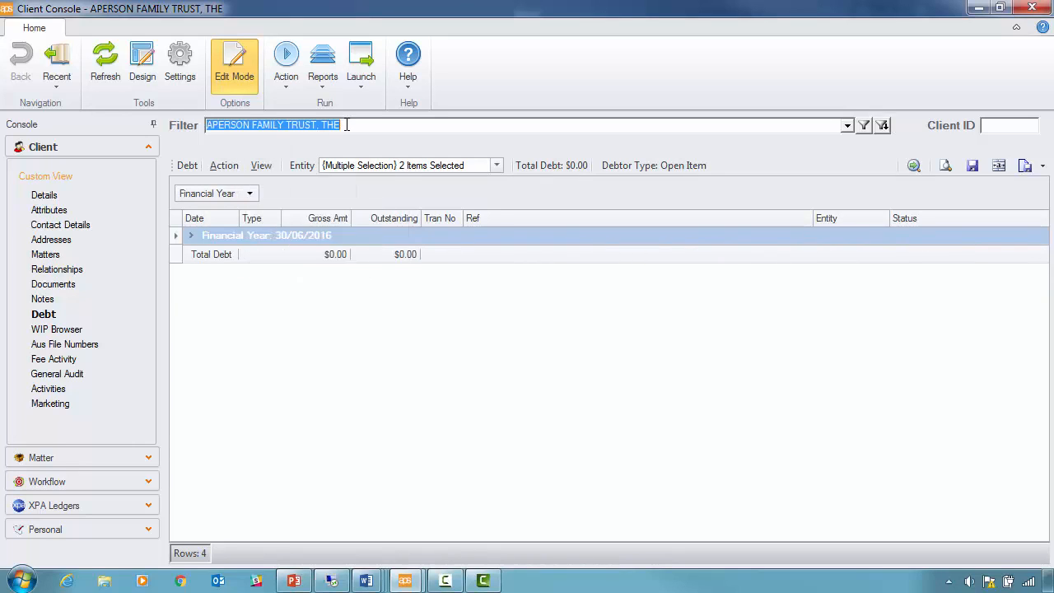
left_click(191, 236)
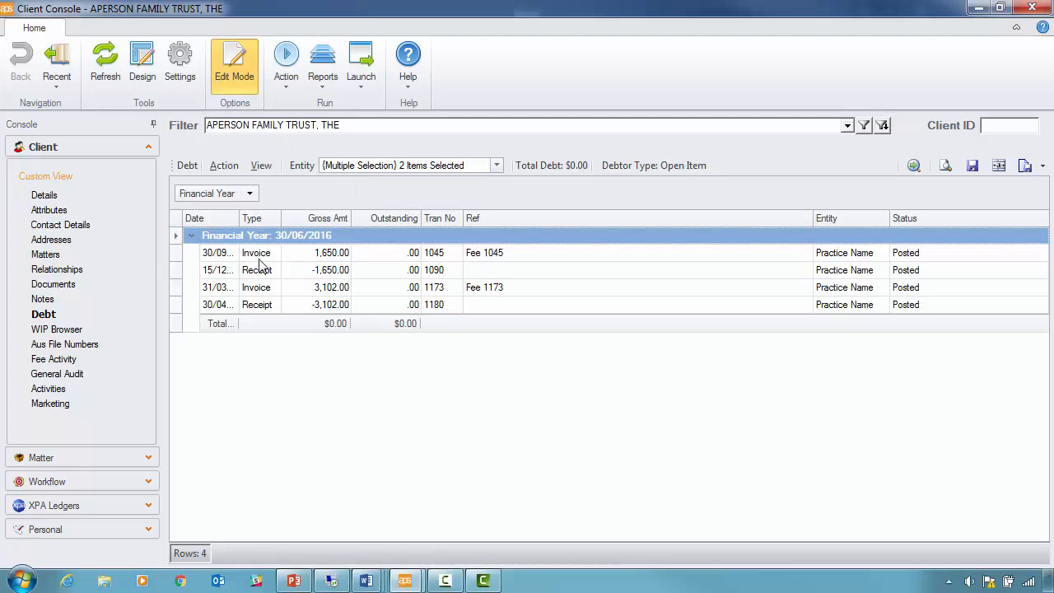
mouse_move(270, 295)
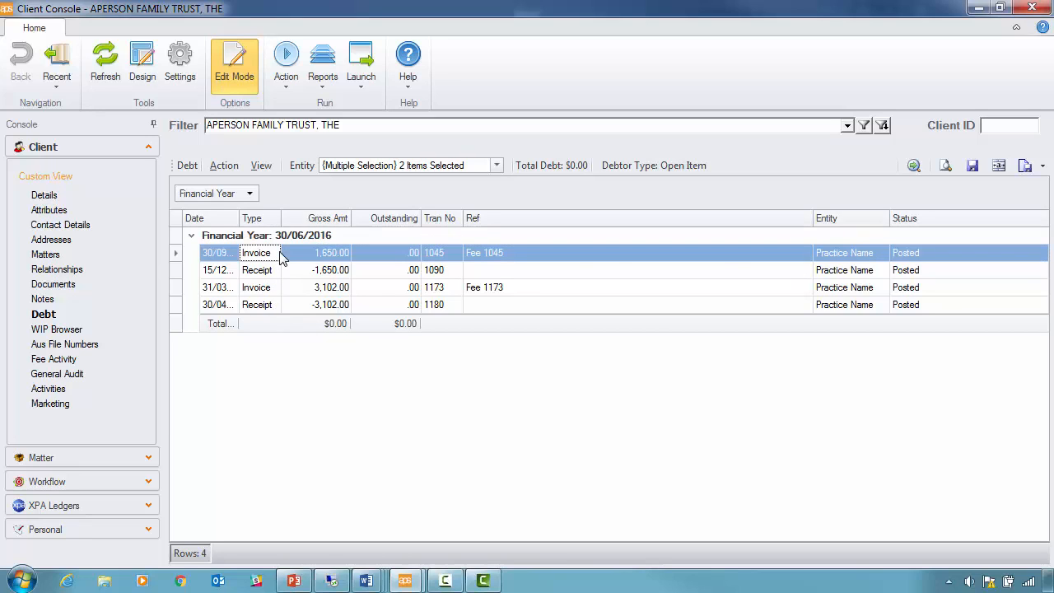
right_click(280, 253)
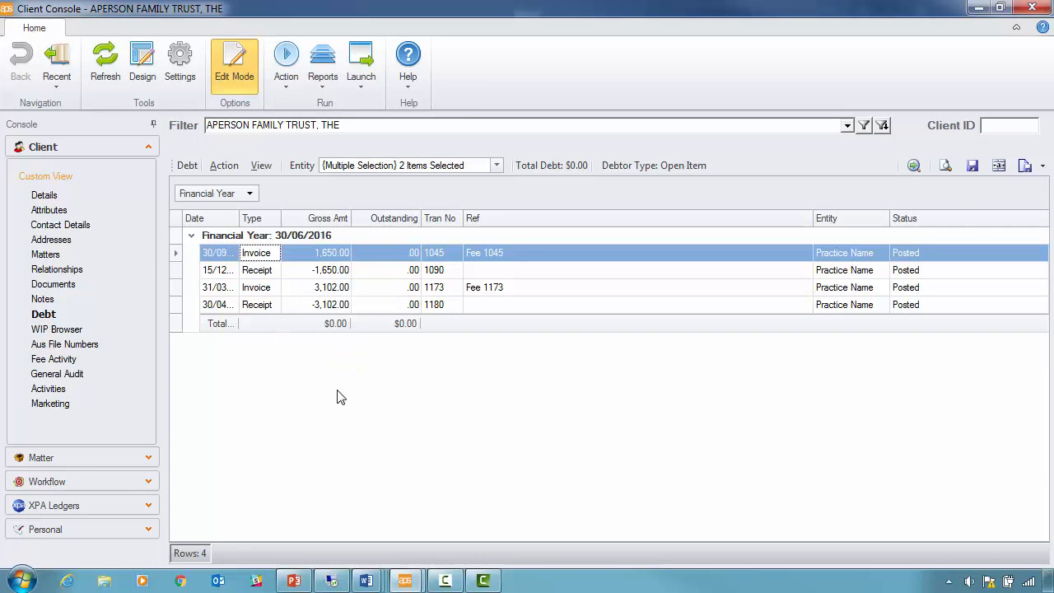
mouse_move(56, 329)
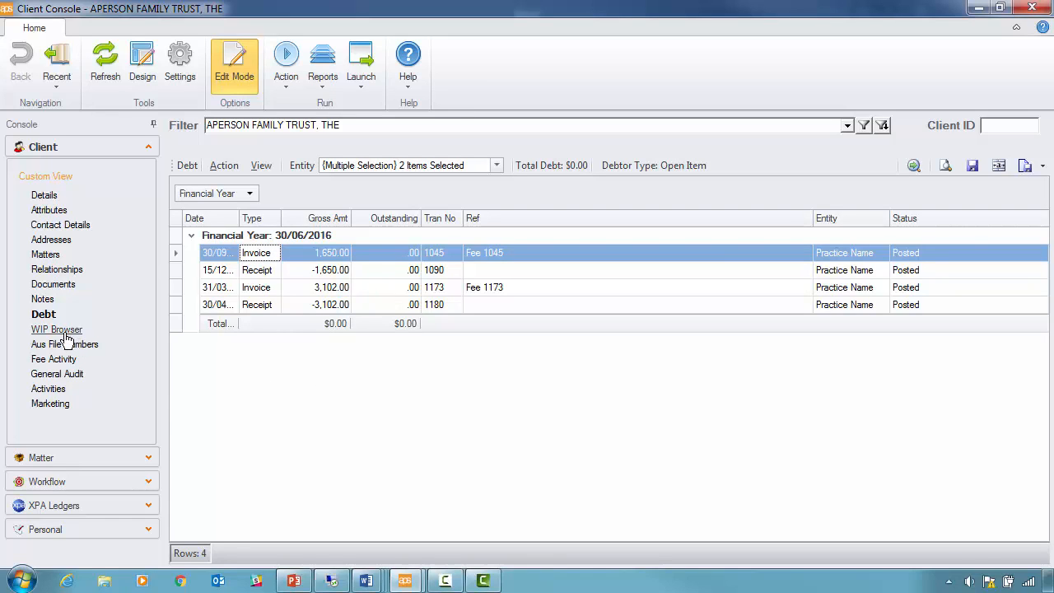
Open the WIP Browser showing $1,316.50 work in progress across four matters.
left_click(56, 329)
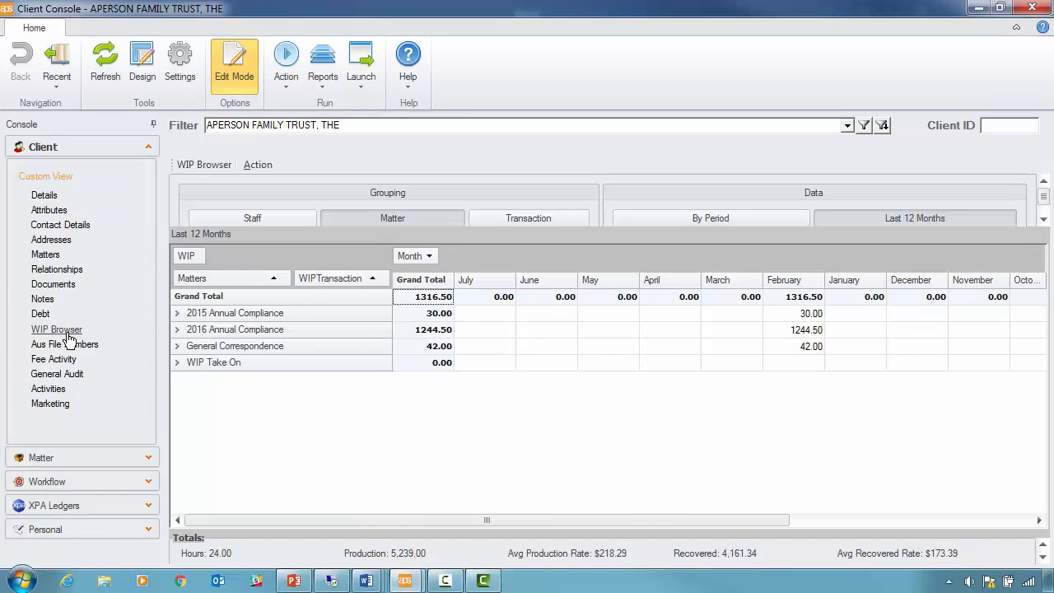
left_click(56, 329)
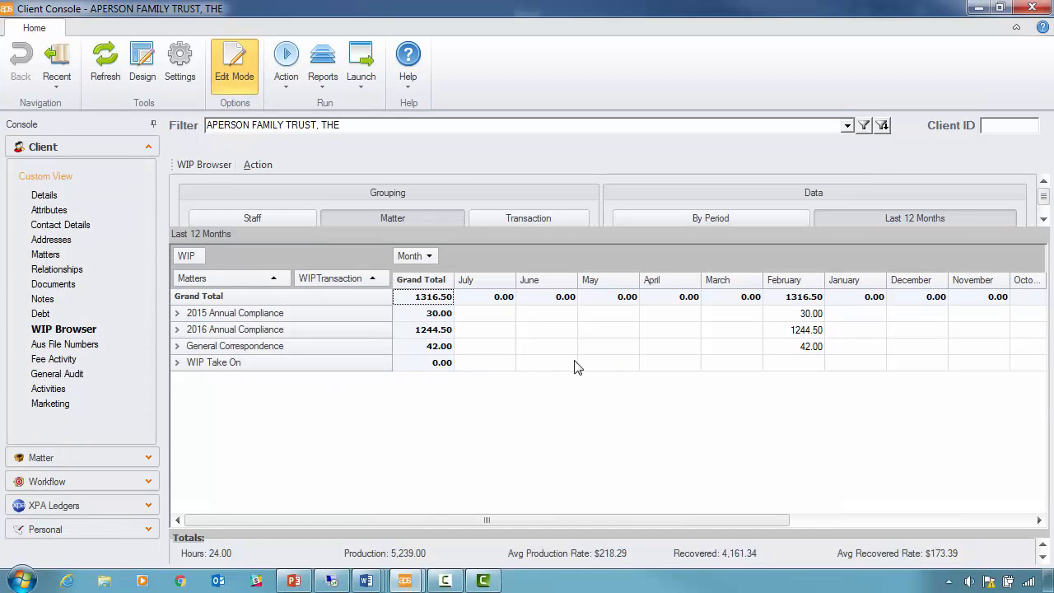
mouse_move(346, 302)
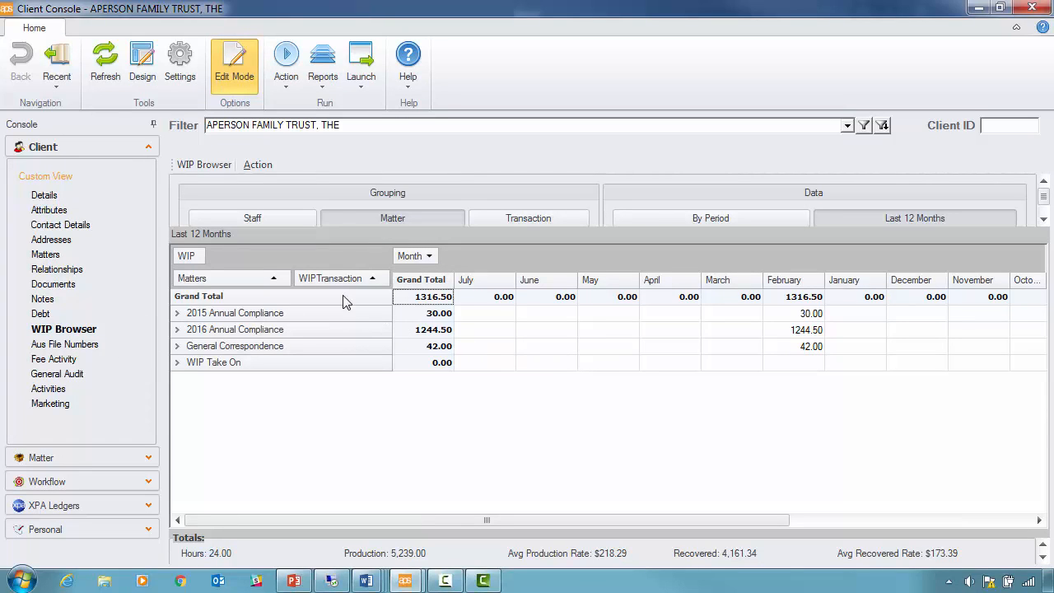
mouse_move(319, 146)
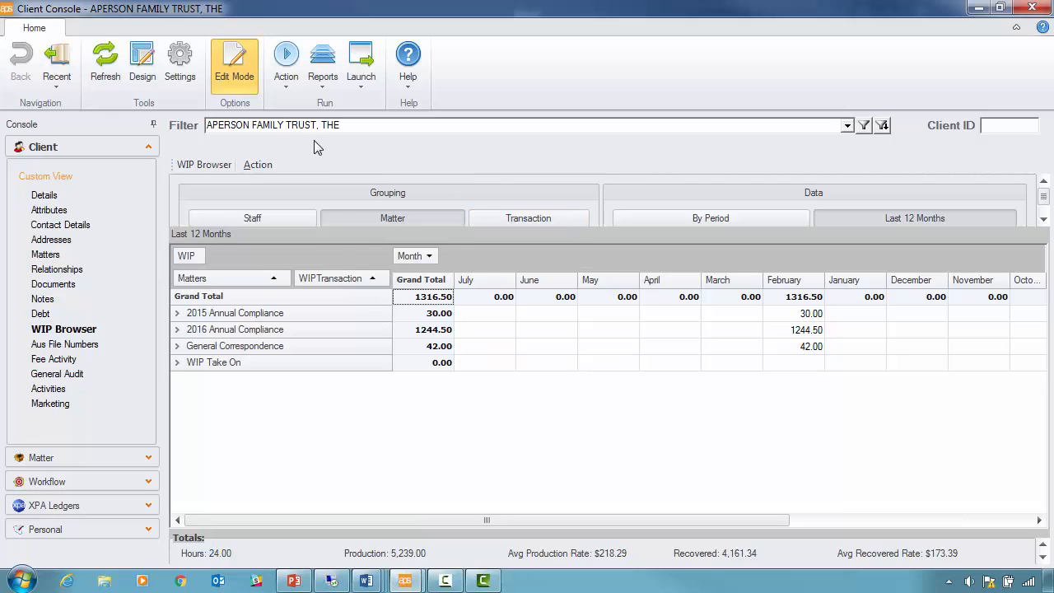
Run the WIP Detail report for all entities, with narrations and without full WIP history.
left_click(323, 64)
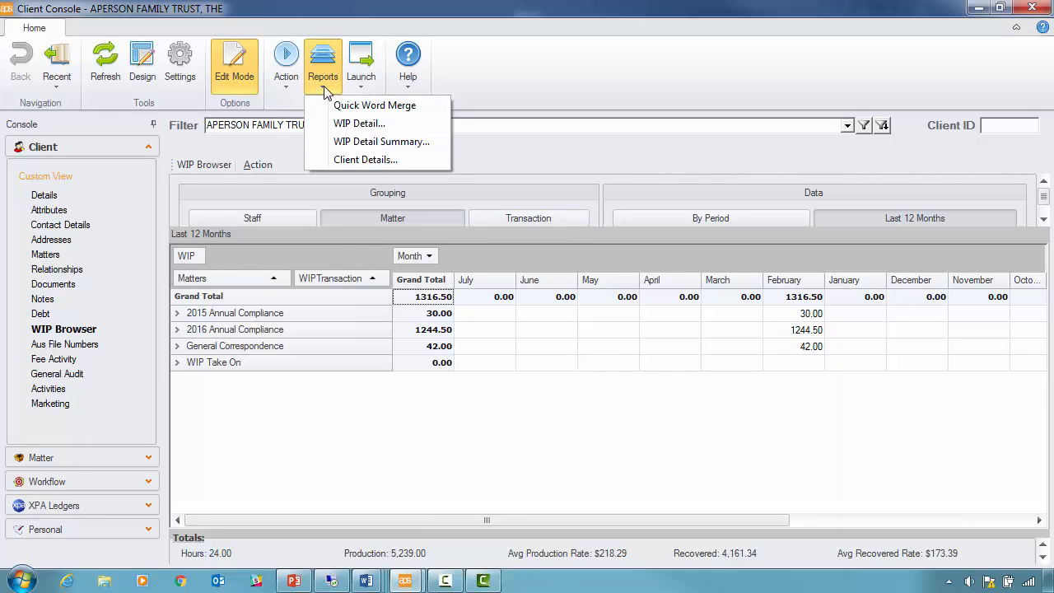
mouse_move(359, 124)
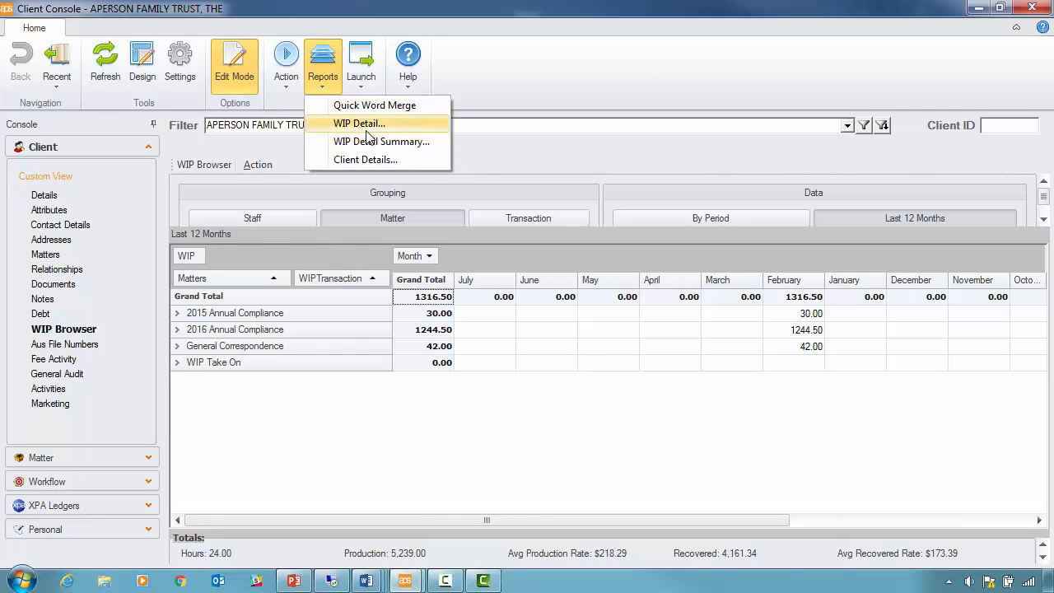
left_click(359, 123)
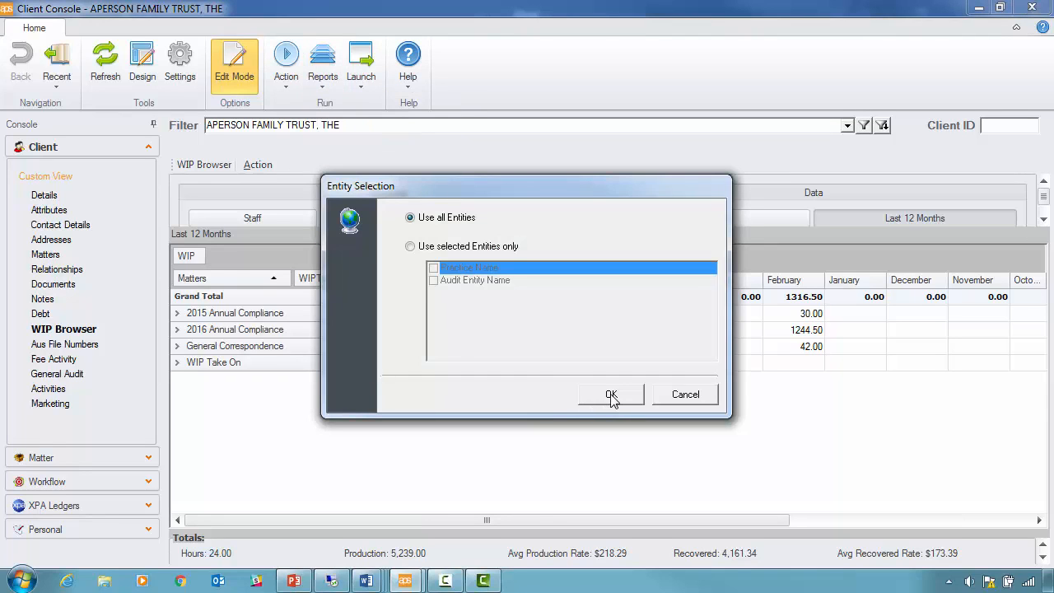
left_click(611, 394)
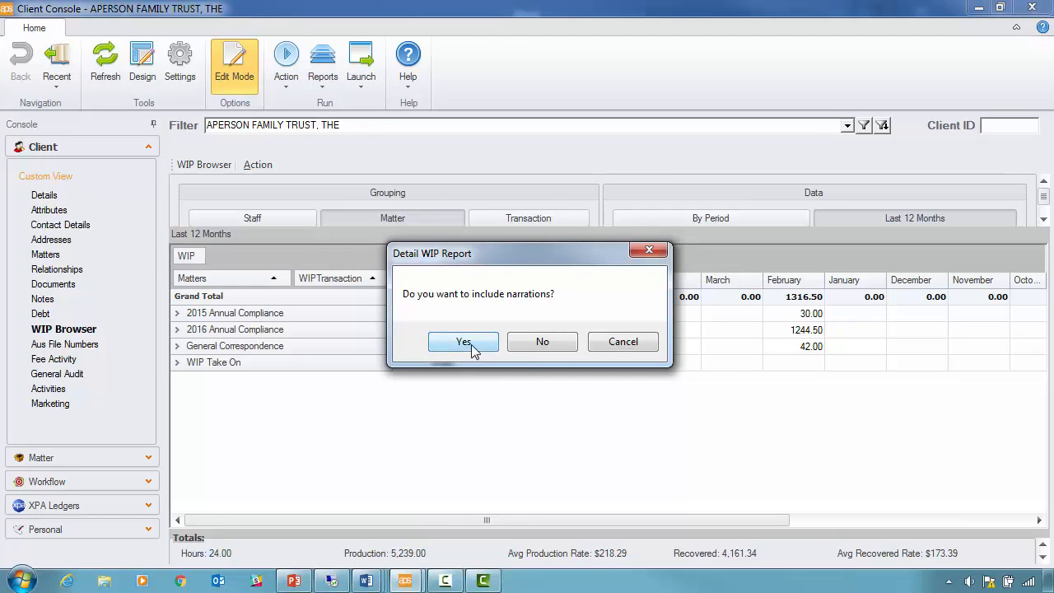
left_click(463, 342)
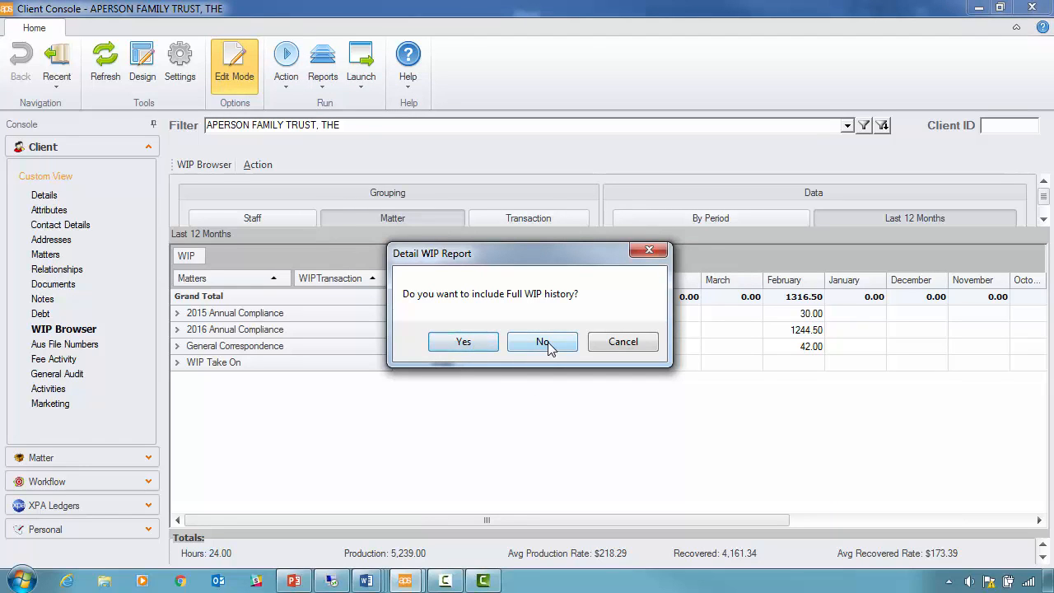
left_click(542, 341)
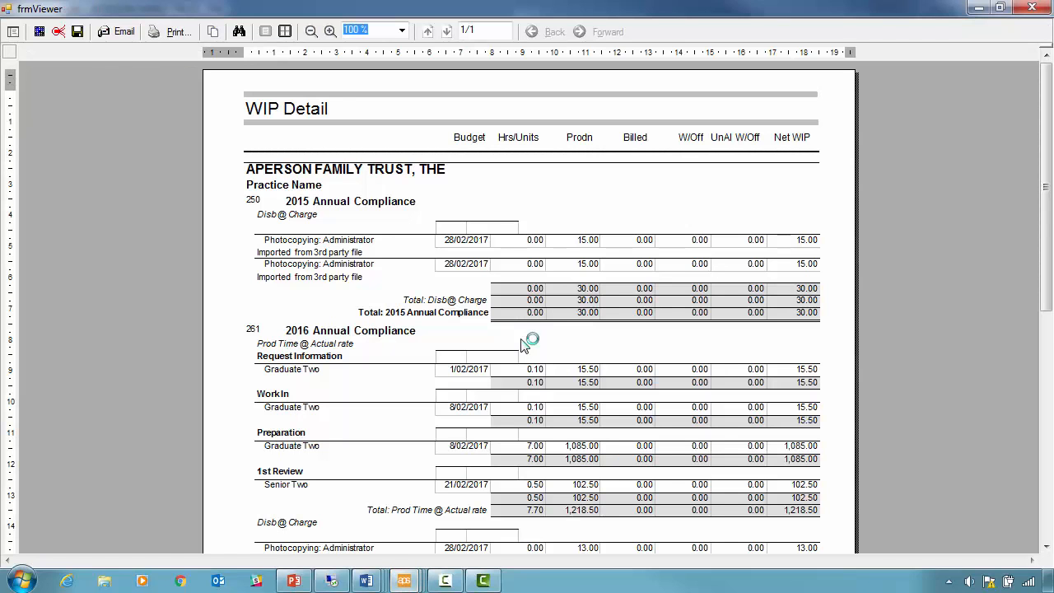
mouse_move(523, 323)
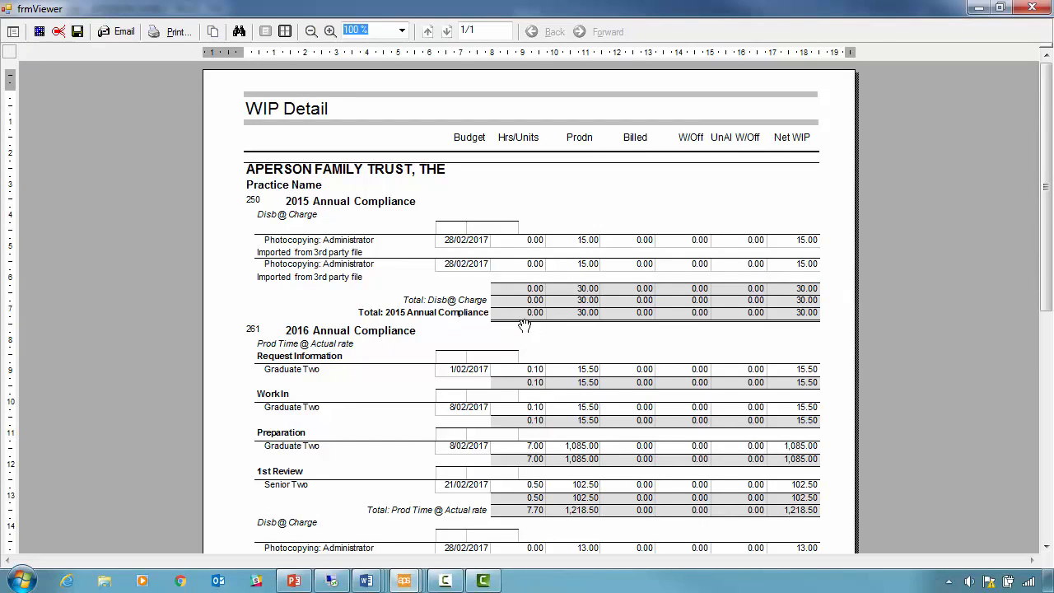
mouse_move(463, 390)
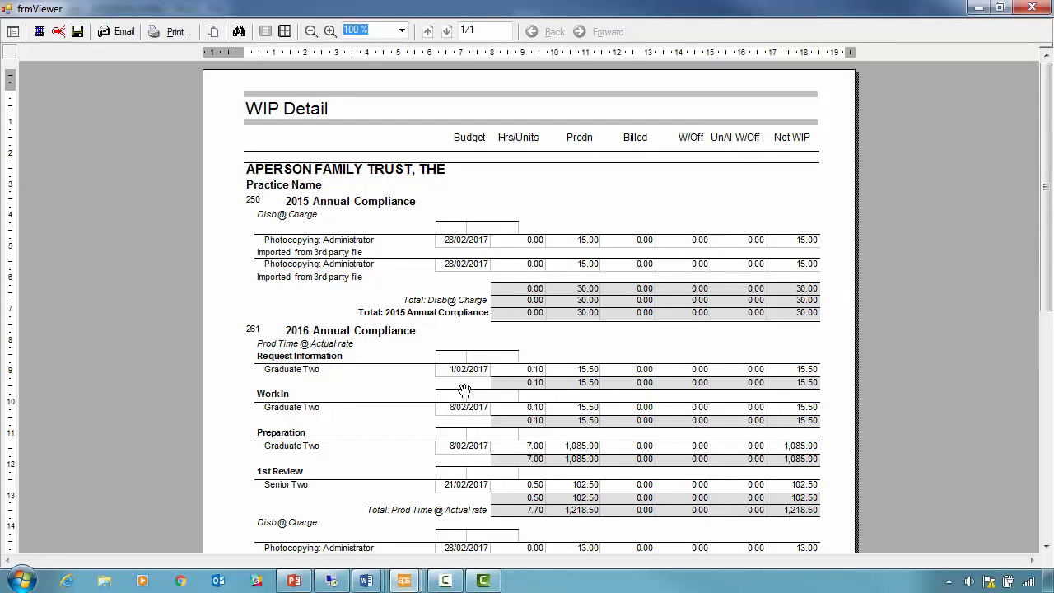
mouse_move(801, 383)
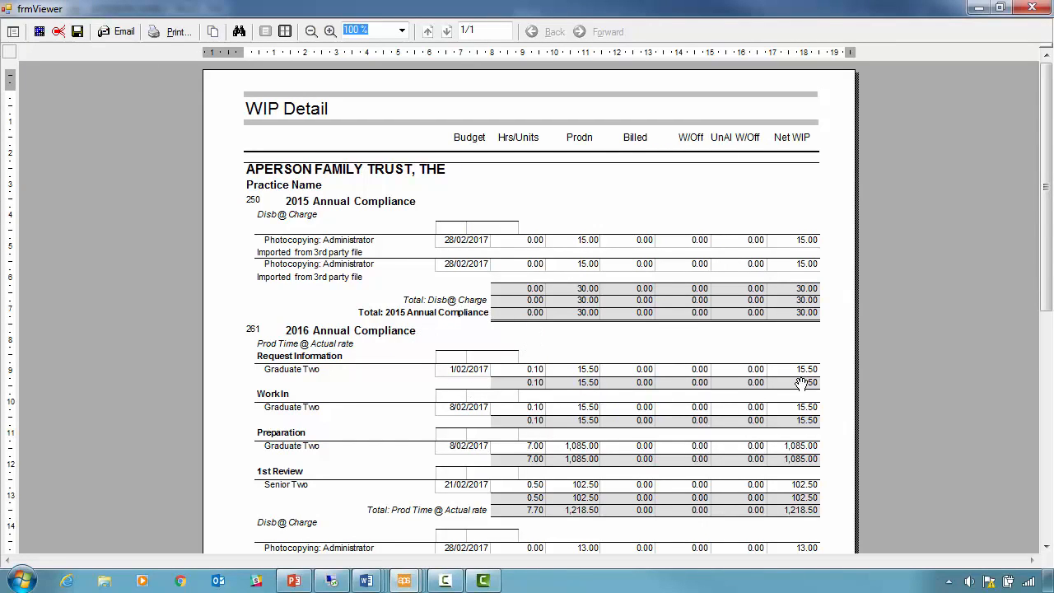
mouse_move(803, 375)
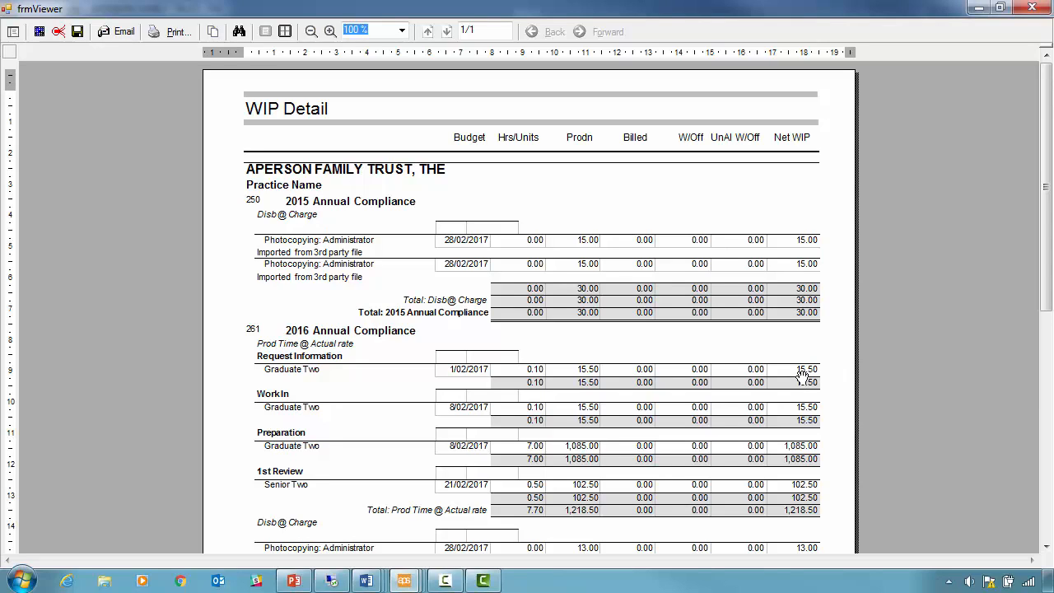
mouse_move(265, 114)
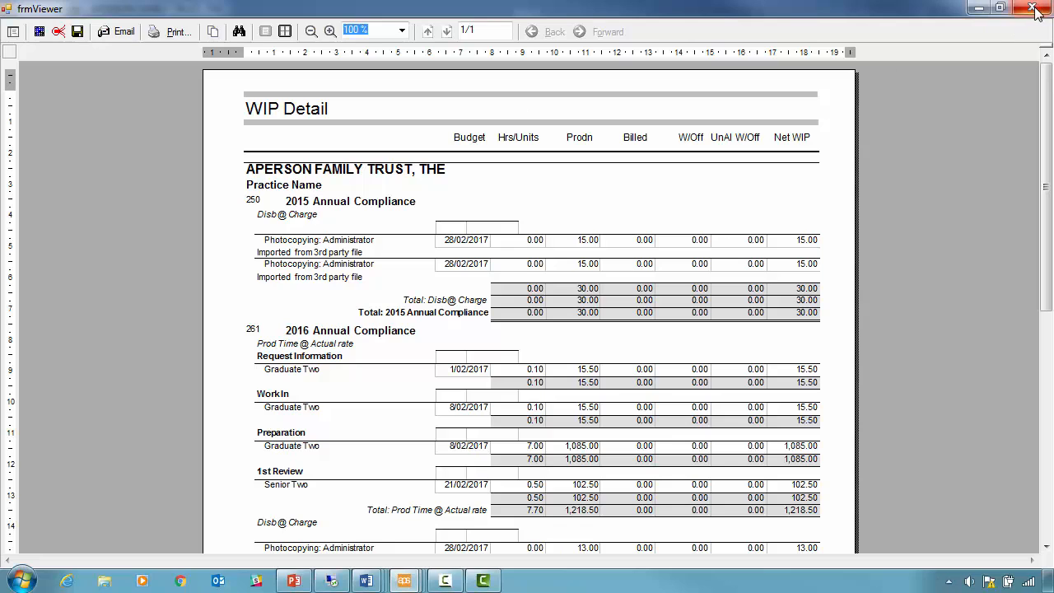
Close the WIP Detail report viewer to return to the trust's $1,316.50 WIP Browser.
left_click(1037, 9)
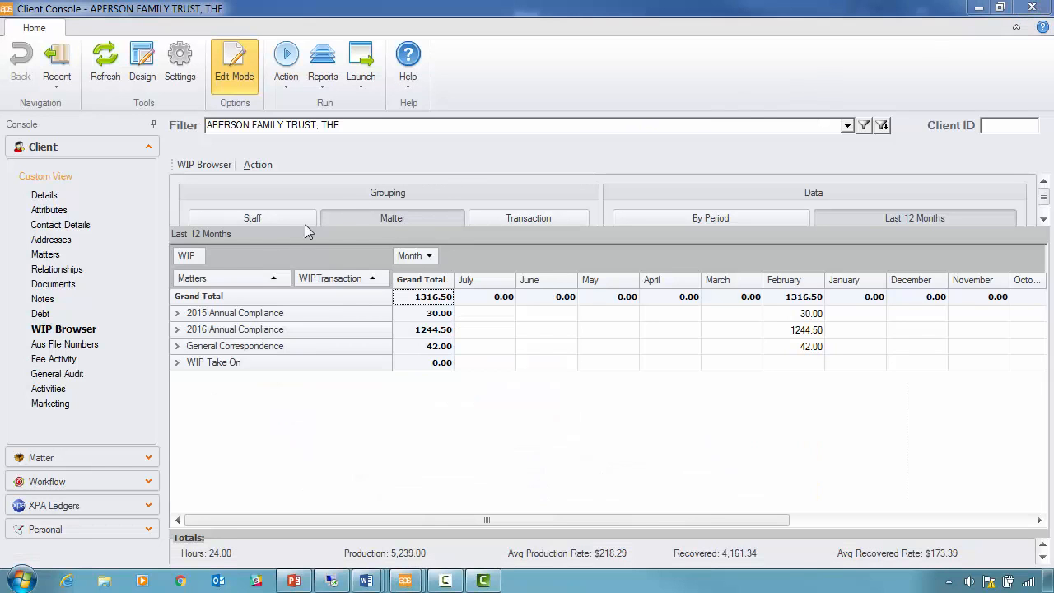
mouse_move(47, 389)
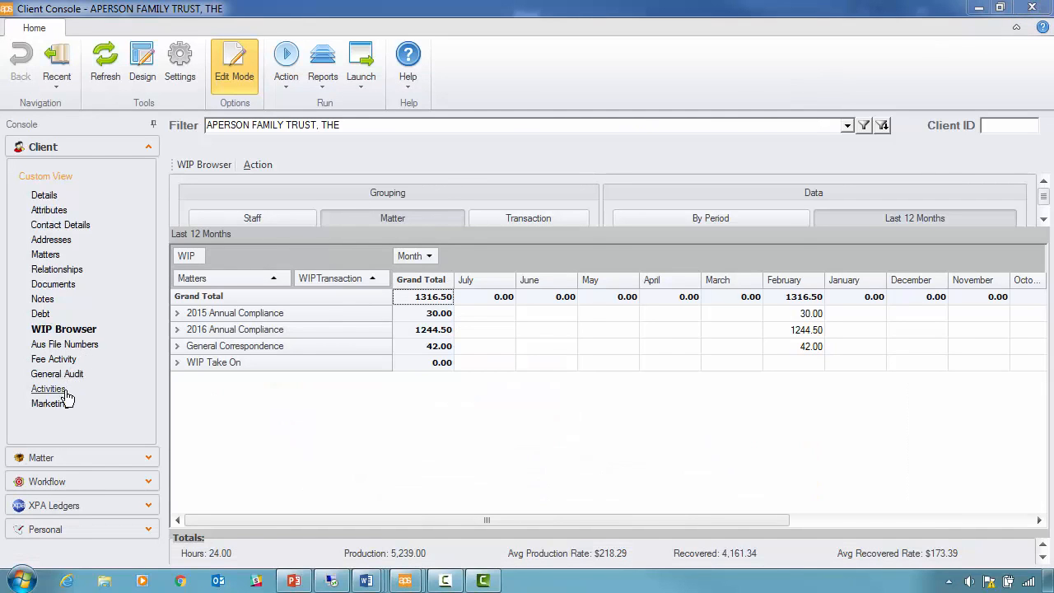
mouse_move(51, 404)
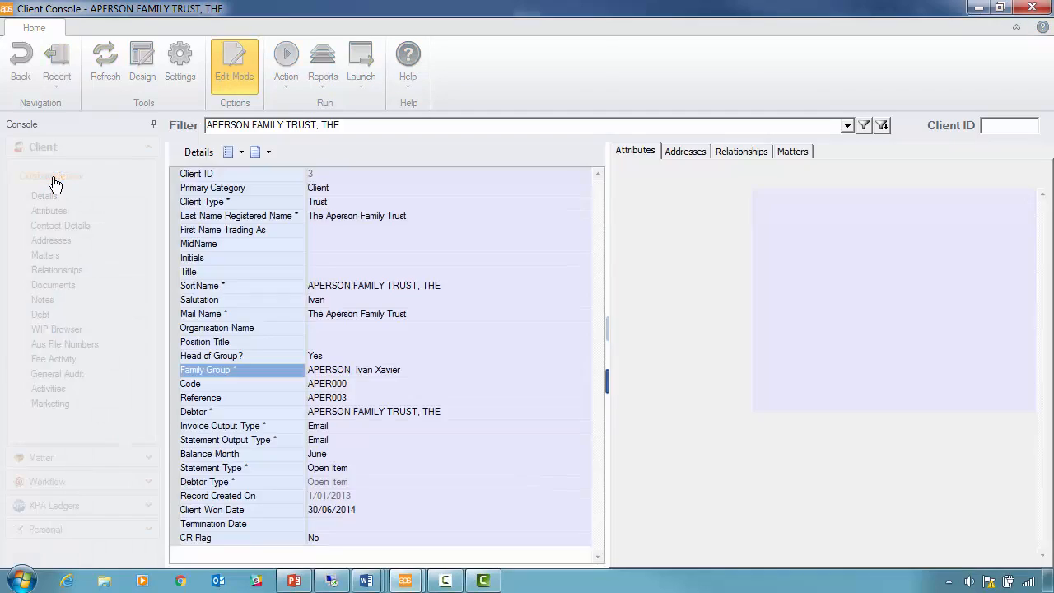
Hide the detail fields that have no value on the trust's Details page.
left_click(634, 151)
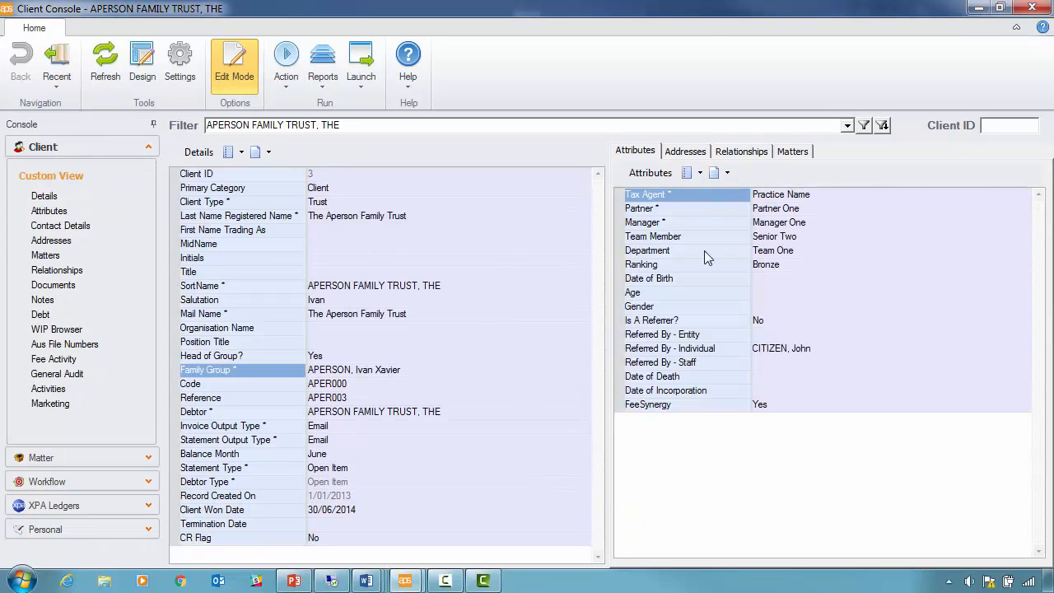
mouse_move(696, 283)
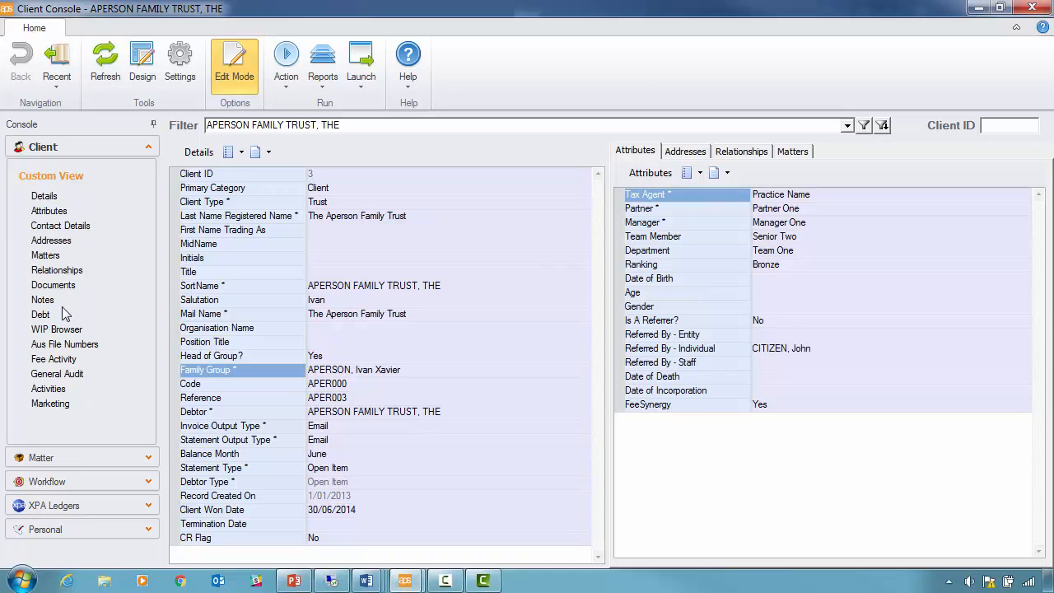
mouse_move(150, 313)
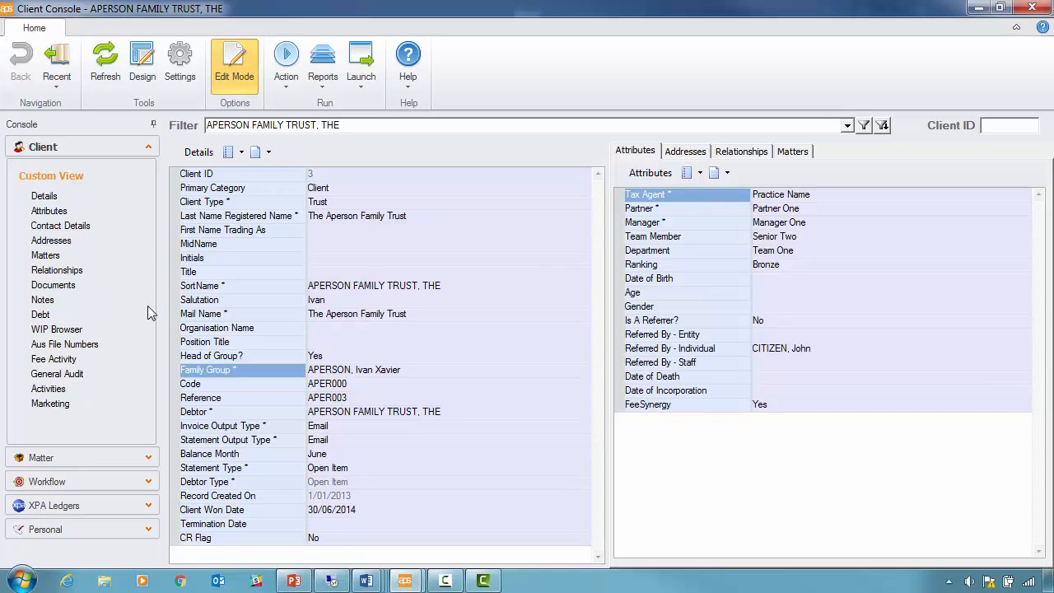
mouse_move(274, 158)
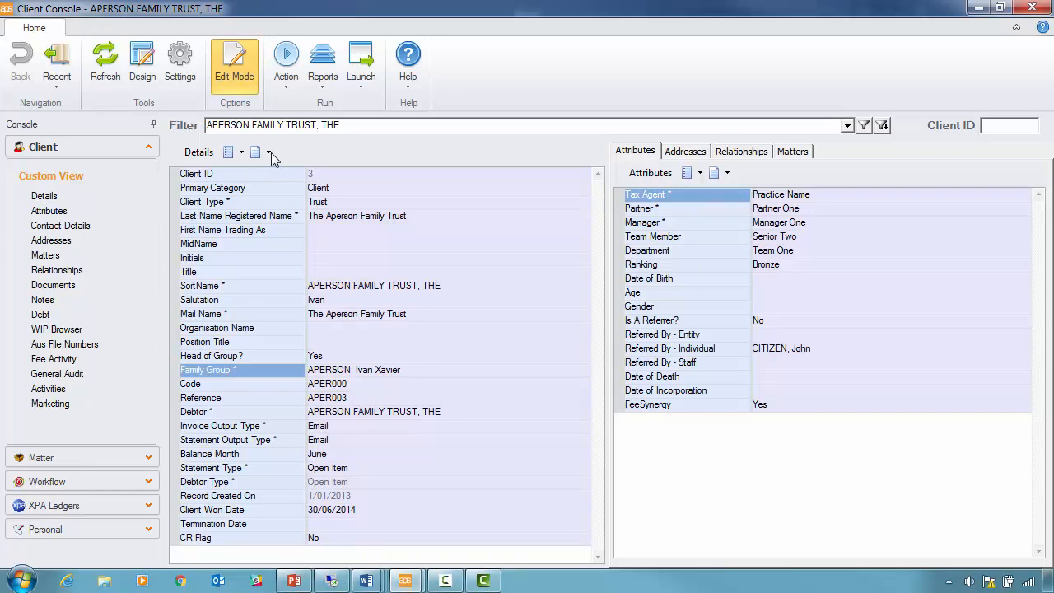
left_click(273, 156)
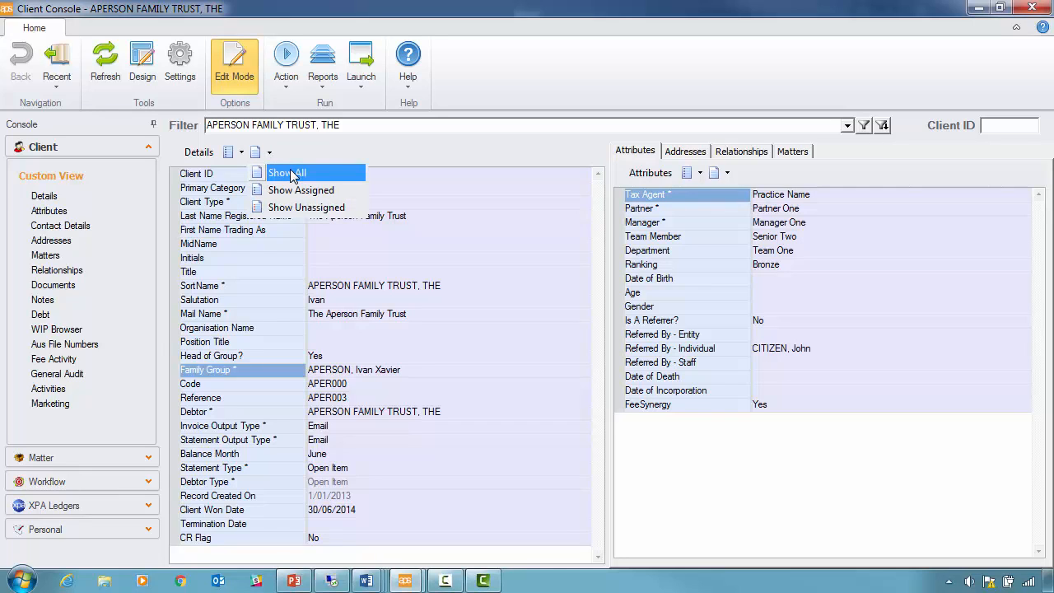
mouse_move(306, 207)
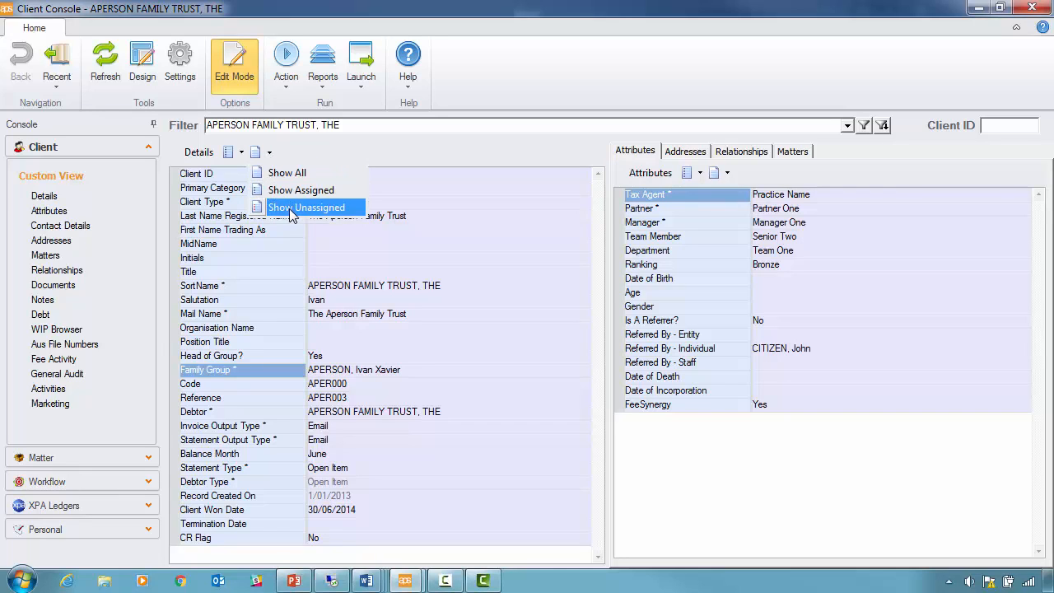
left_click(306, 207)
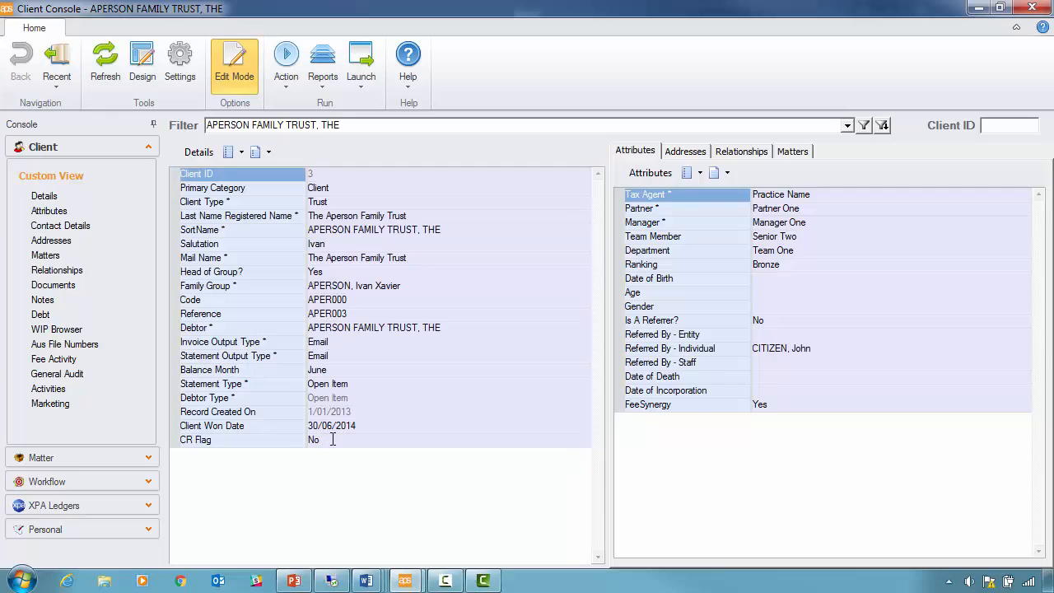
Switch the details layout to the data entry form, then to Data Page.
left_click(269, 153)
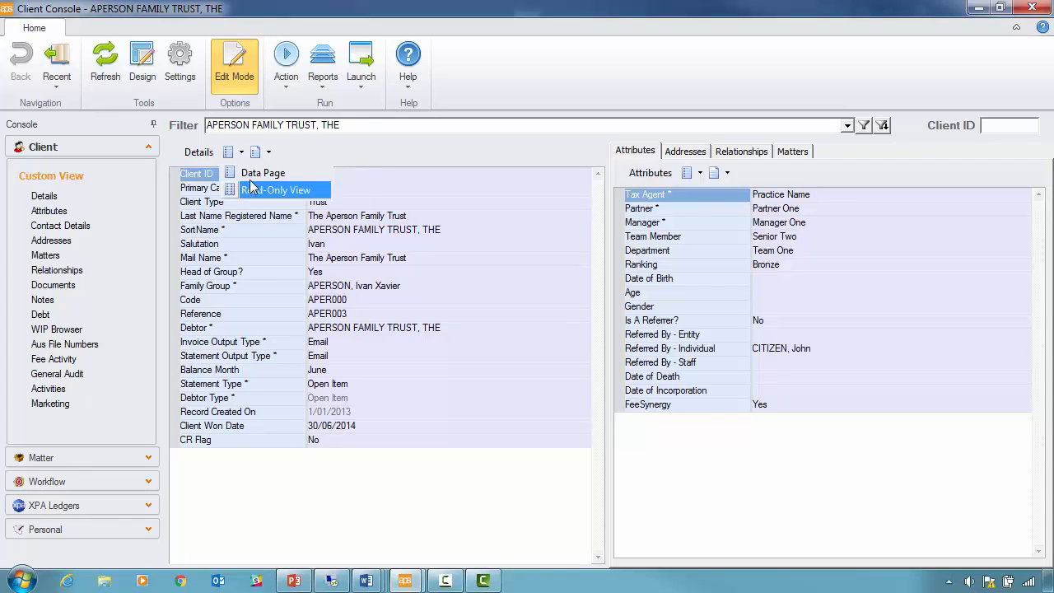
left_click(262, 172)
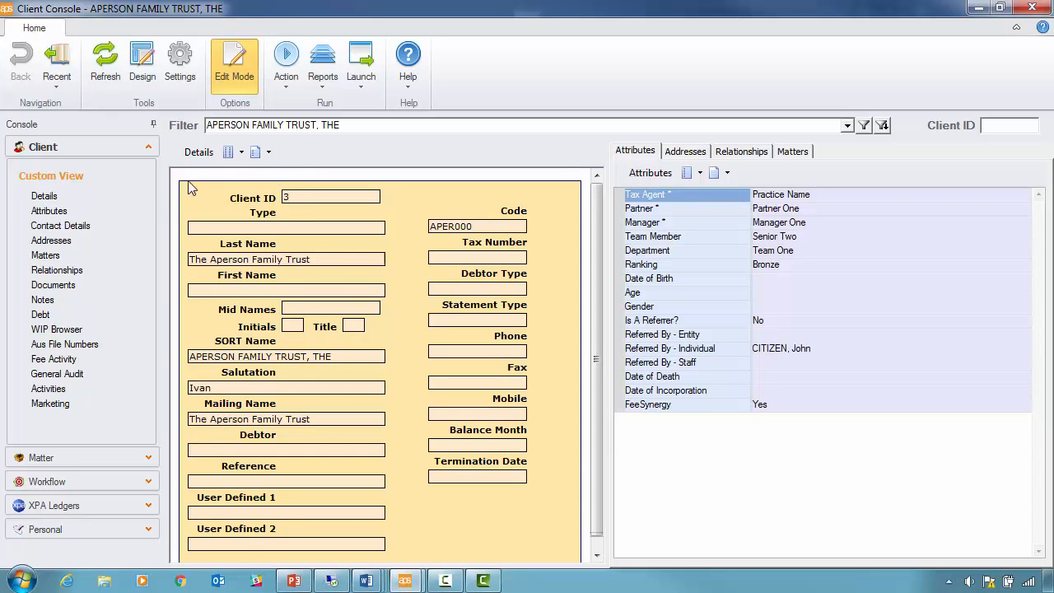
left_click(43, 196)
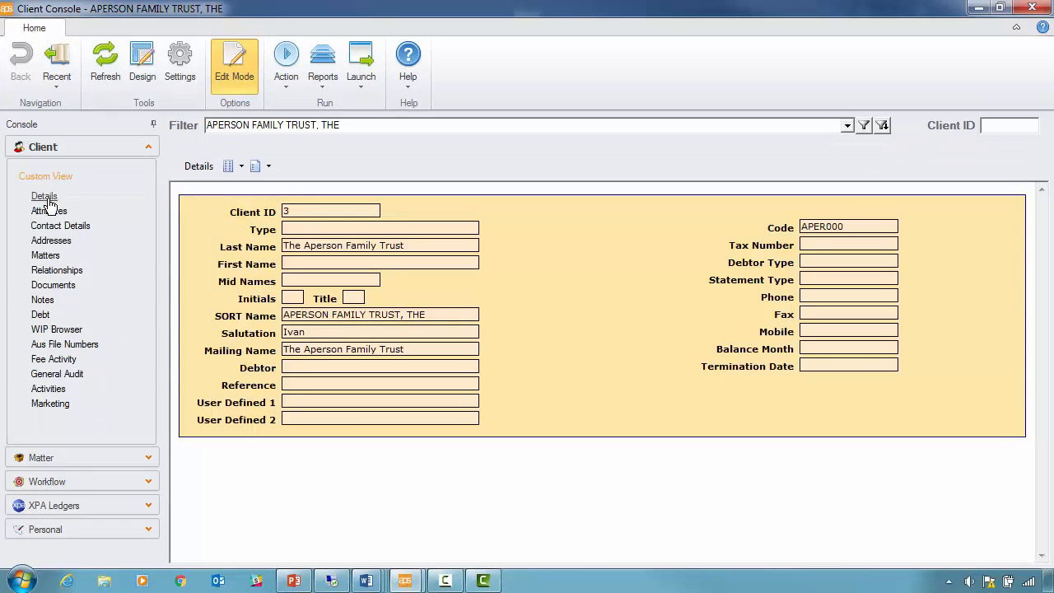
left_click(44, 196)
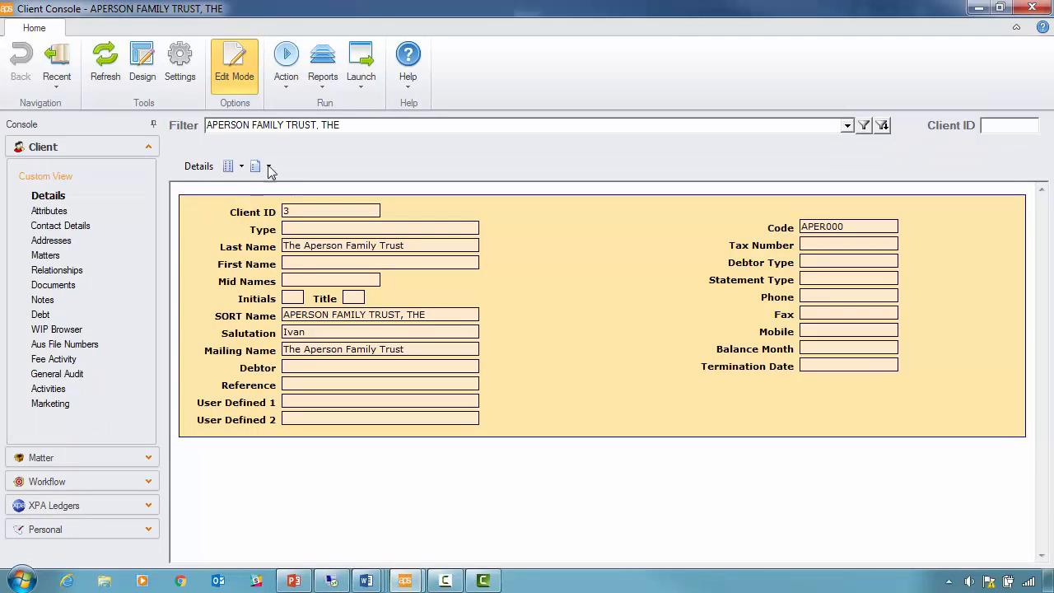
left_click(255, 166)
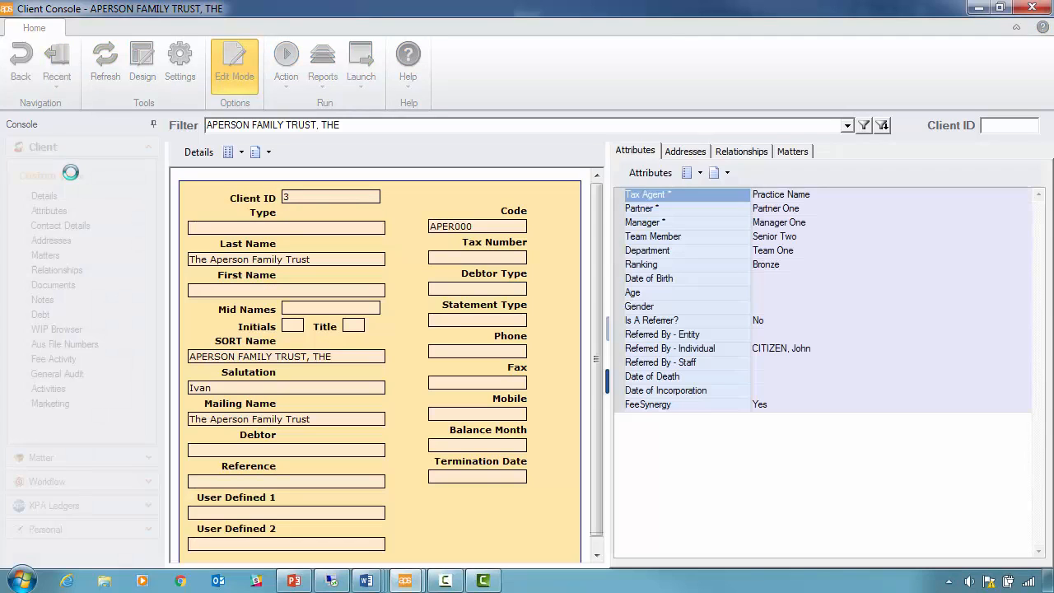
left_click(245, 151)
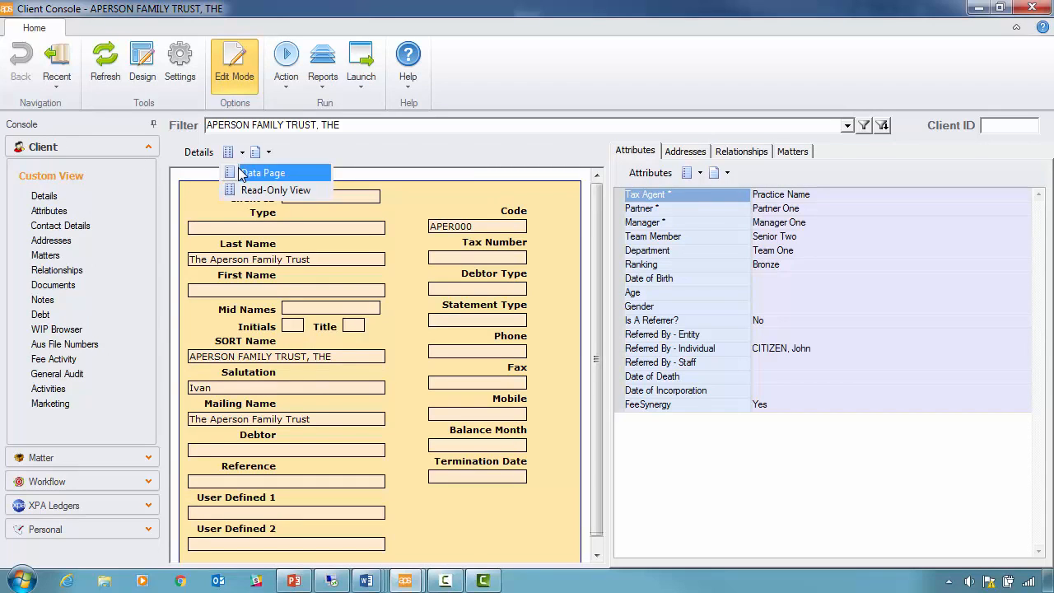
left_click(276, 189)
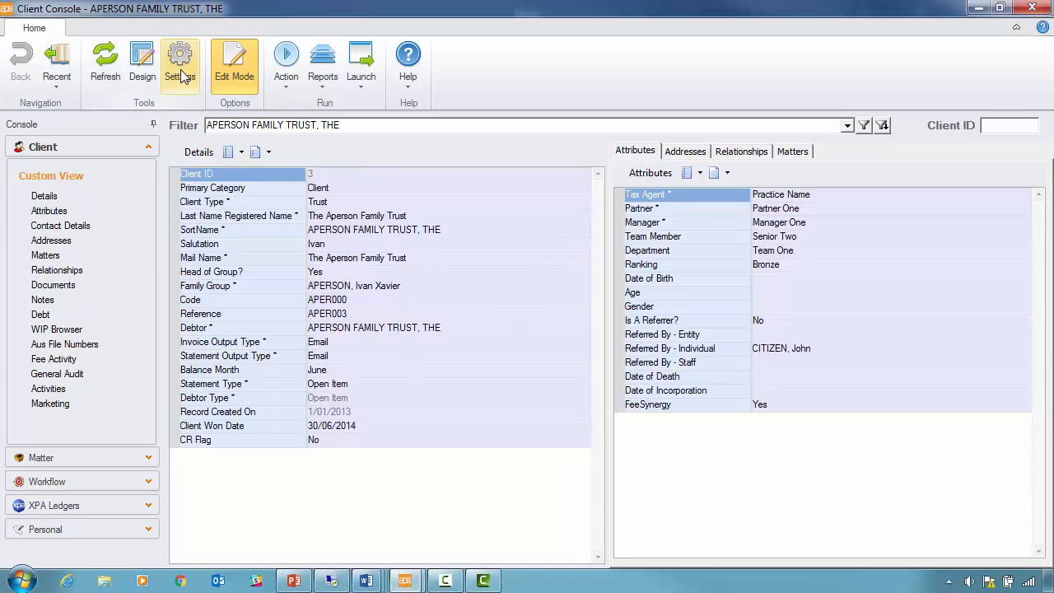
left_click(179, 62)
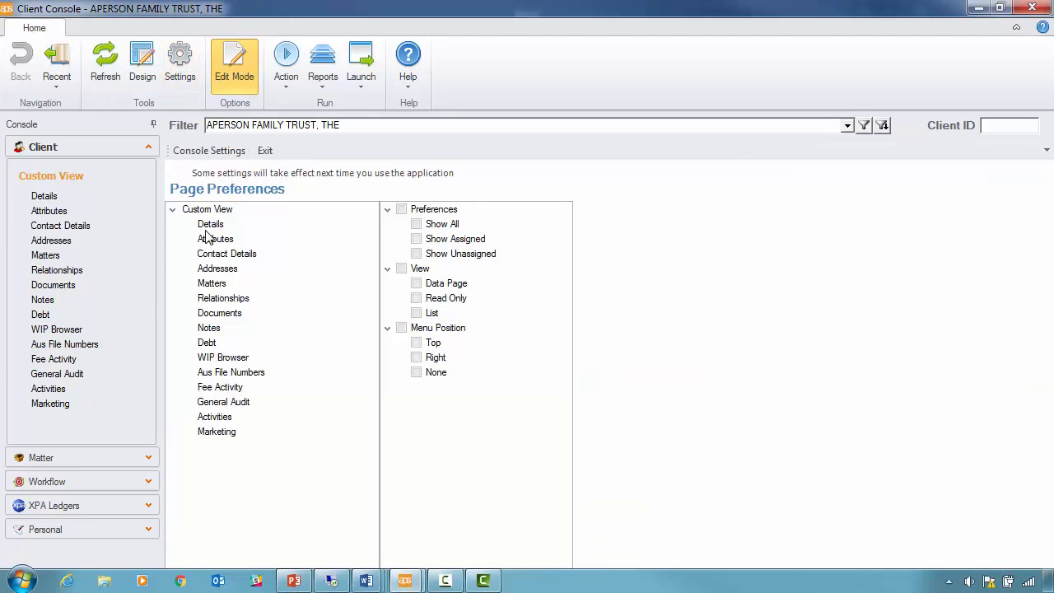
left_click(210, 224)
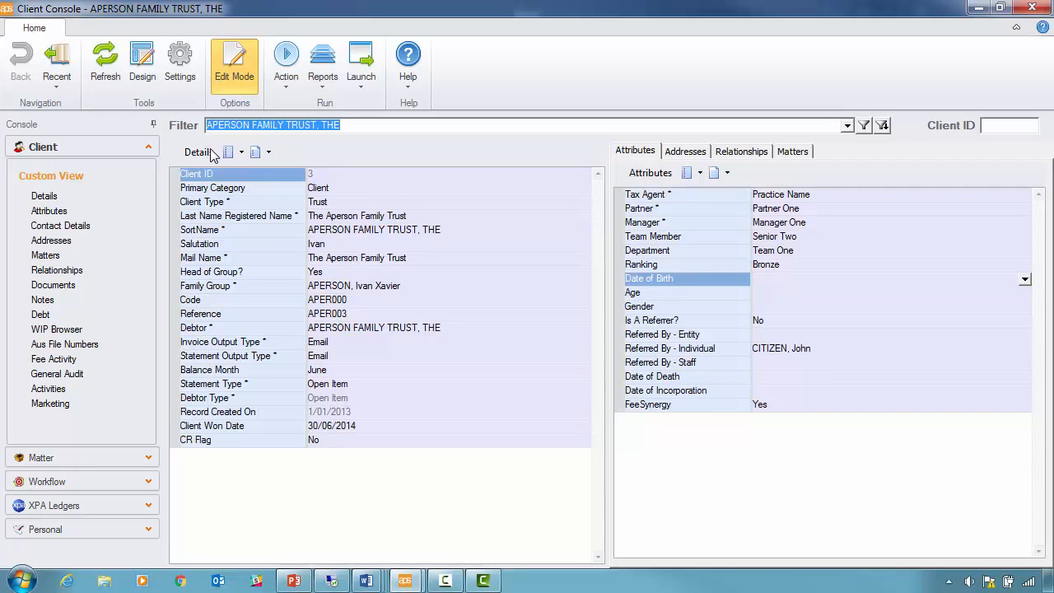
Check the Help menu, then show Launch > Applications: Central Console, Fees, Fee Spy, Timesheets.
left_click(361, 62)
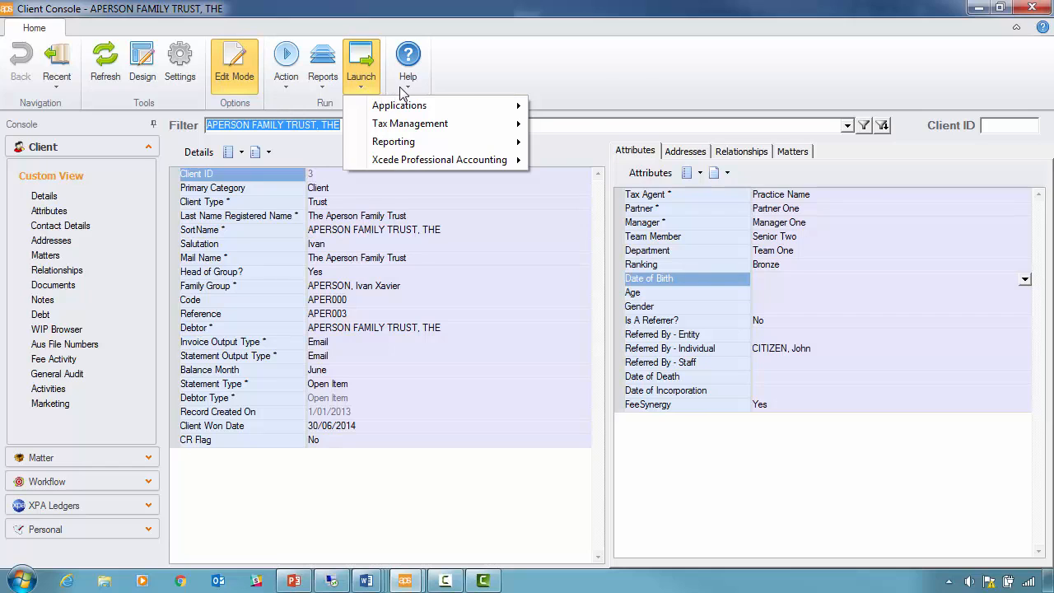
left_click(408, 62)
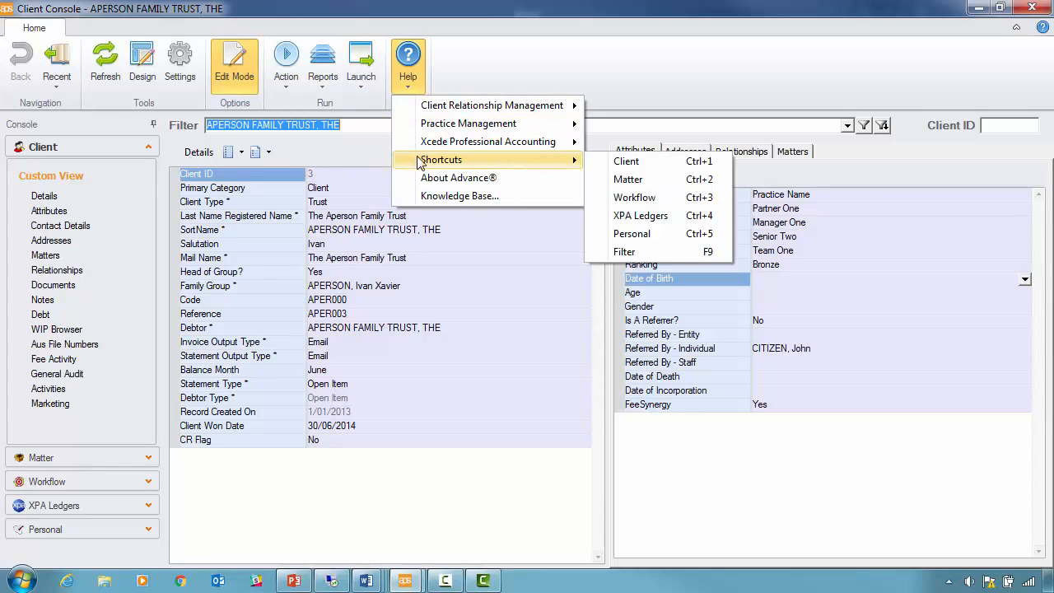
mouse_move(642, 252)
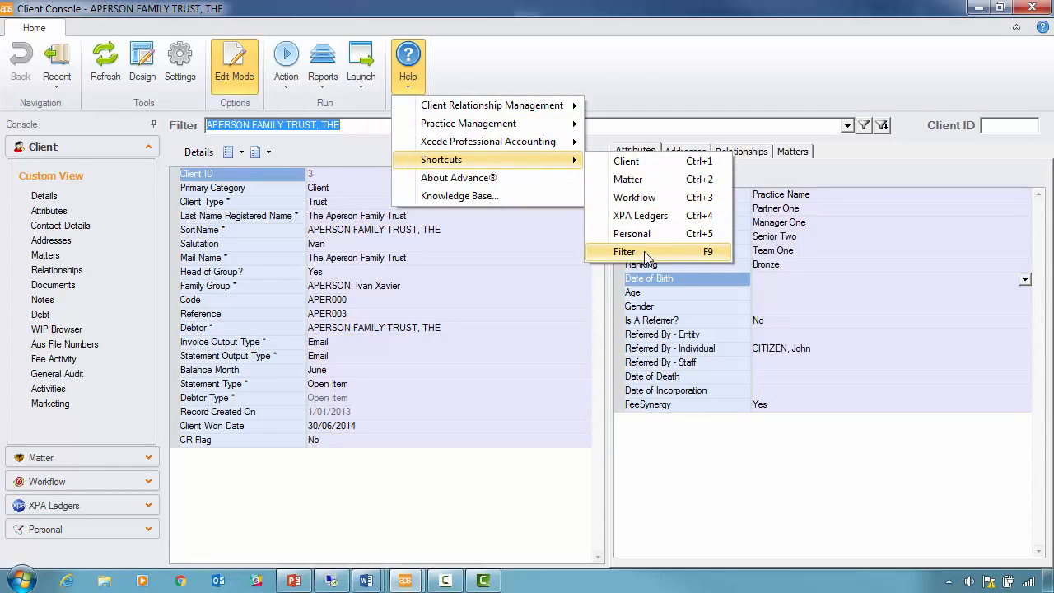
mouse_move(459, 177)
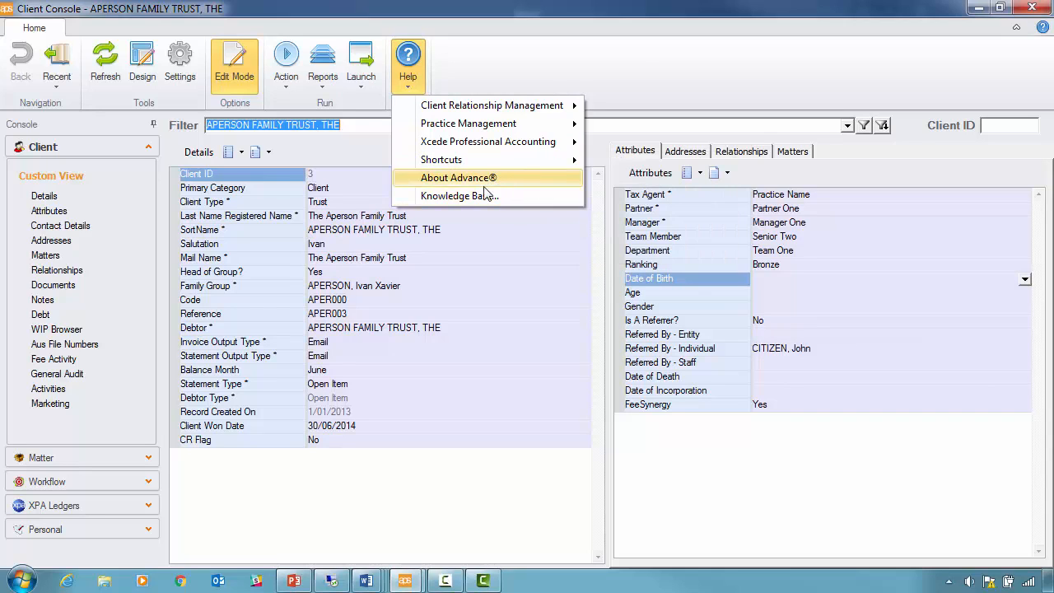
mouse_move(460, 196)
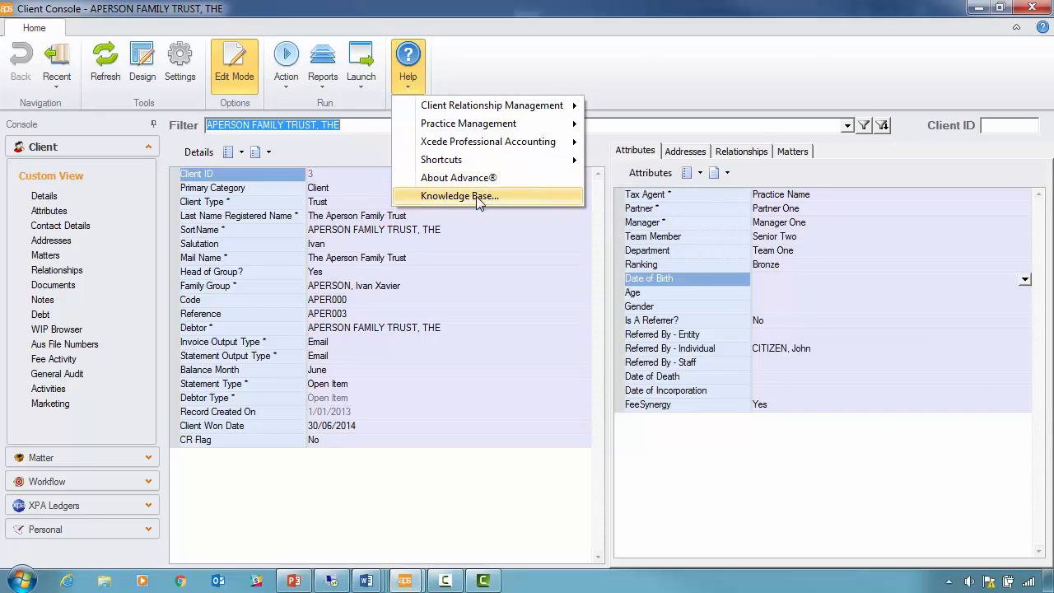
mouse_move(152, 544)
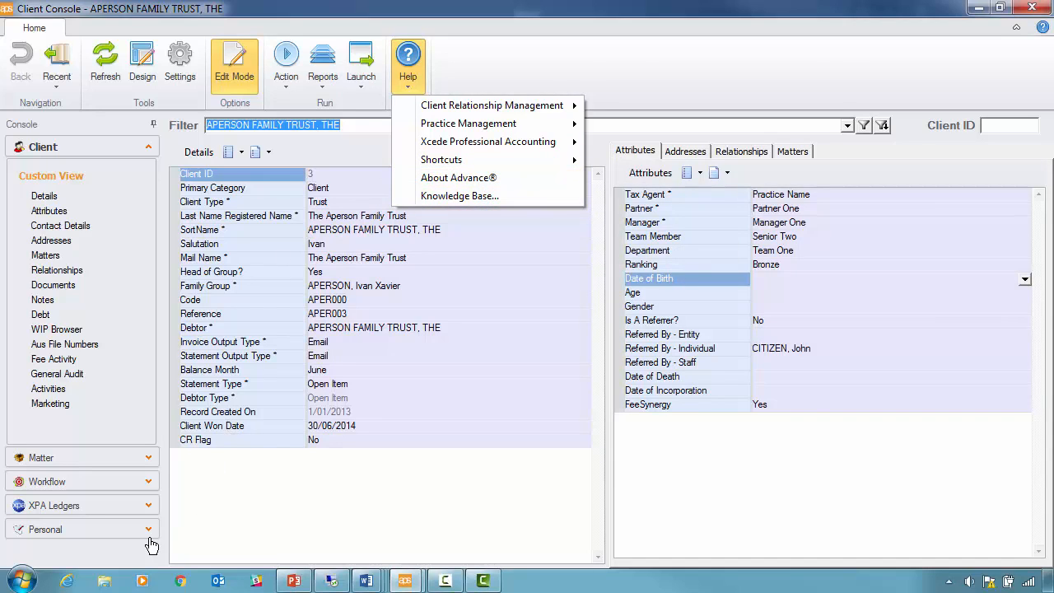
mouse_move(440, 220)
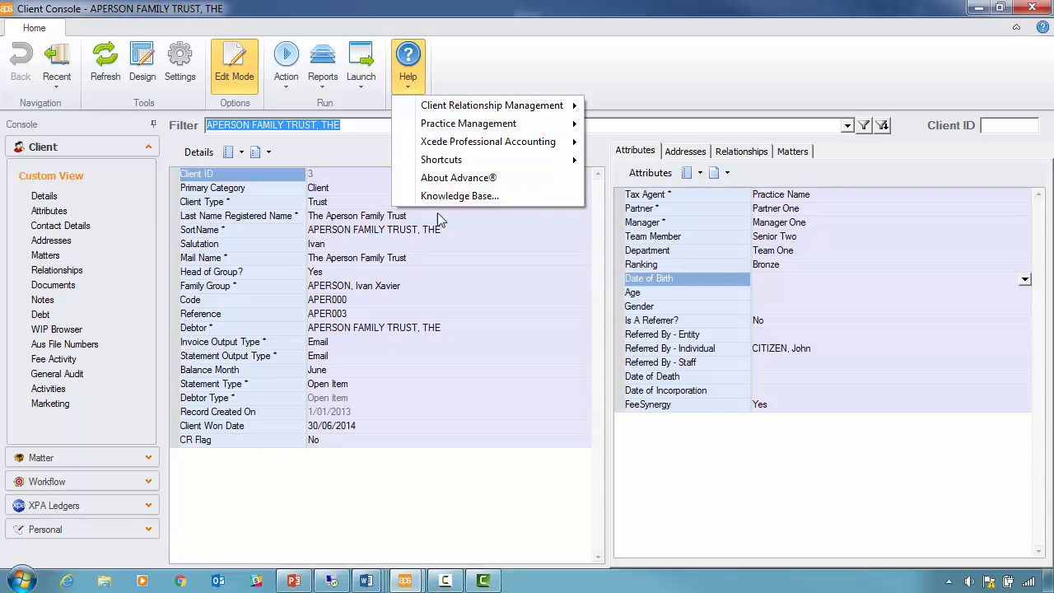
left_click(361, 62)
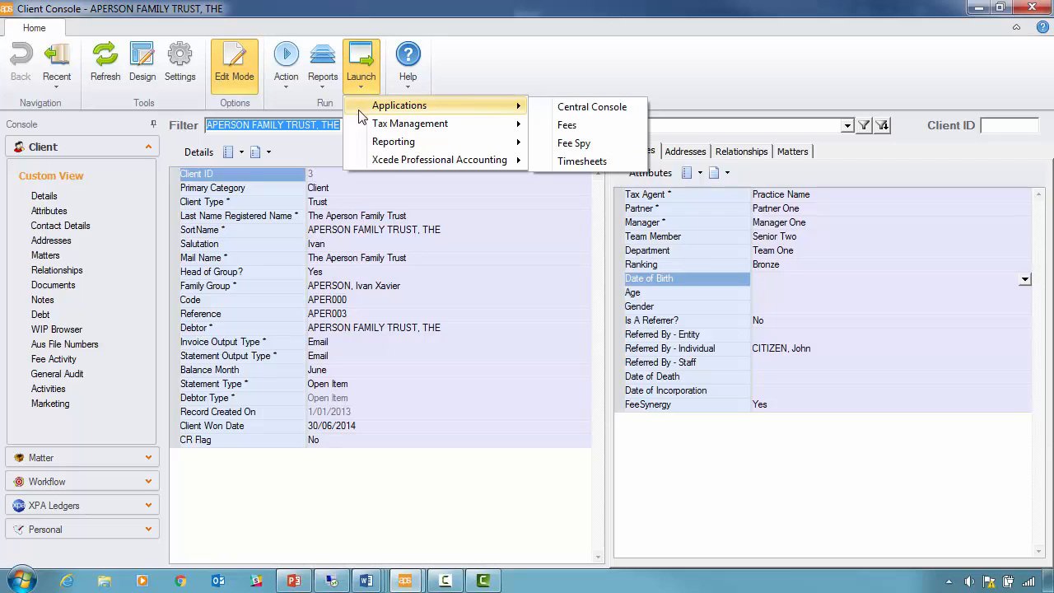
mouse_move(506, 113)
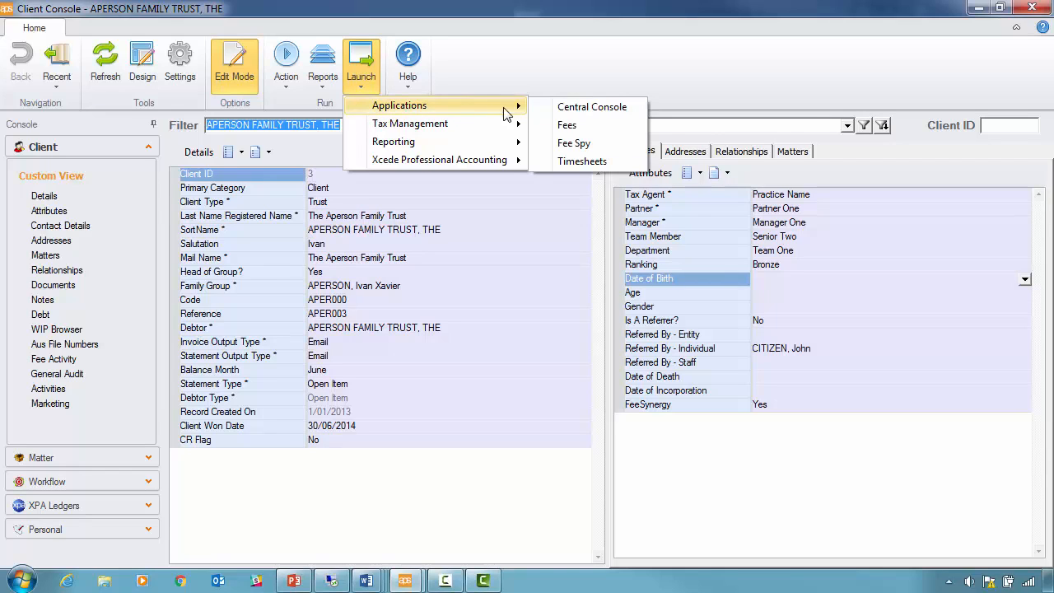
mouse_move(574, 143)
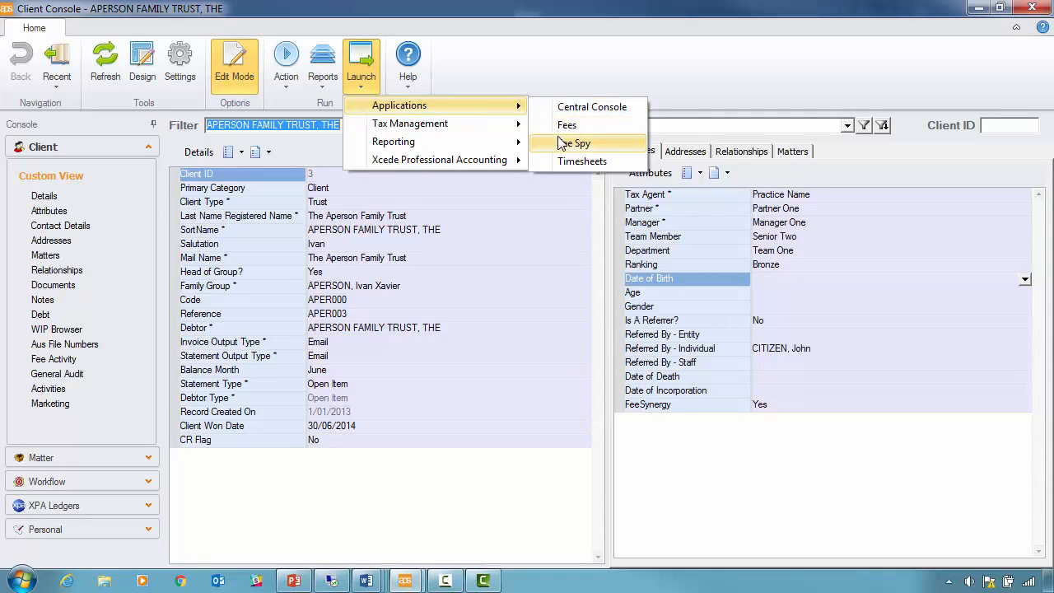
mouse_move(582, 161)
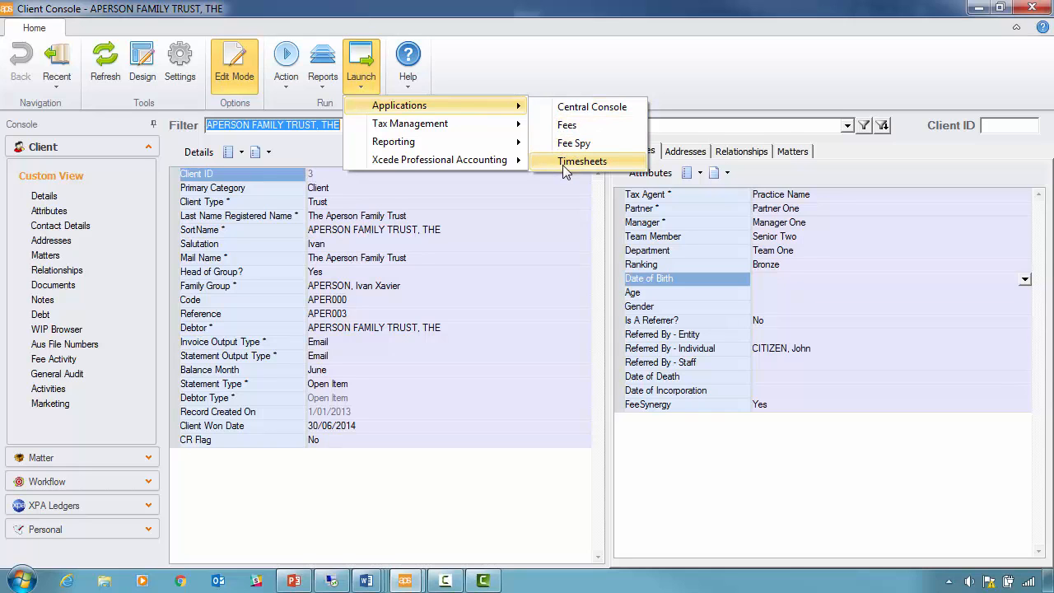
Open the 2016 Annual Compliance matter and select the Queries milestone's actual date.
left_click(583, 161)
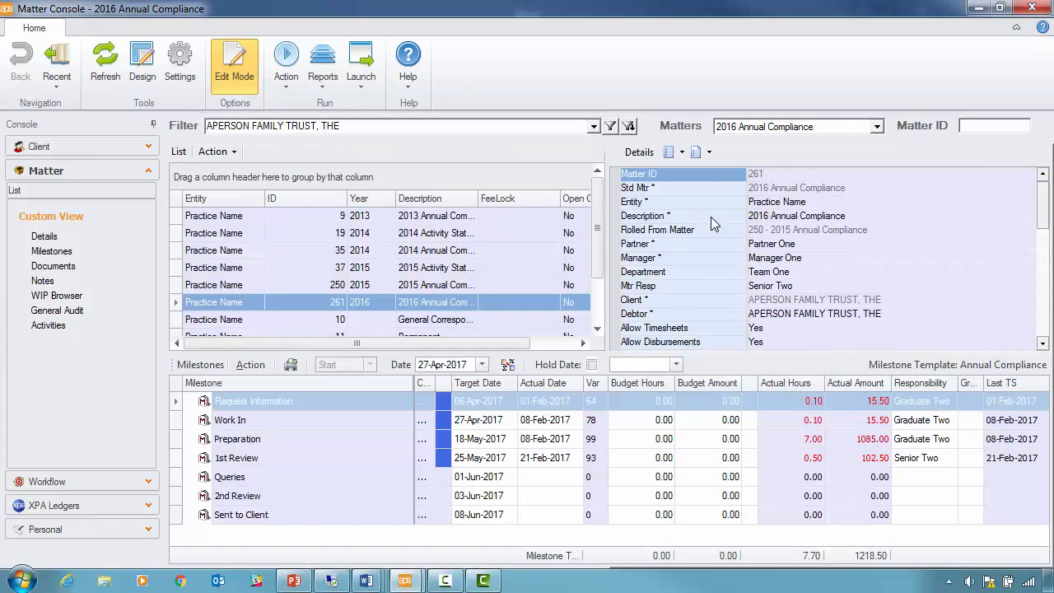
mouse_move(710, 280)
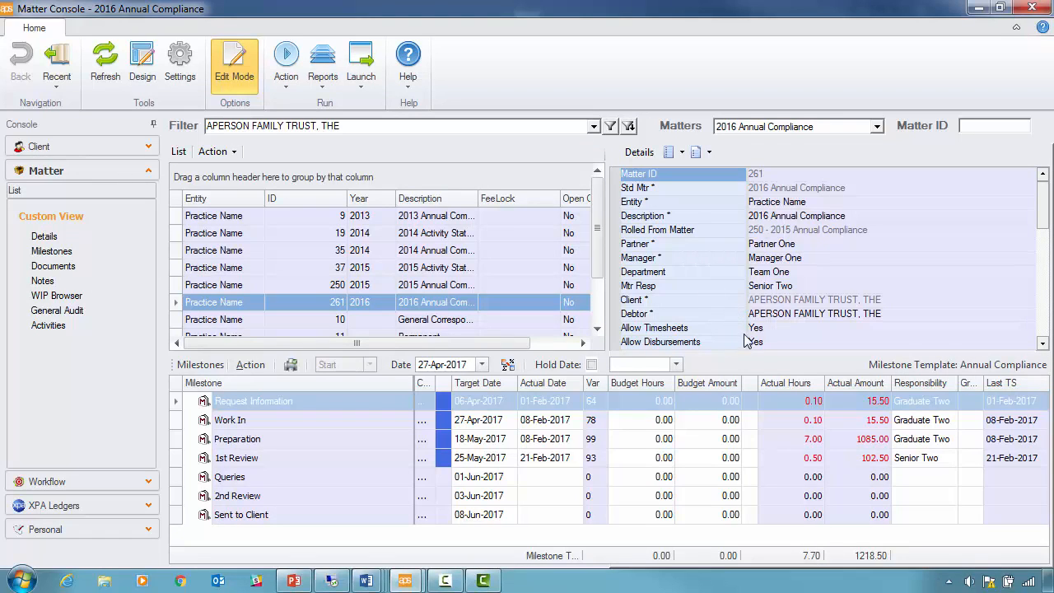
mouse_move(752, 222)
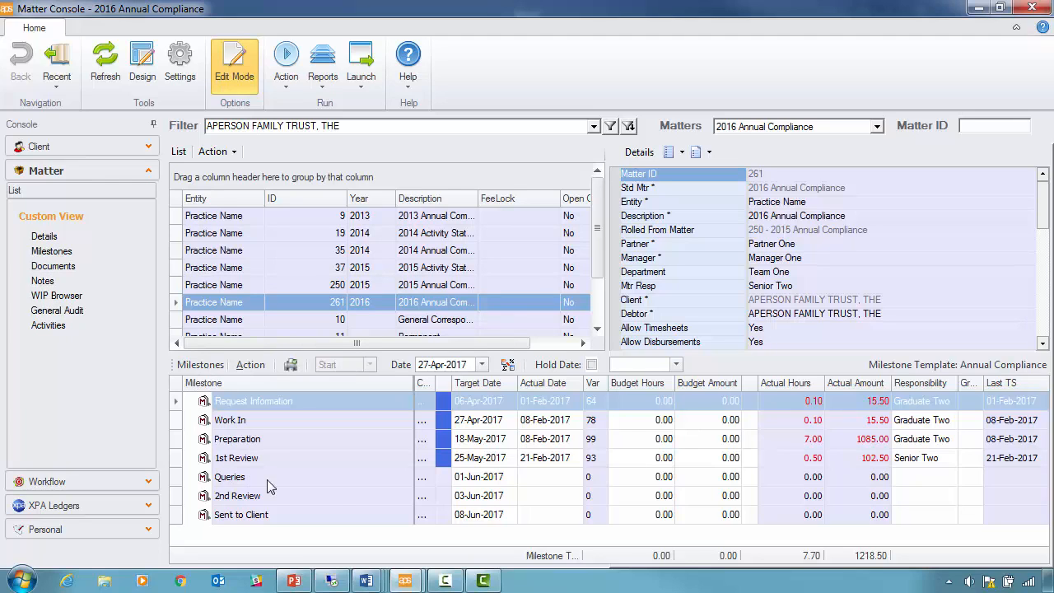
mouse_move(435, 410)
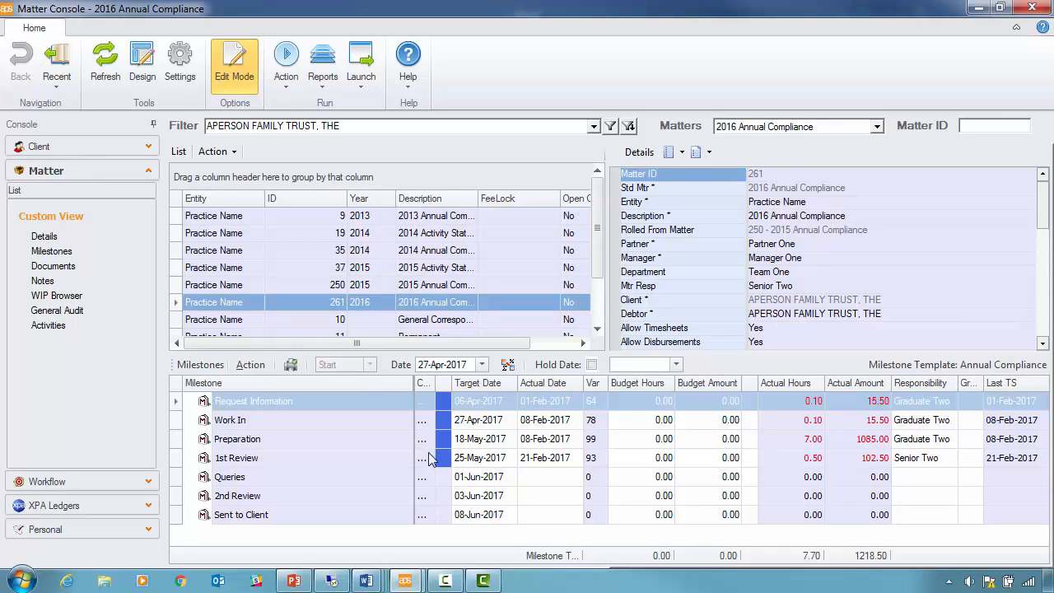
mouse_move(576, 422)
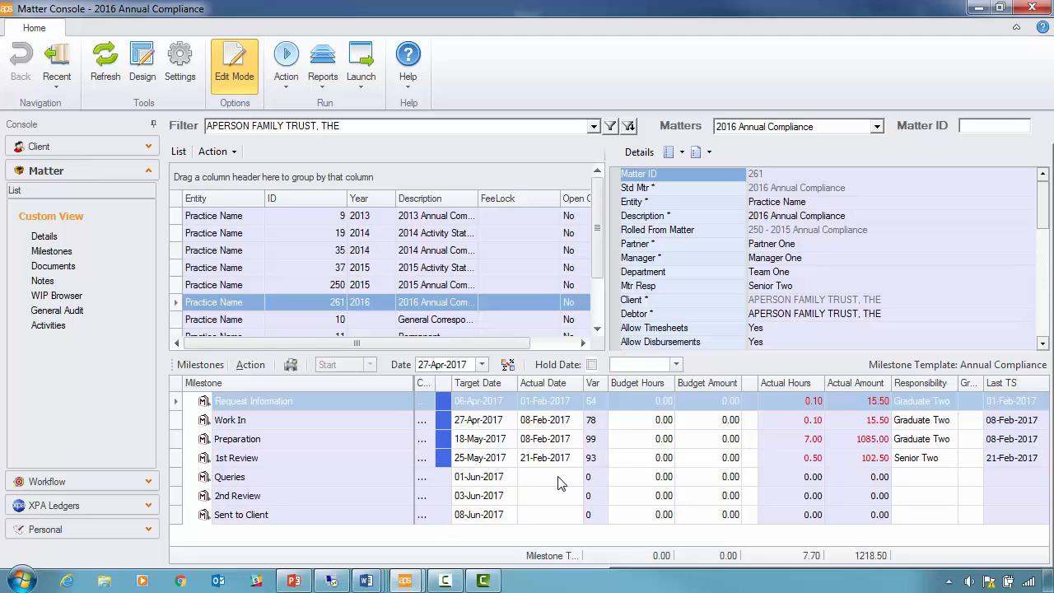
left_click(549, 476)
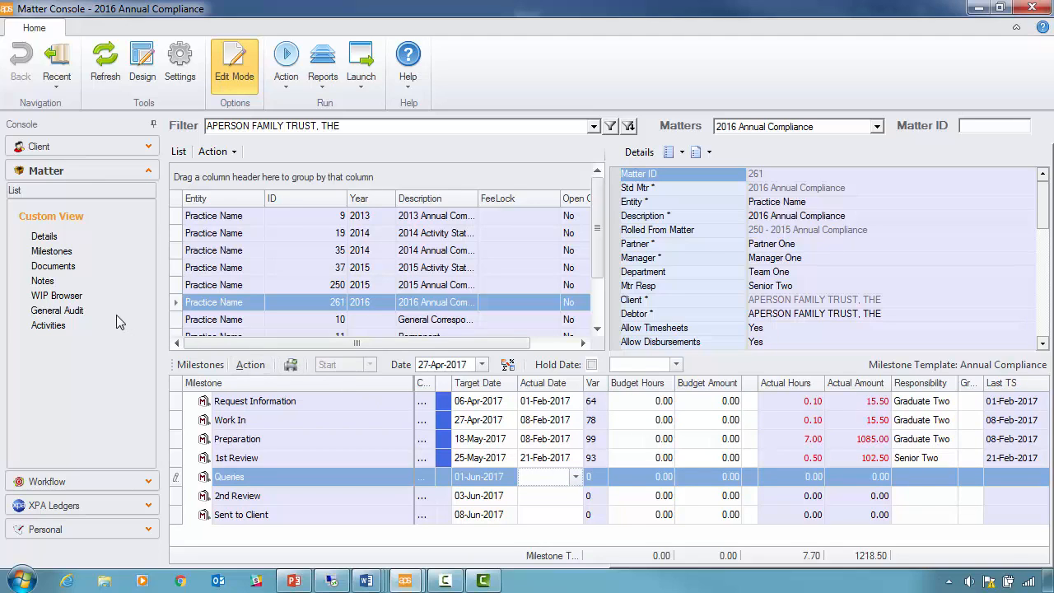
mouse_move(150, 506)
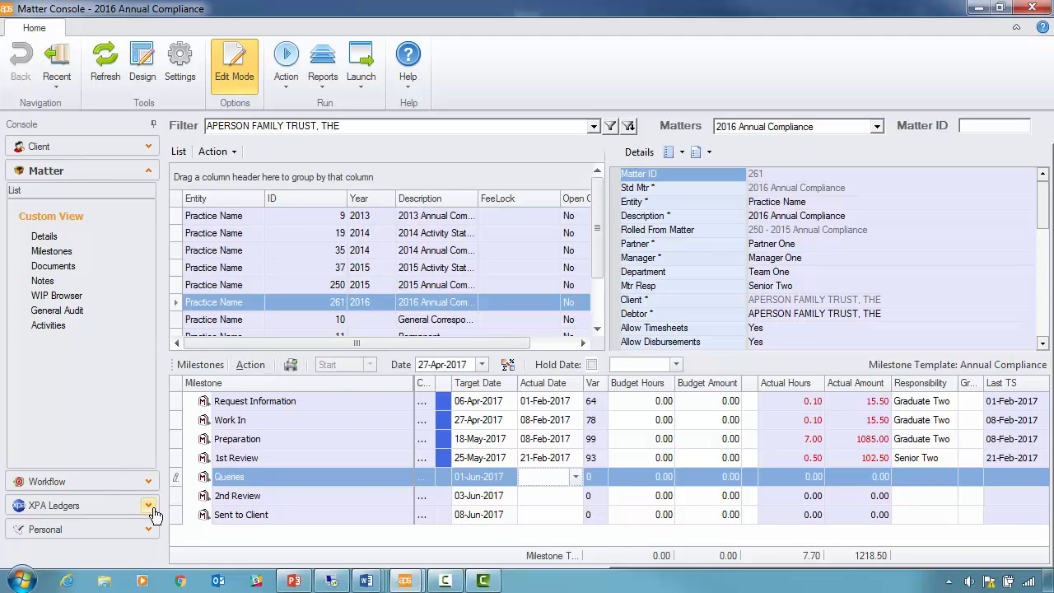
Generate a Trial Balance report for the APER000 2014 YE ledger.
left_click(149, 505)
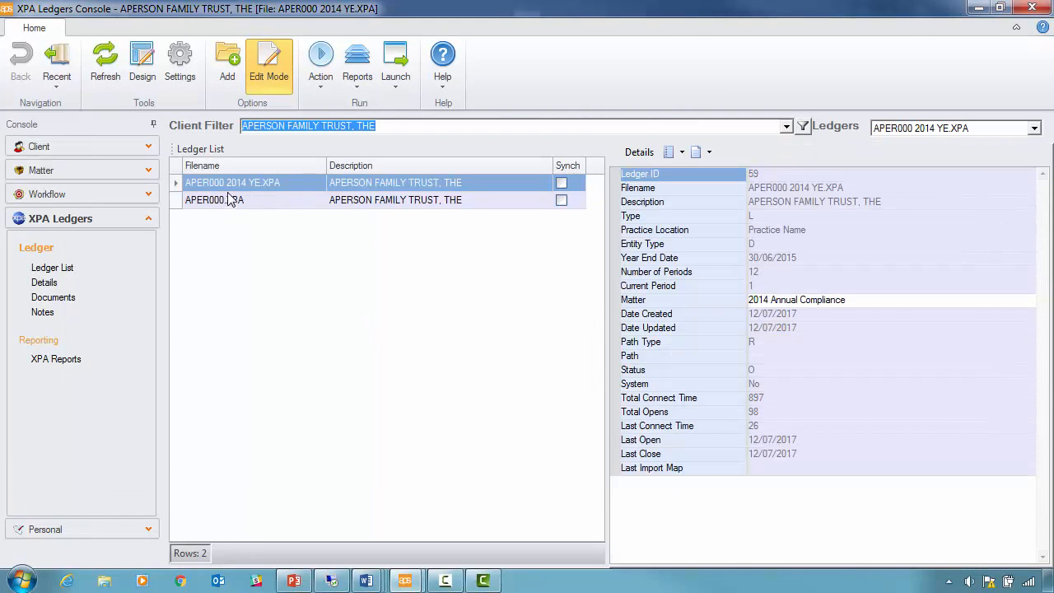
right_click(232, 182)
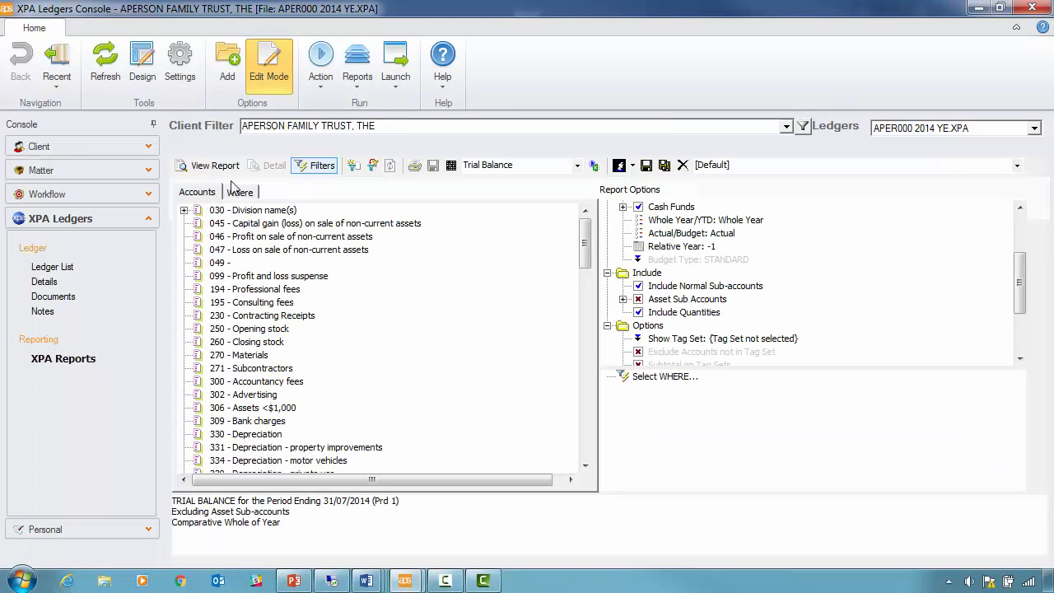
left_click(215, 165)
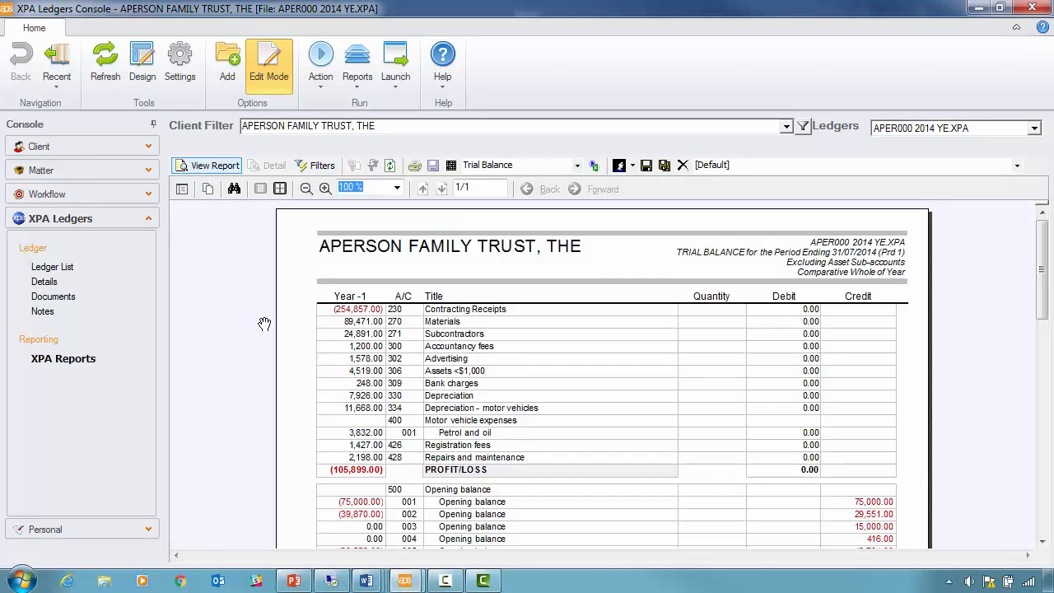
mouse_move(182, 245)
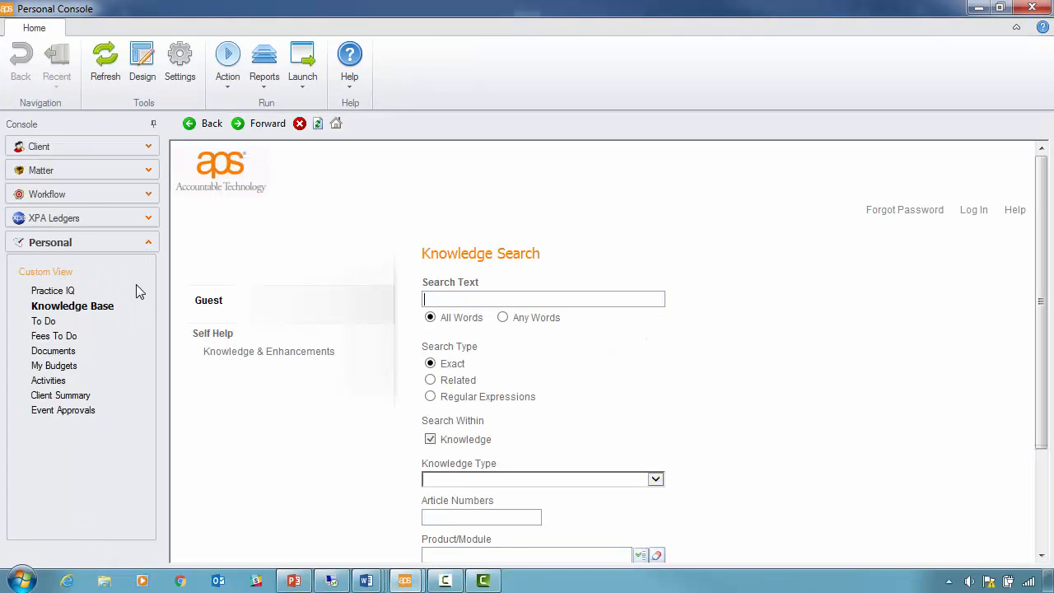
mouse_move(64, 306)
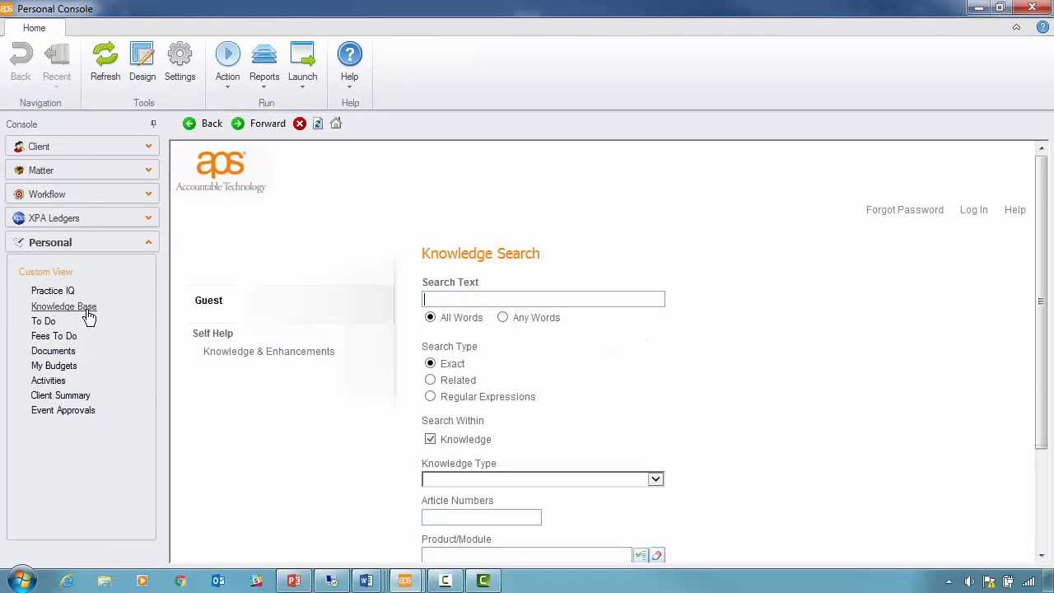
View Personal To Do, Fees To Do, Documents and My Budgets, then collapse Personal.
left_click(44, 321)
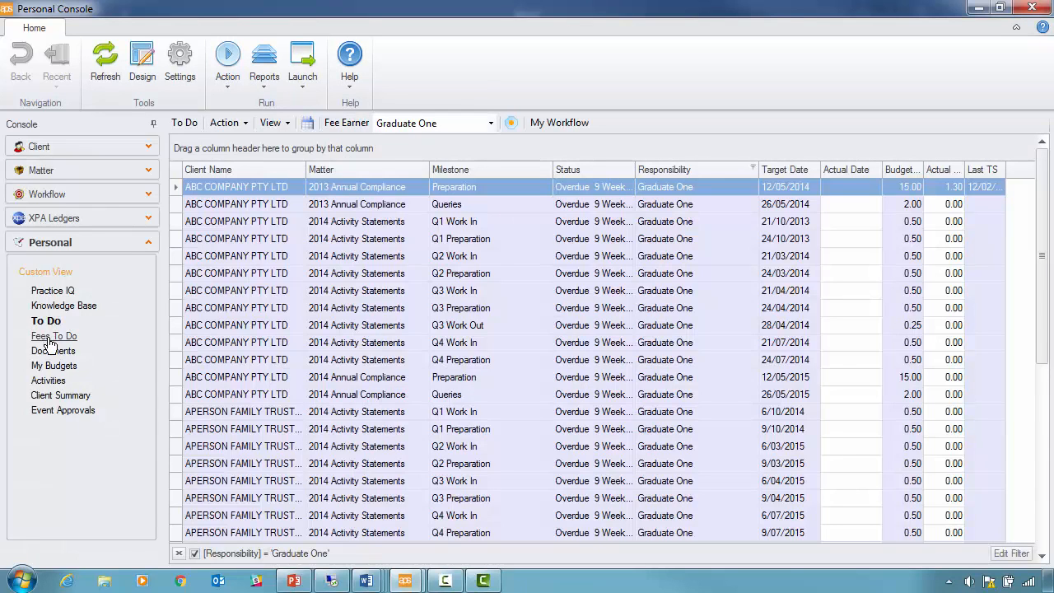
left_click(54, 336)
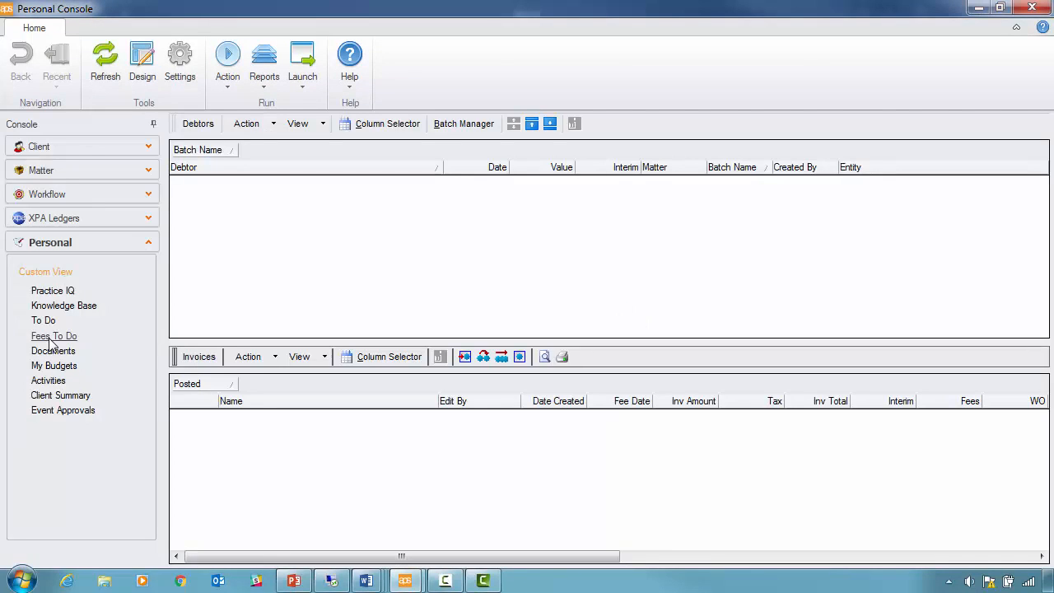
mouse_move(58, 340)
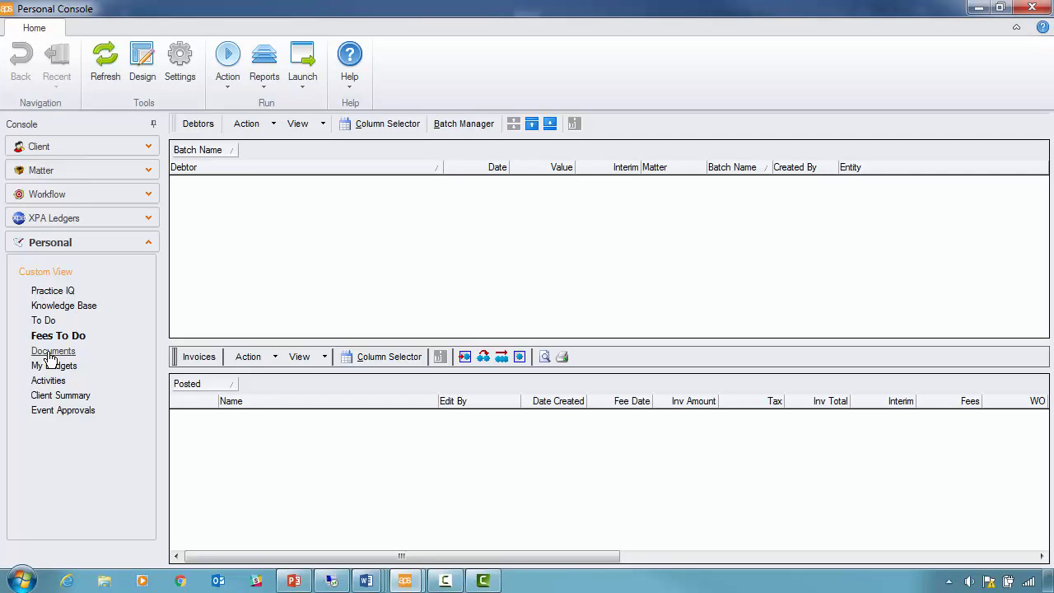
left_click(53, 350)
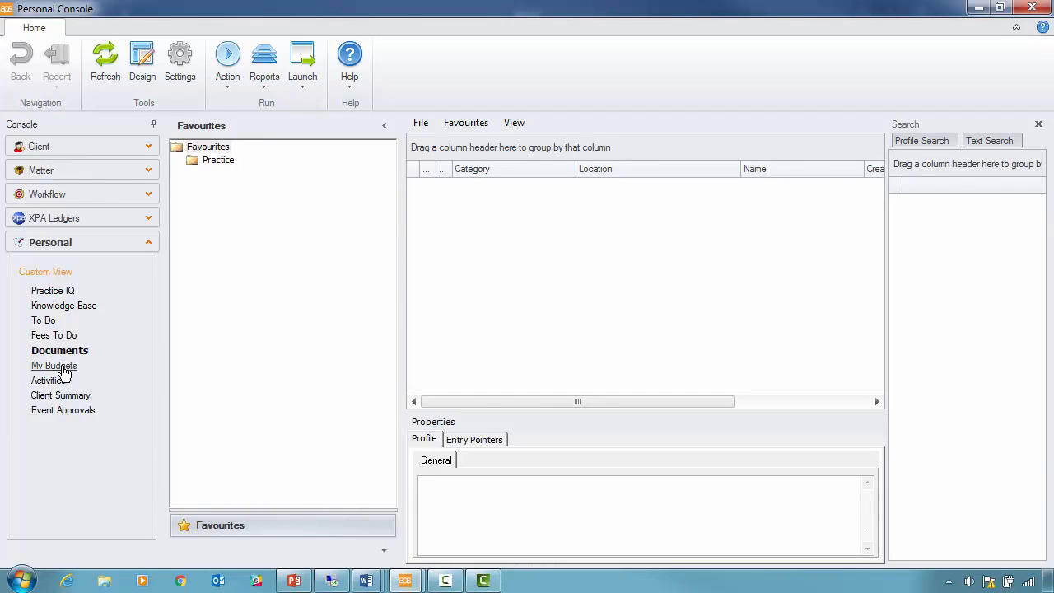
left_click(54, 366)
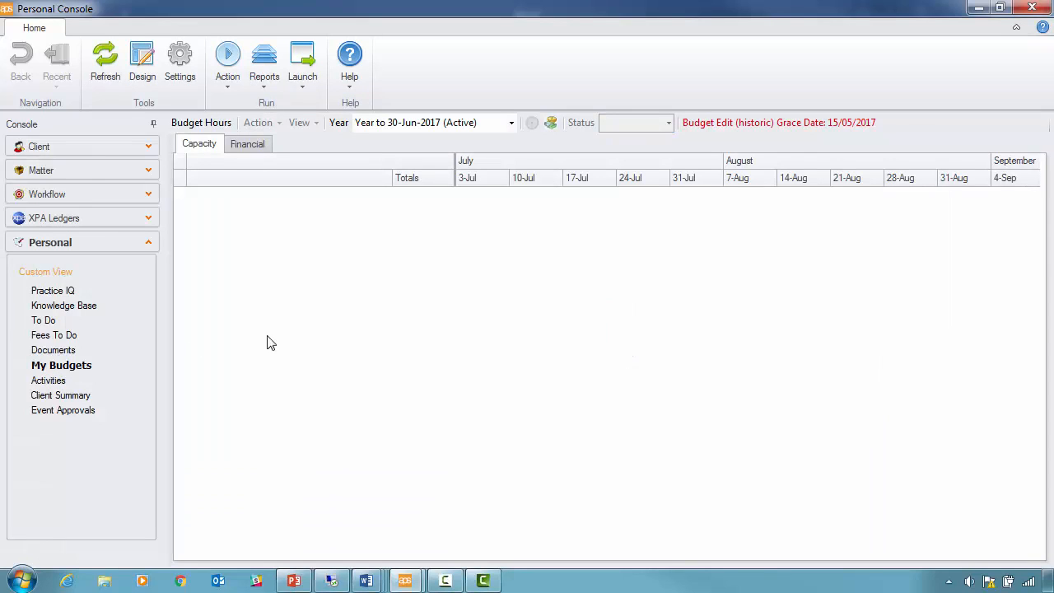
mouse_move(453, 238)
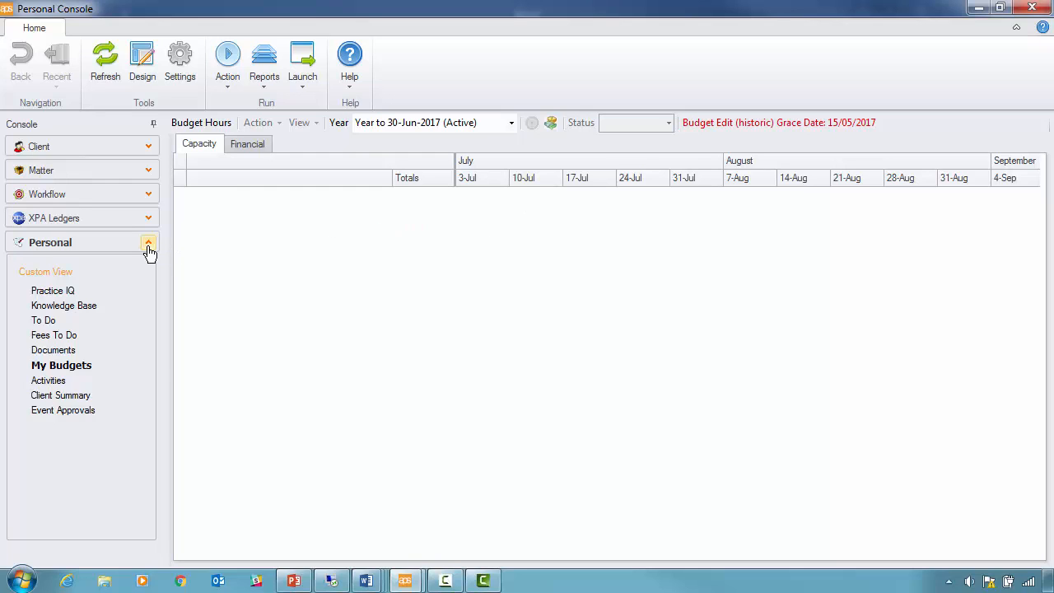
left_click(149, 243)
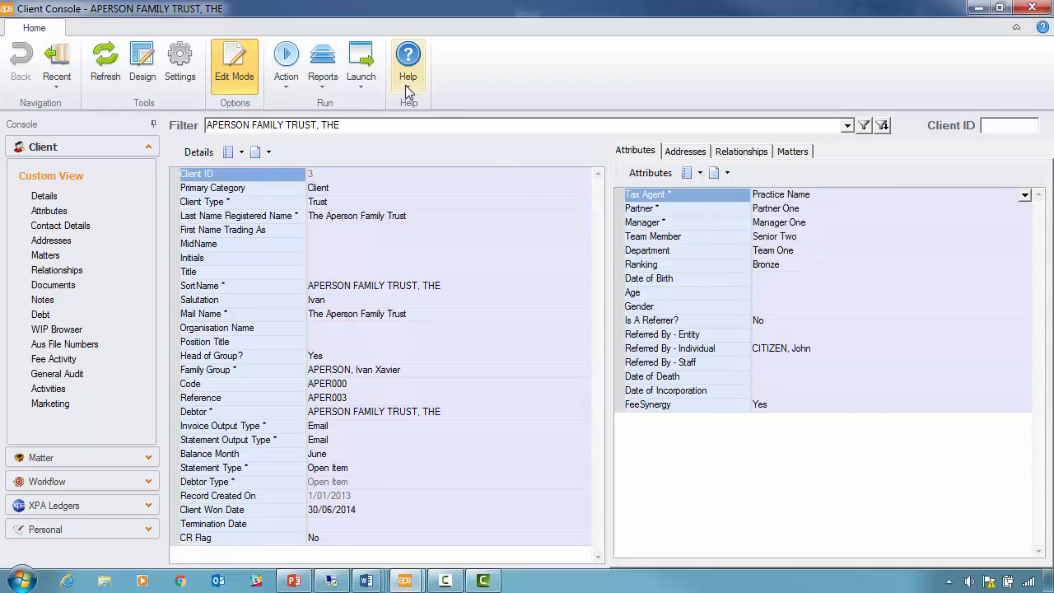
left_click(408, 58)
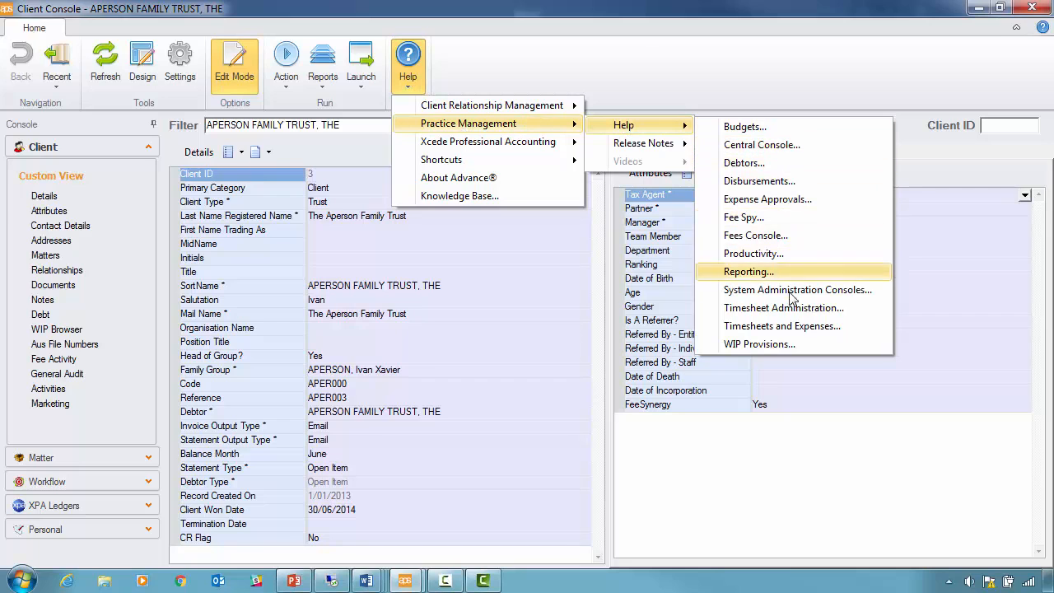
mouse_move(762, 145)
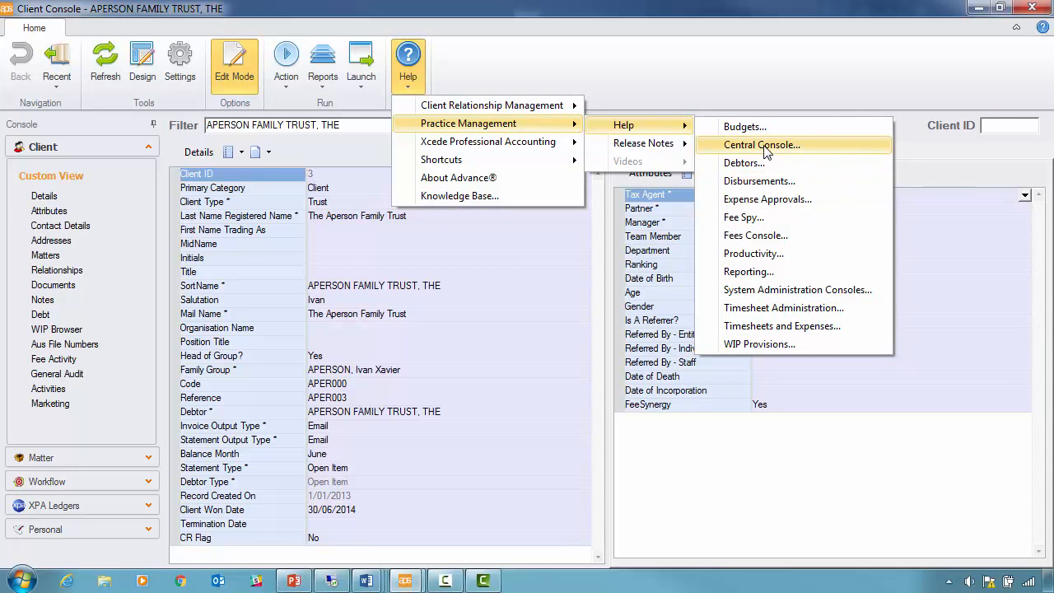
left_click(761, 144)
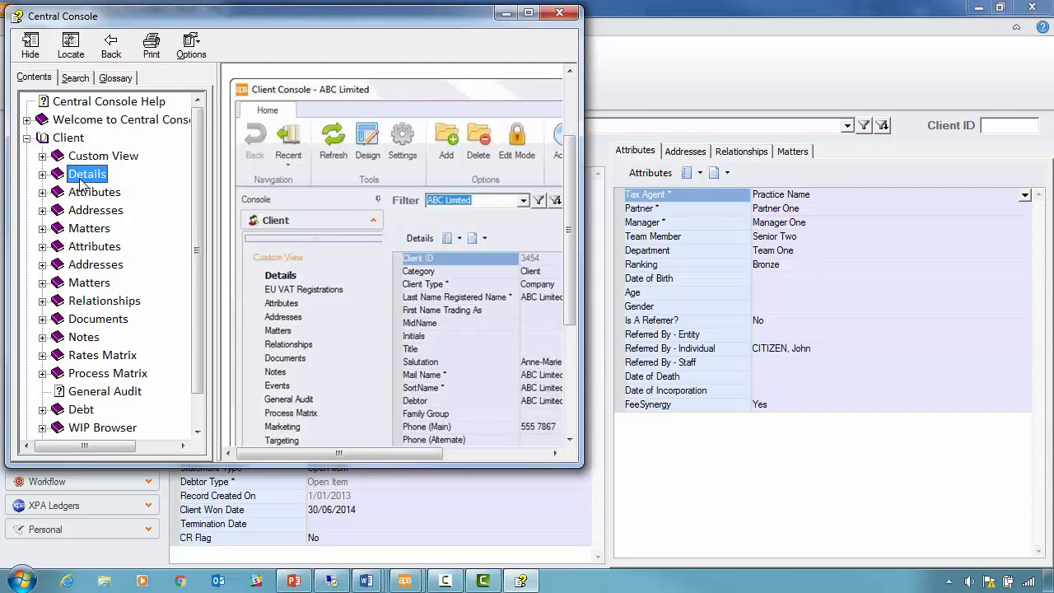
left_click(132, 210)
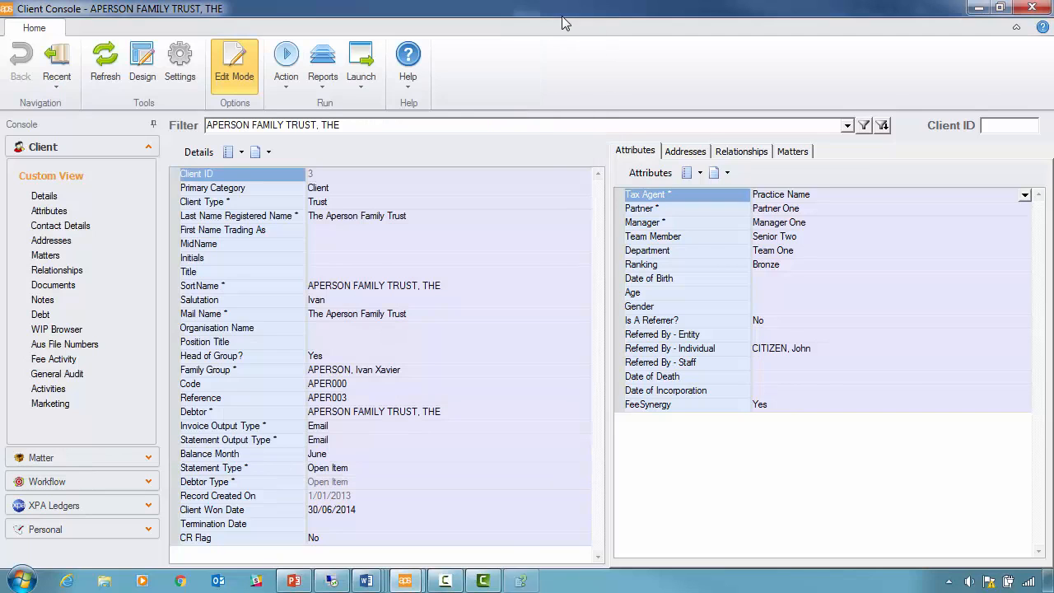
Sort the client filter list by client code through the Sort Builder.
triple_click(272, 125)
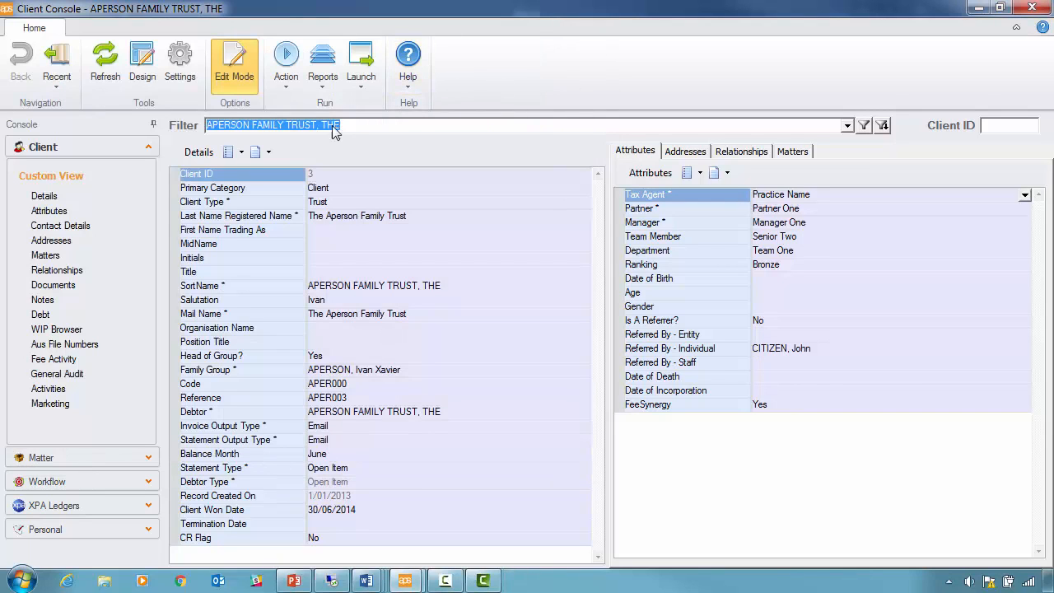
mouse_move(850, 140)
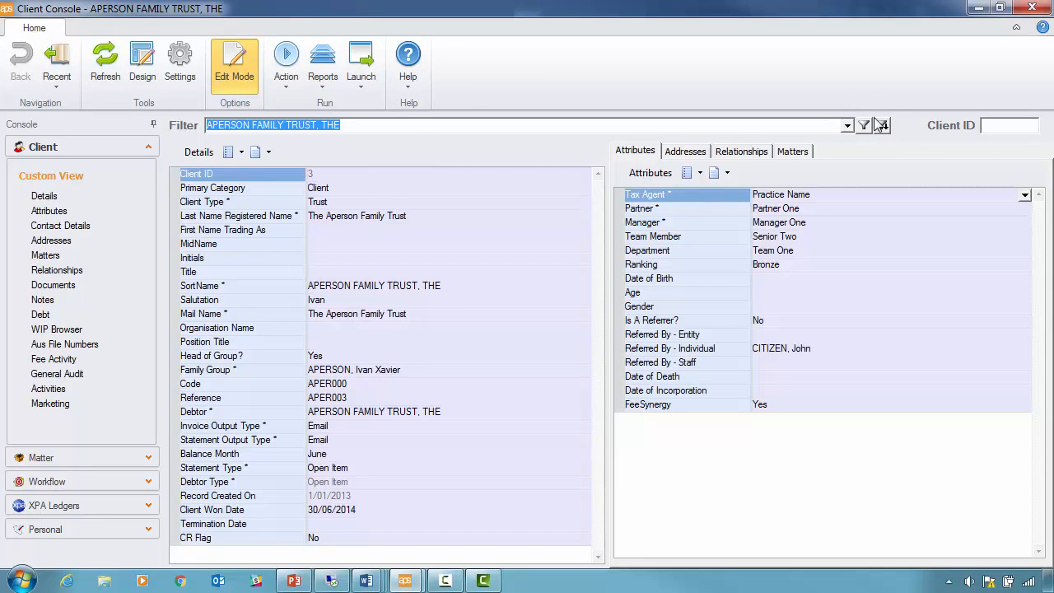
left_click(882, 125)
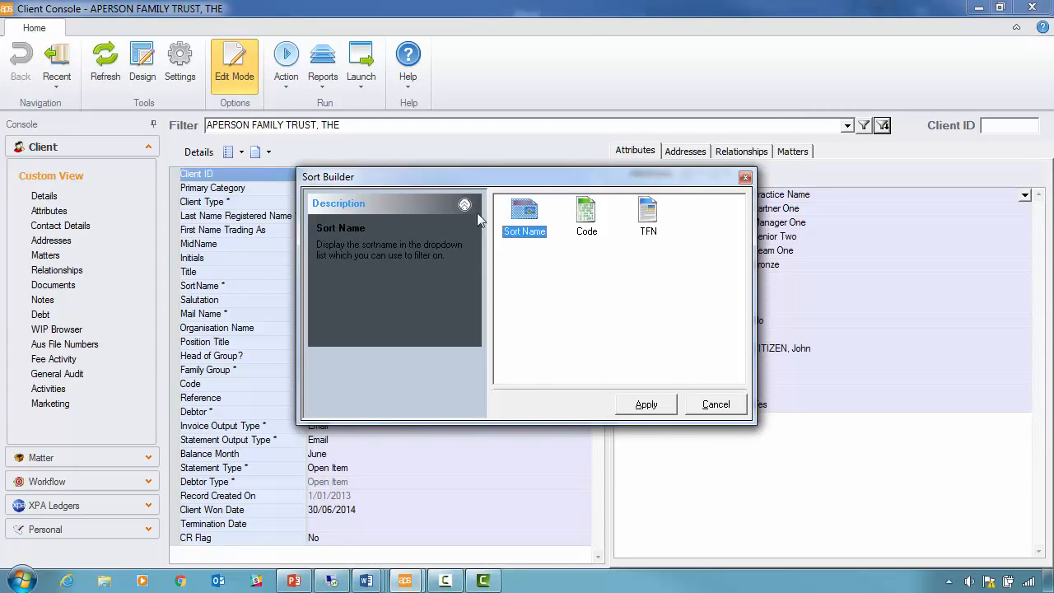
left_click(587, 213)
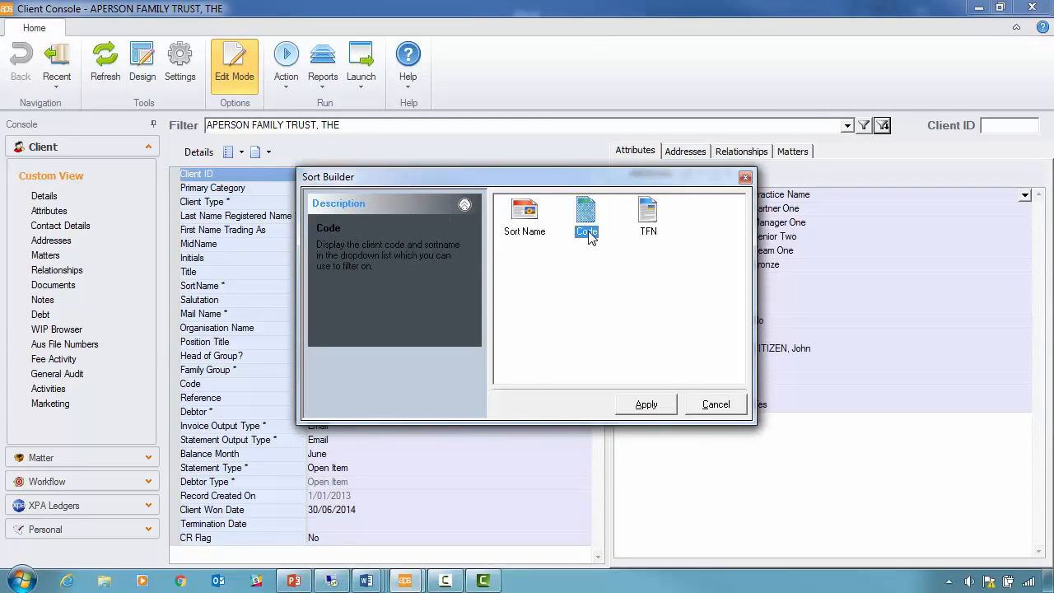
left_click(646, 405)
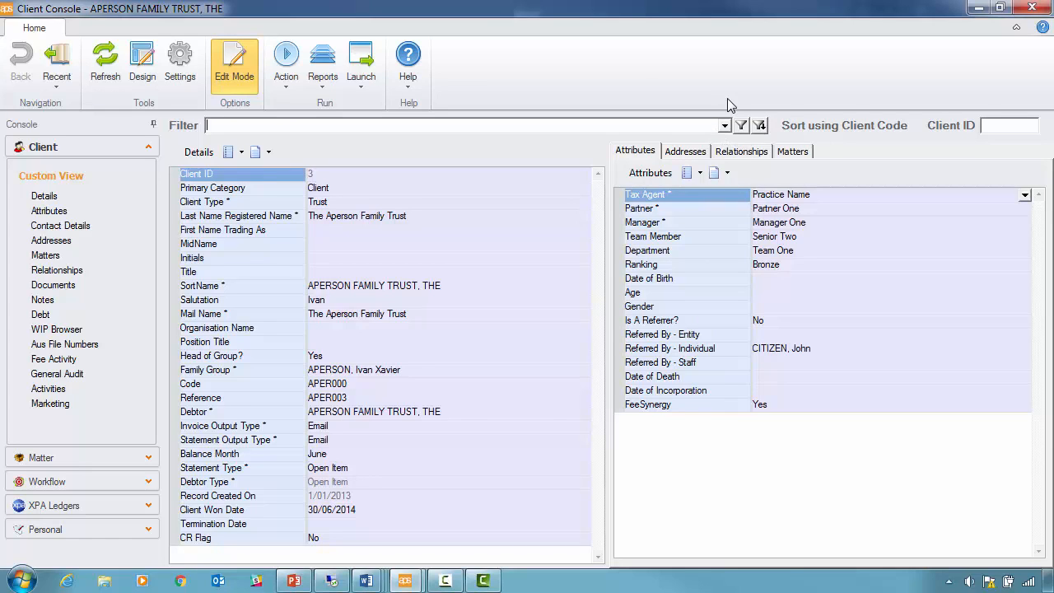
Check the client dropdown, then re-sort the client list by Sort Name.
left_click(723, 125)
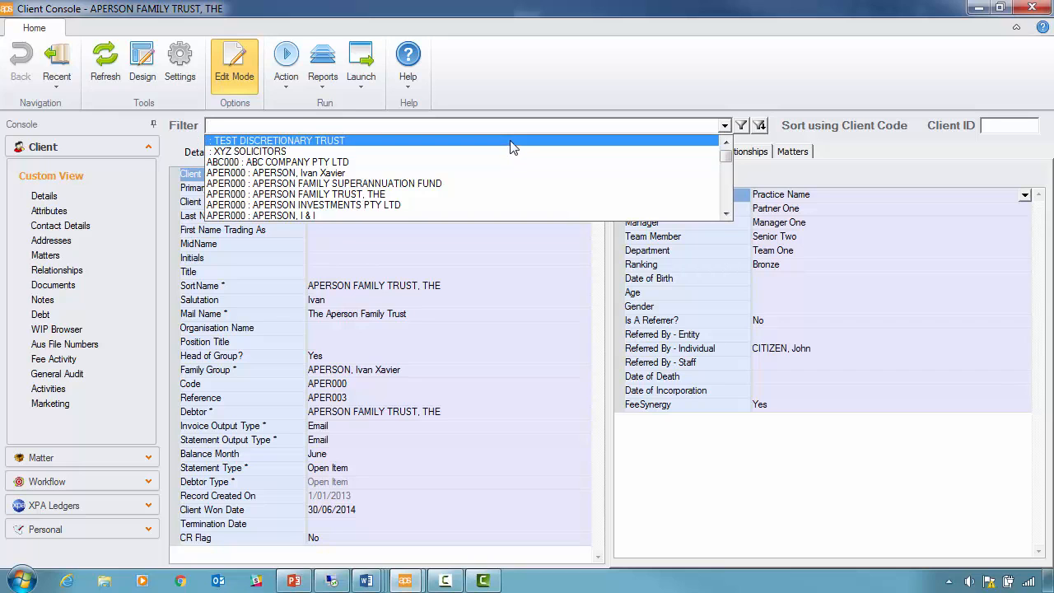
left_click(725, 166)
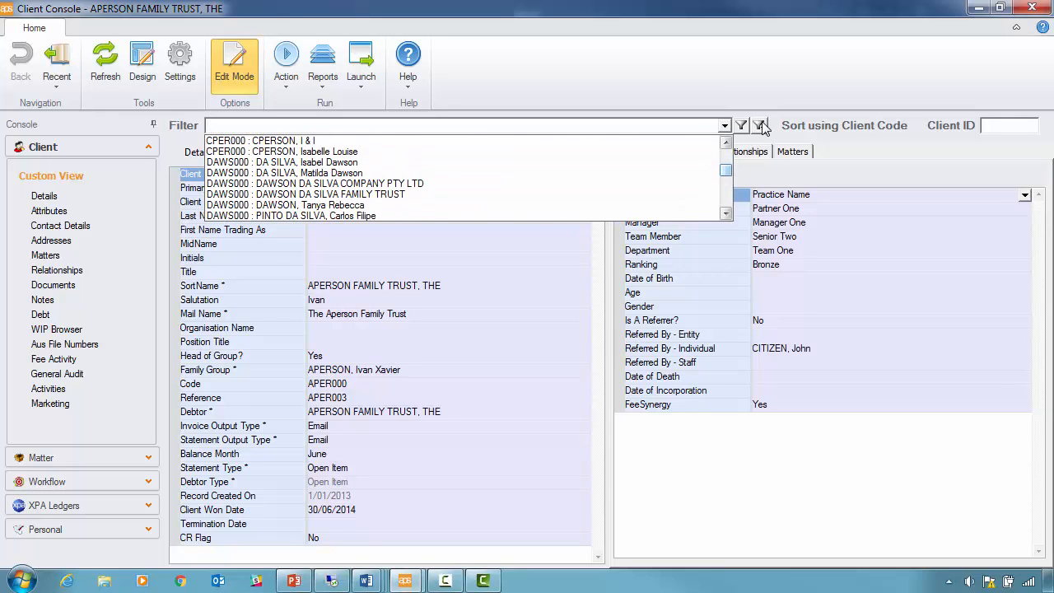
left_click(759, 126)
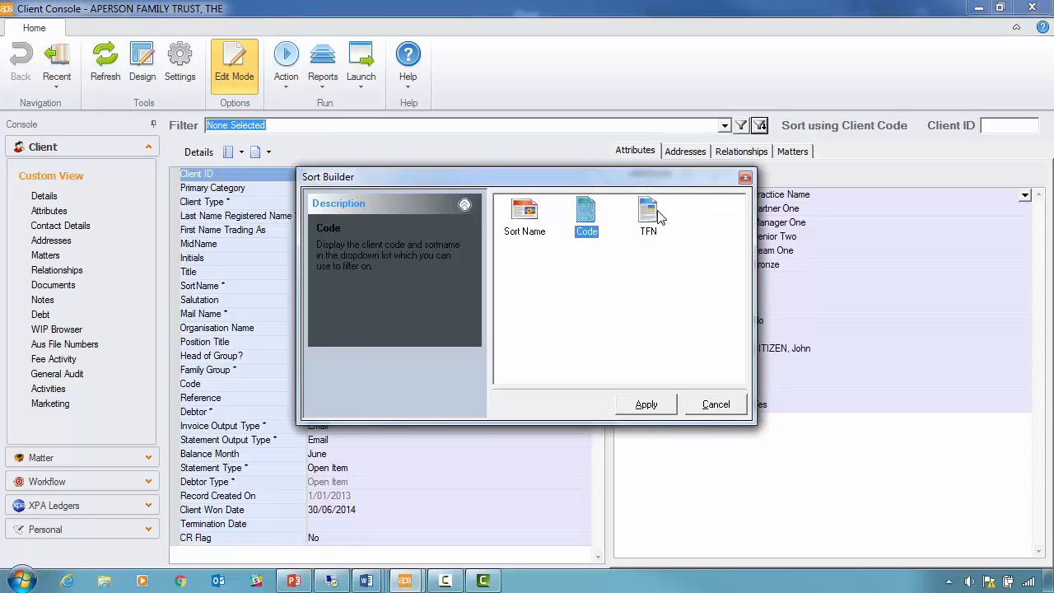
left_click(525, 214)
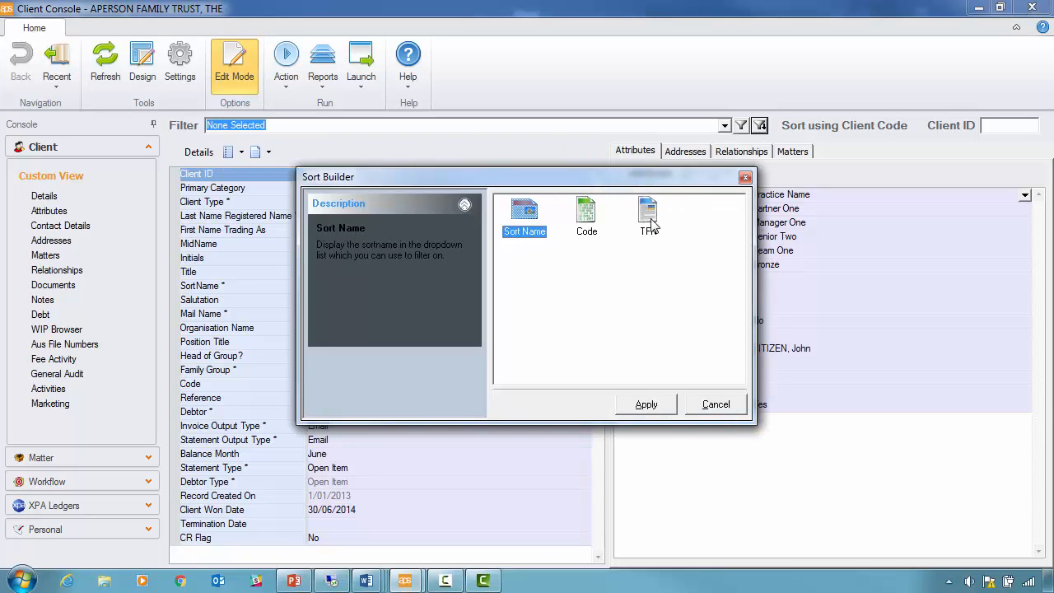
left_click(648, 214)
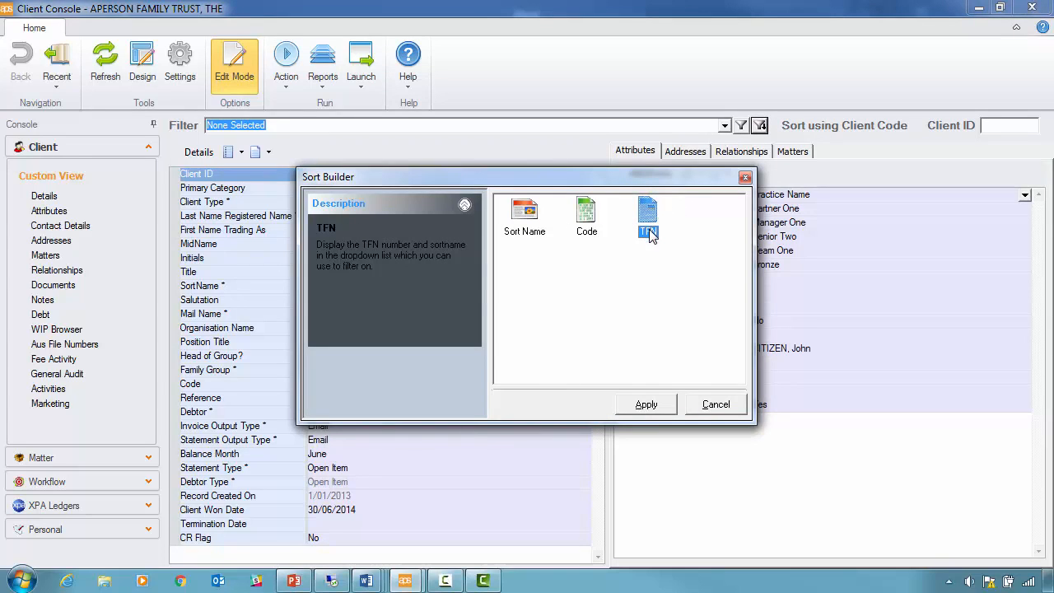
left_click(648, 213)
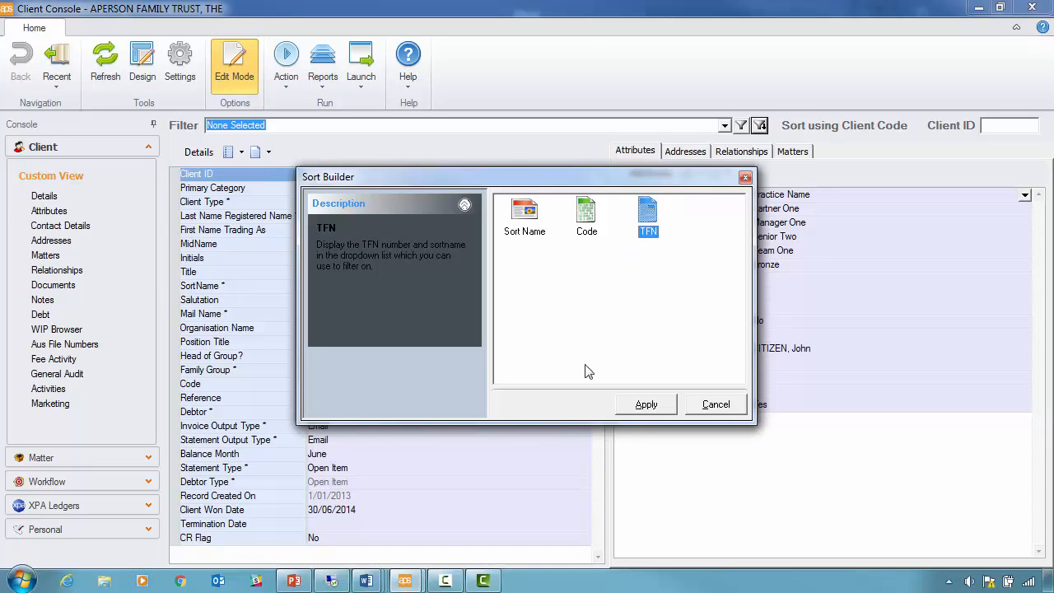
left_click(525, 216)
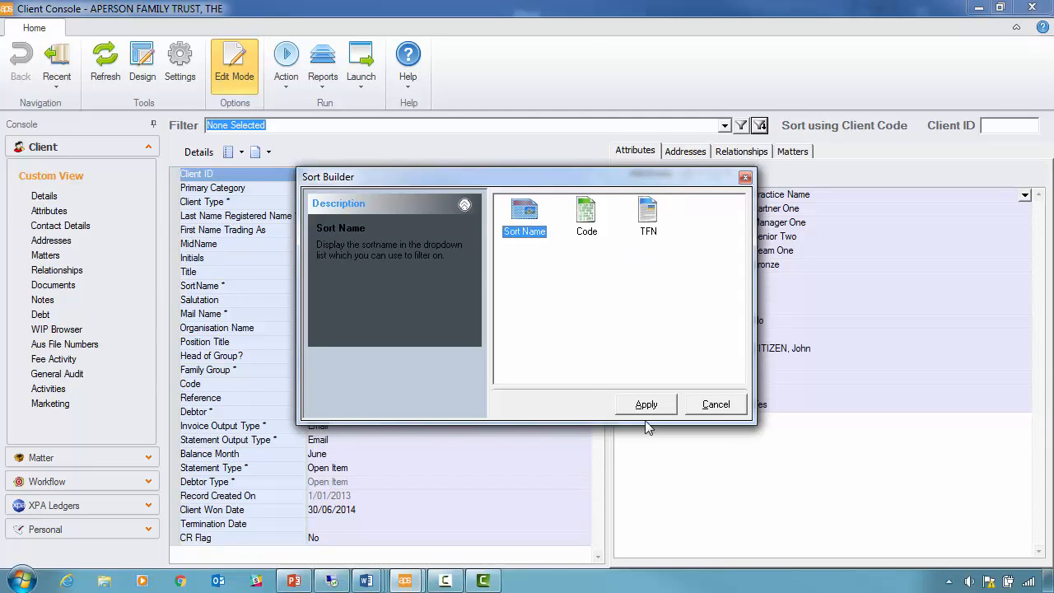
left_click(646, 405)
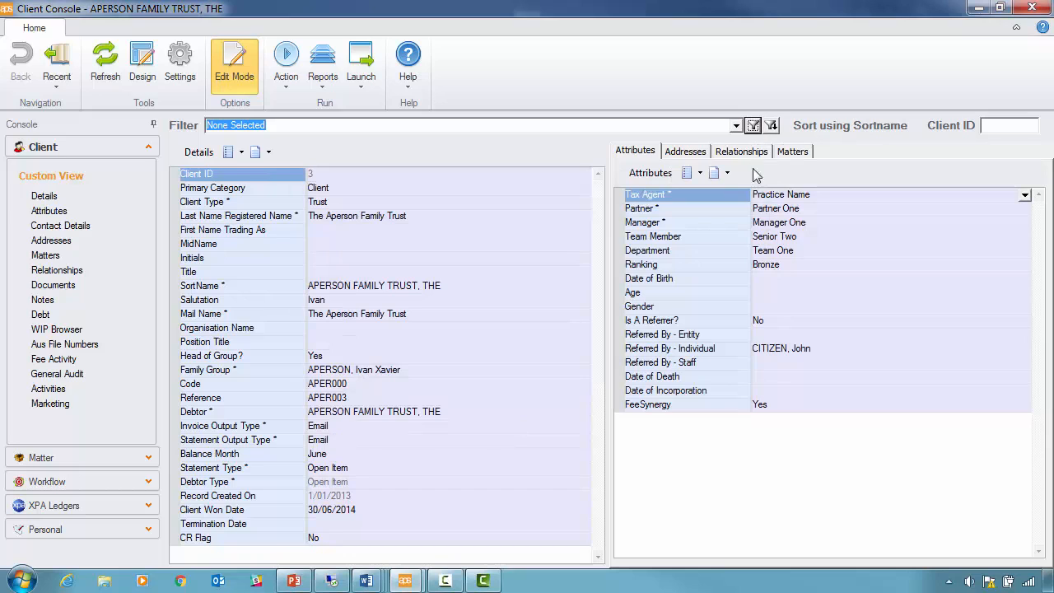
left_click(753, 125)
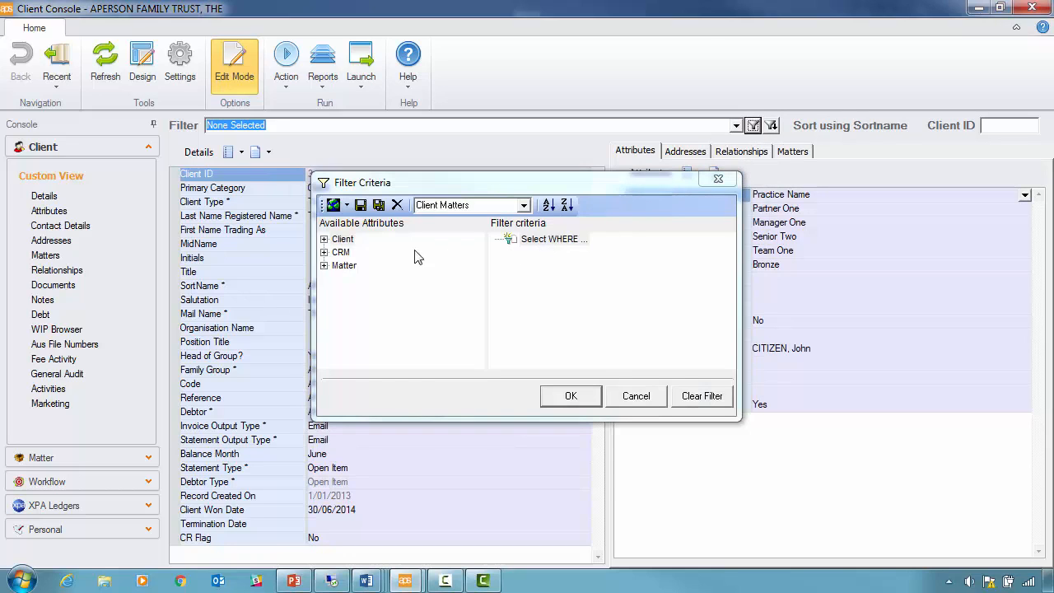
left_click(325, 239)
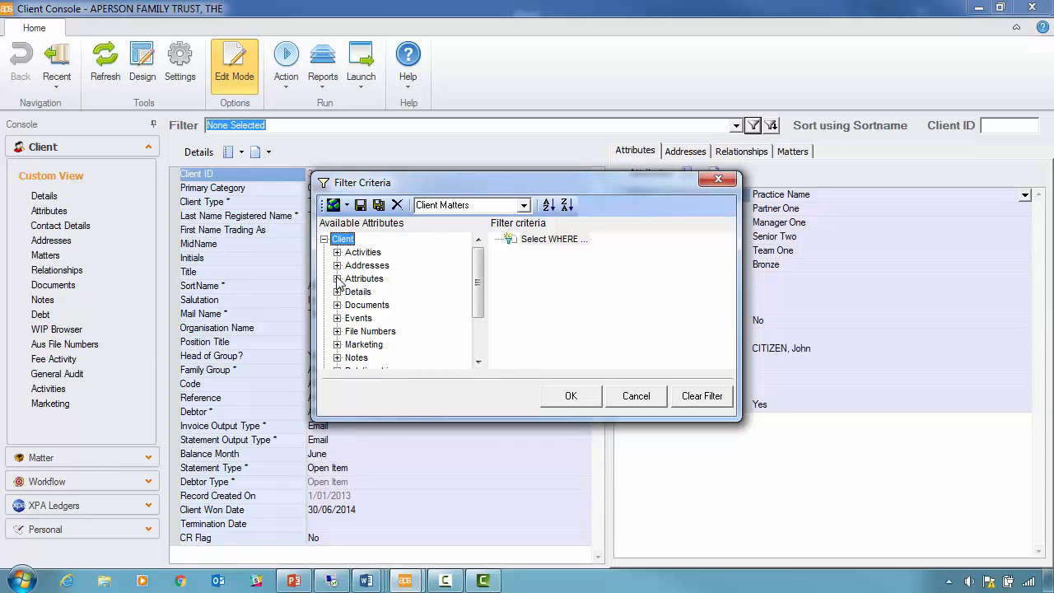
left_click(336, 279)
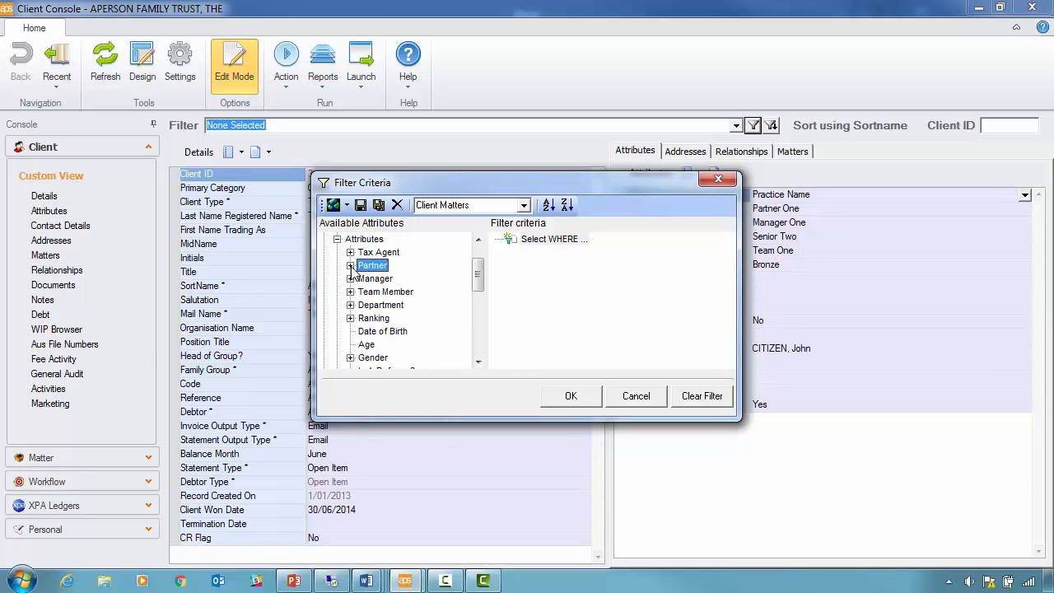
double_click(373, 265)
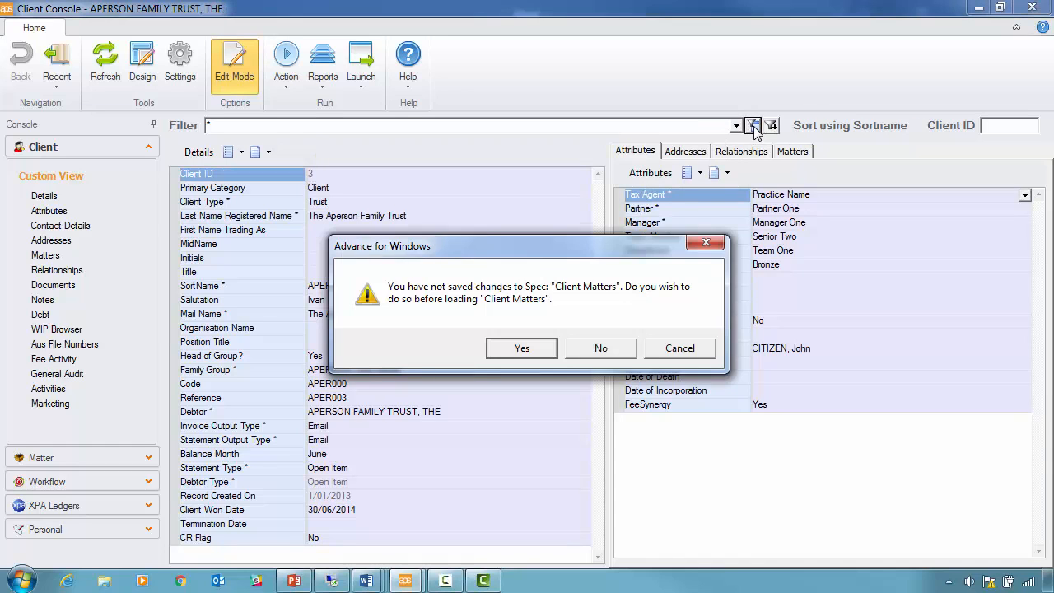
left_click(600, 348)
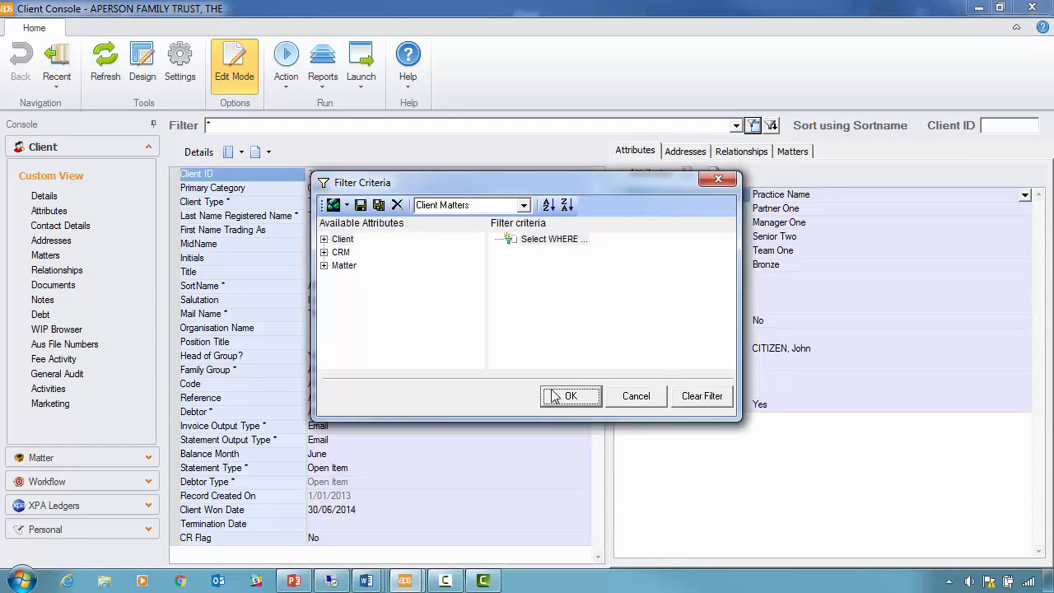
left_click(571, 396)
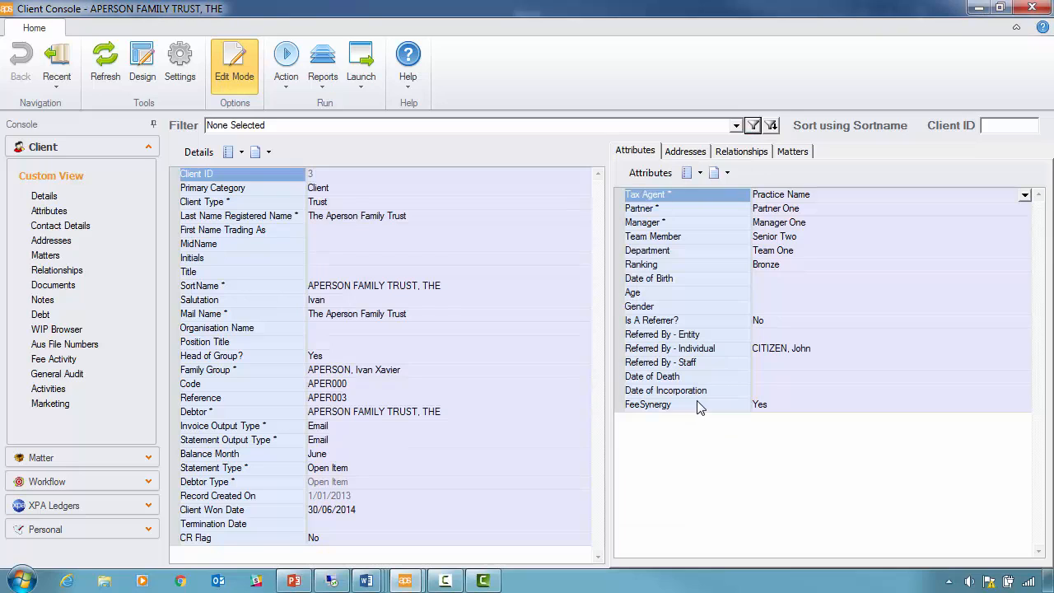